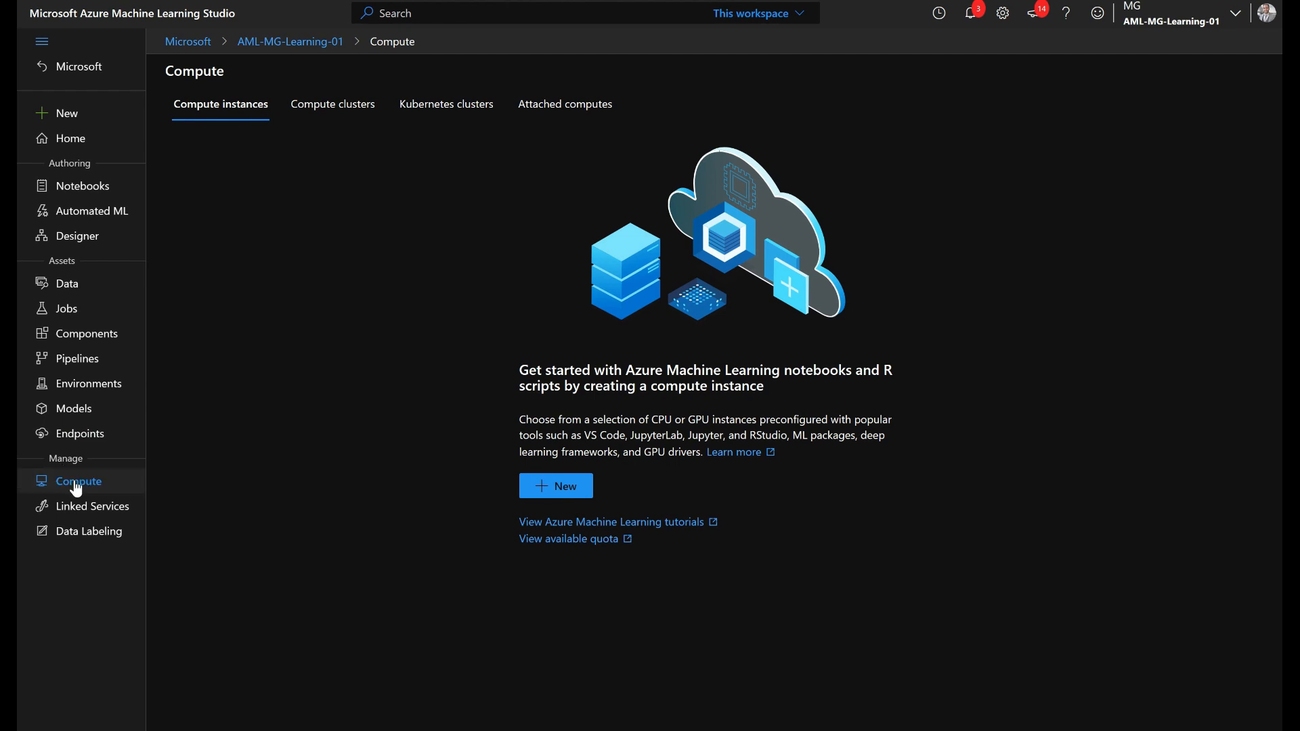
pyautogui.moveTo(143, 201)
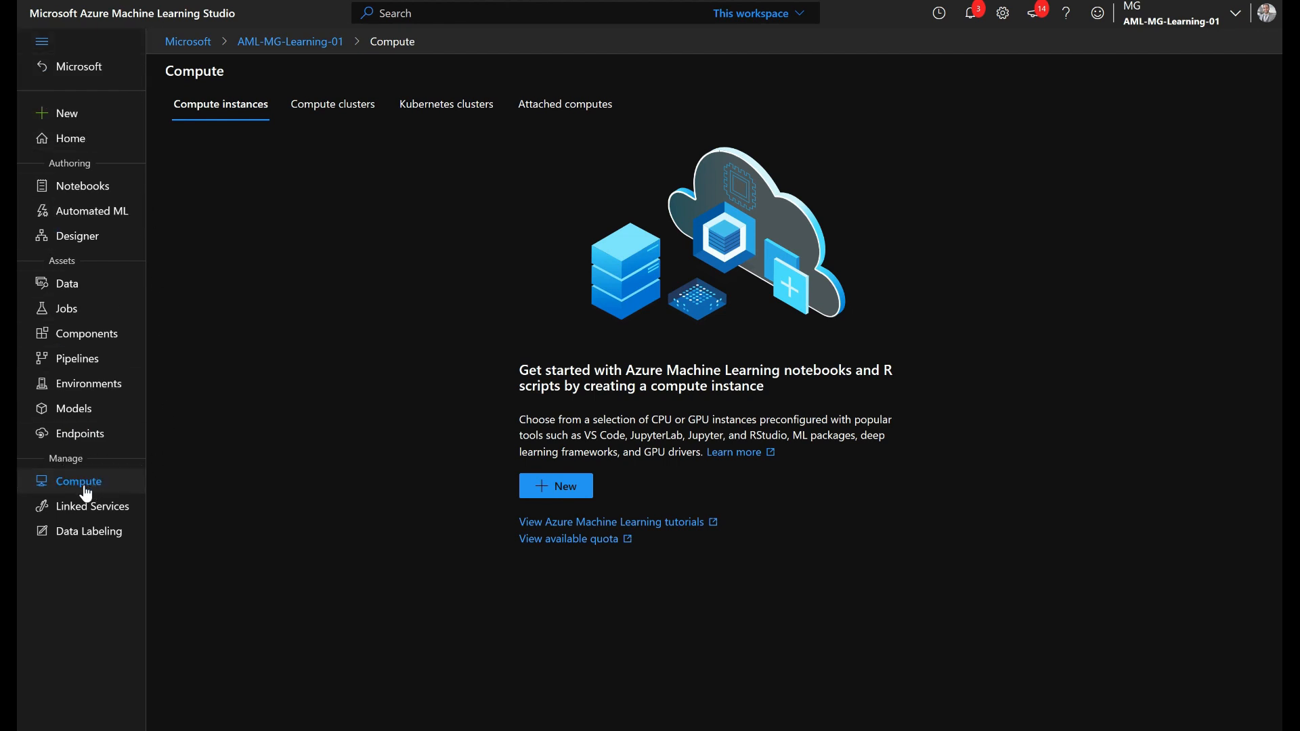
pyautogui.moveTo(179, 313)
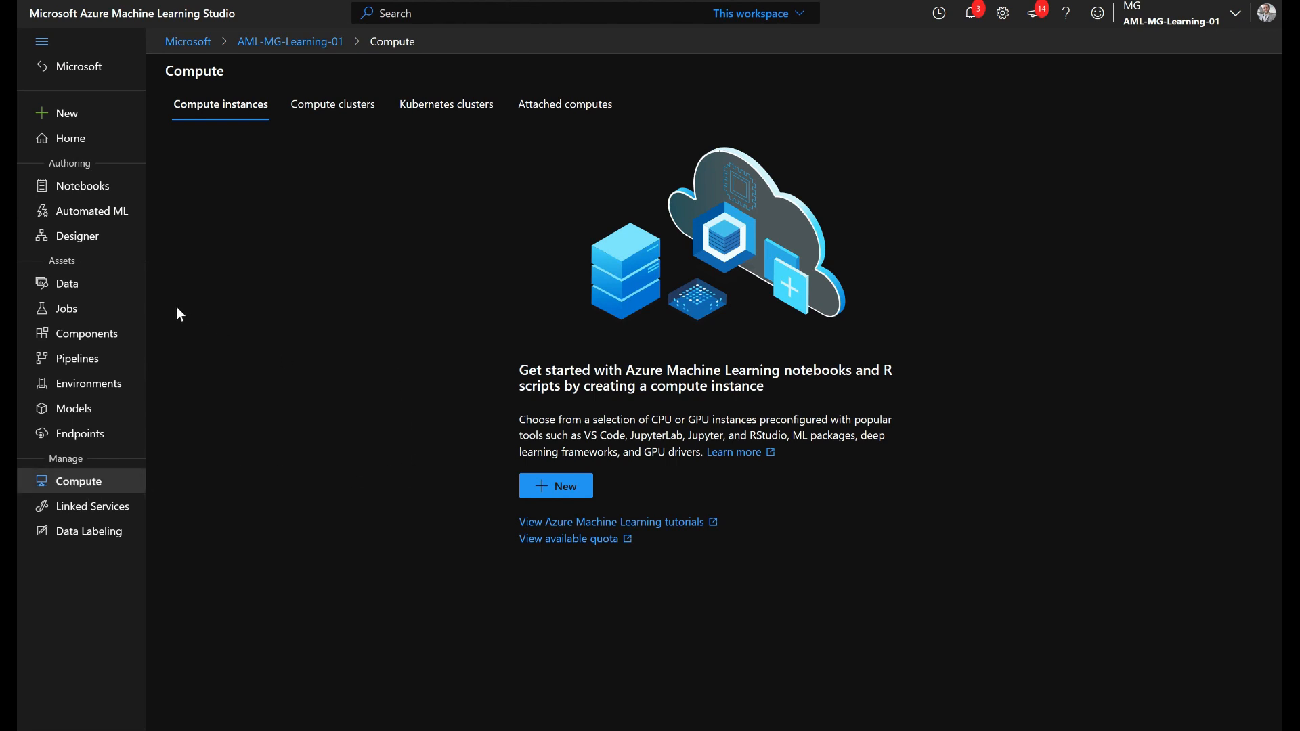
pyautogui.moveTo(555, 486)
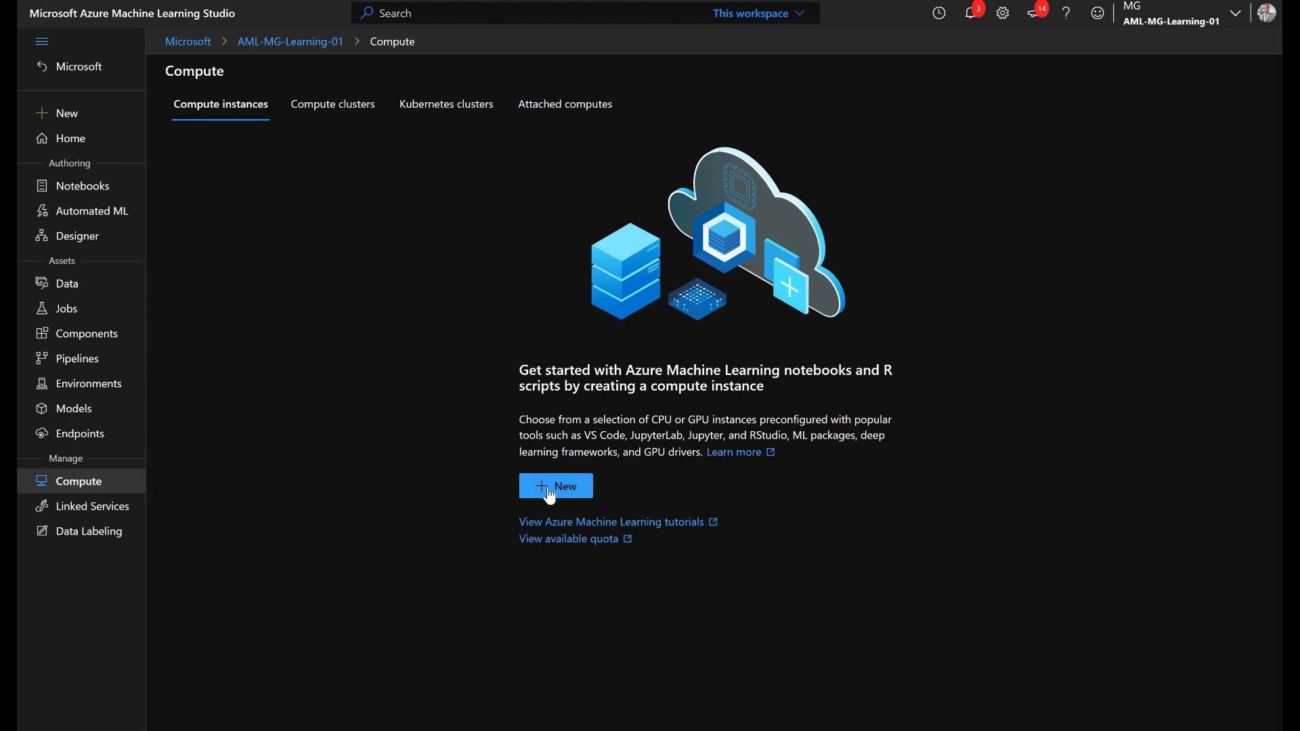
# Start a new compute instance and name it mgtest01.
pyautogui.click(556, 486)
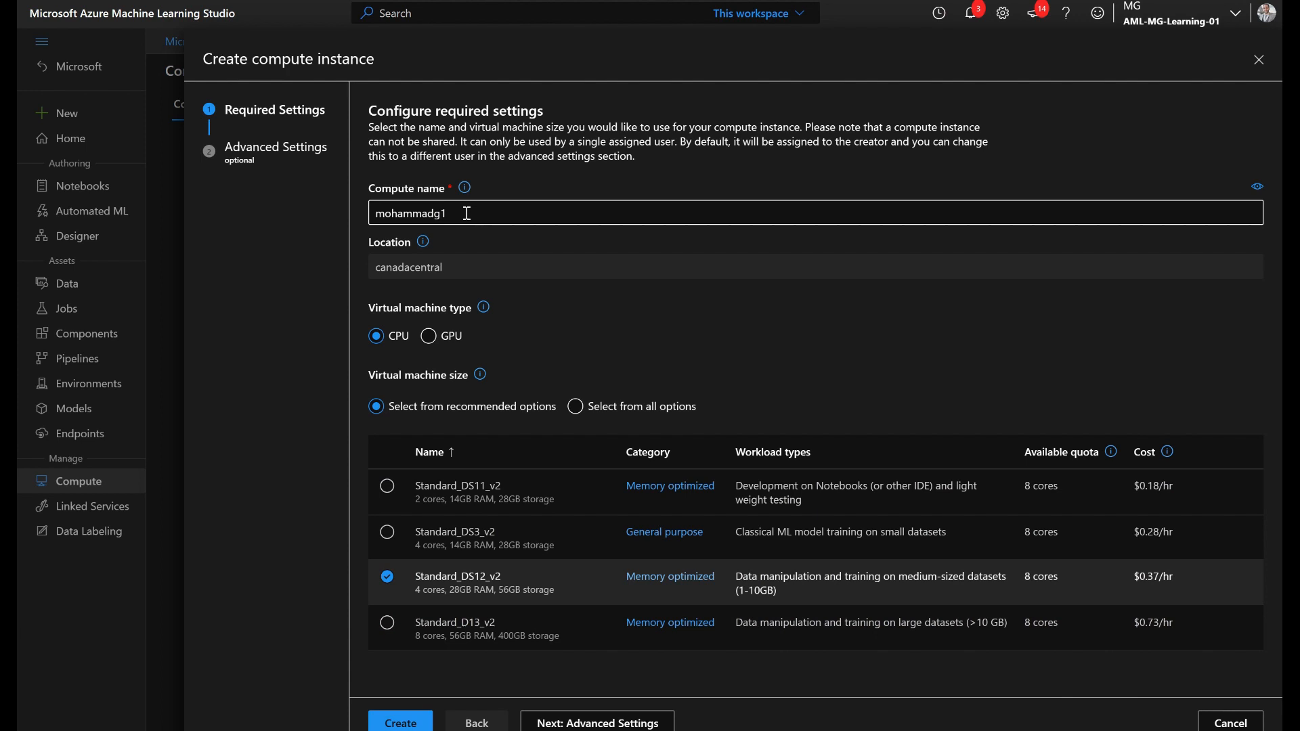
pyautogui.doubleClick(411, 213)
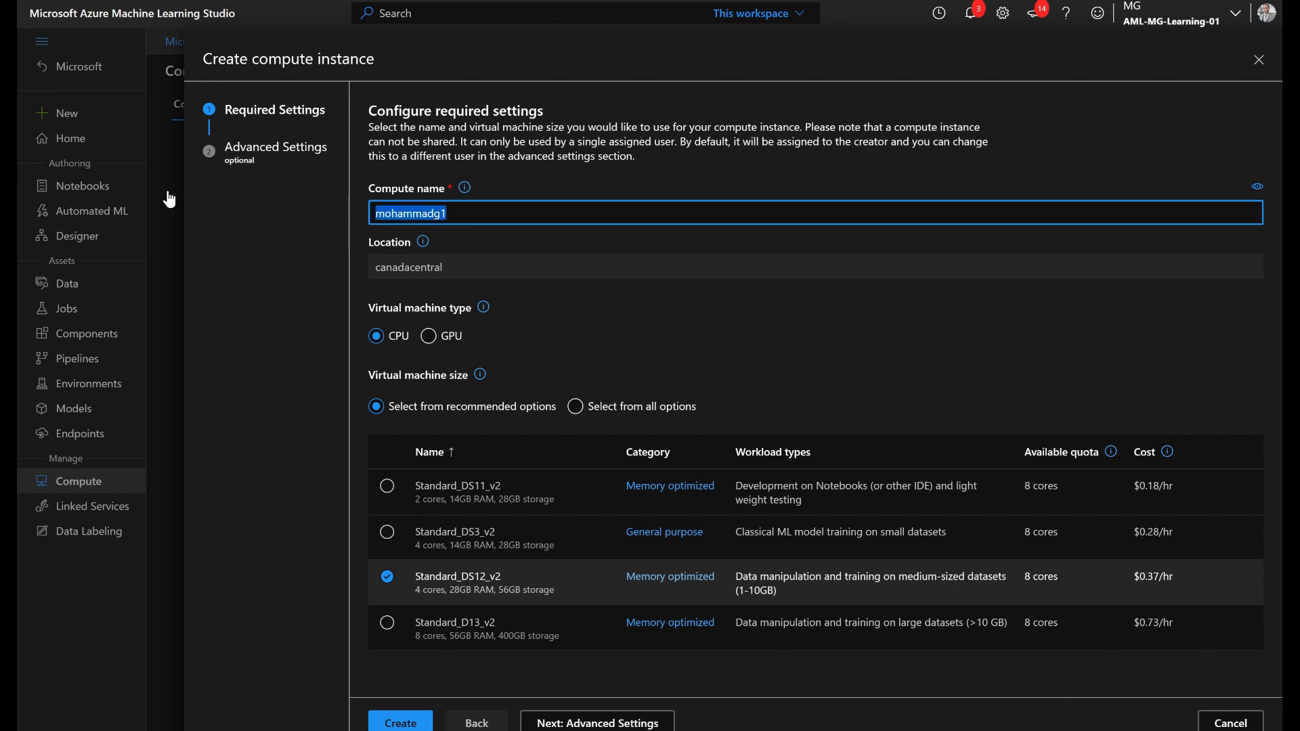
pyautogui.write('mgtest01')
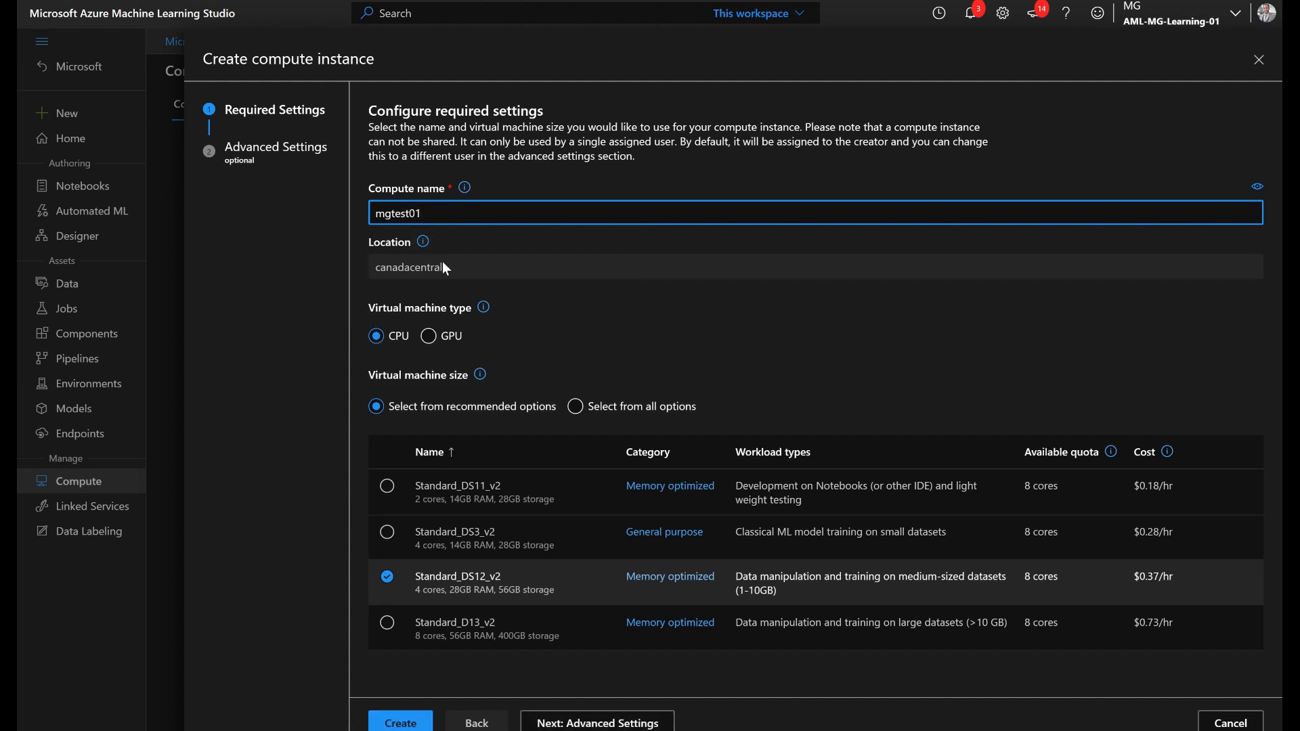
pyautogui.moveTo(448, 272)
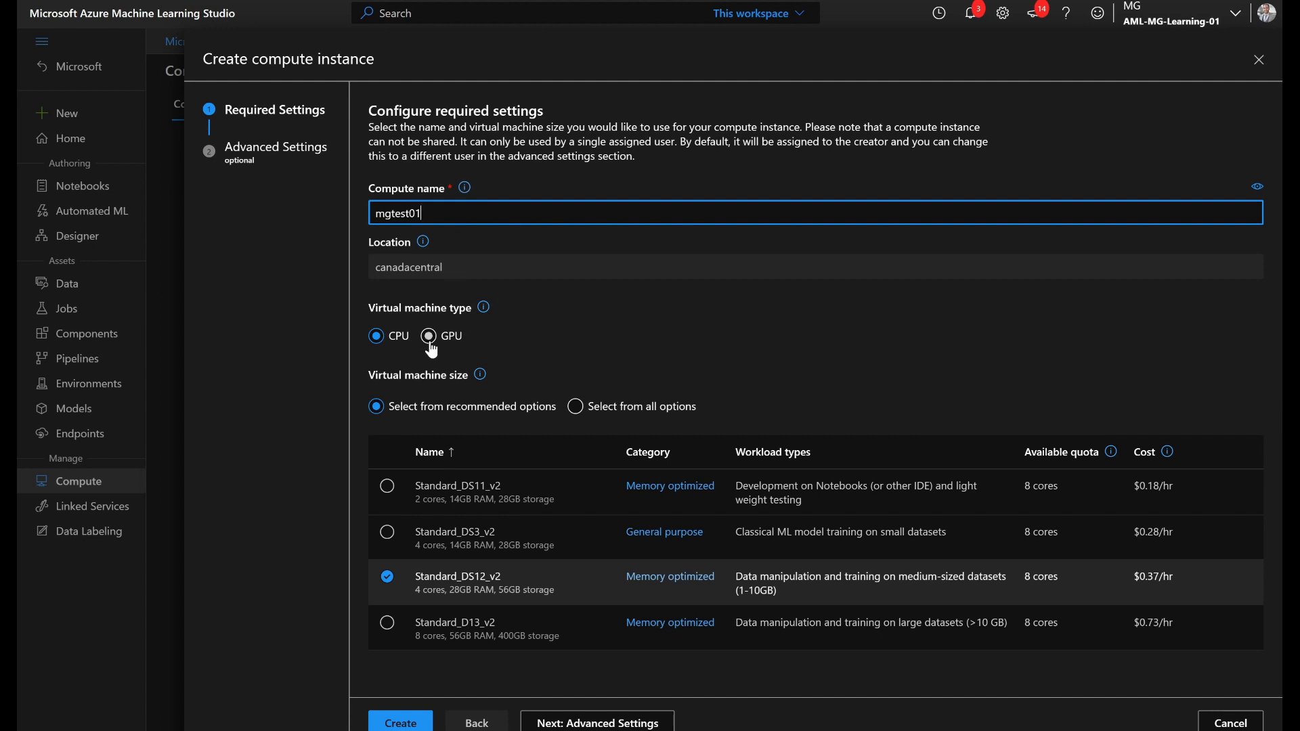
# Pick the CPU machine size Standard_D11_v2 from the full list of VM sizes.
pyautogui.click(428, 336)
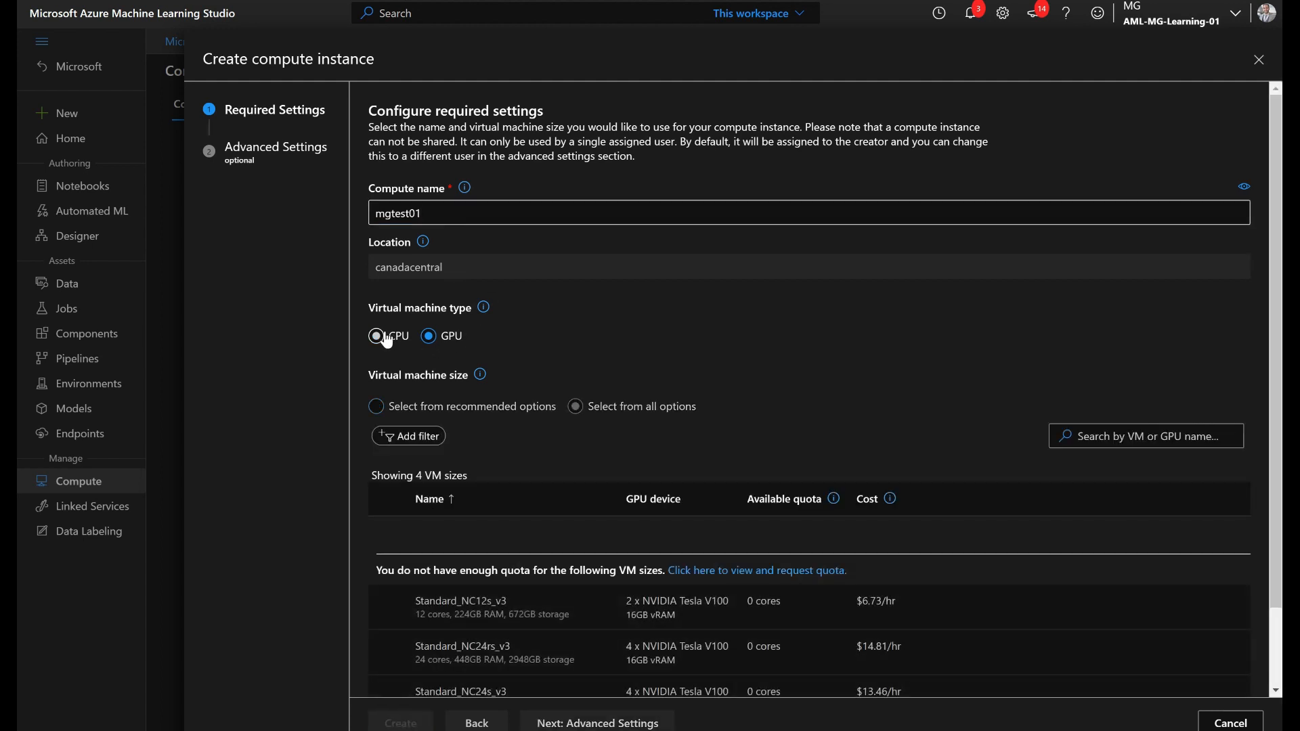
pyautogui.click(376, 336)
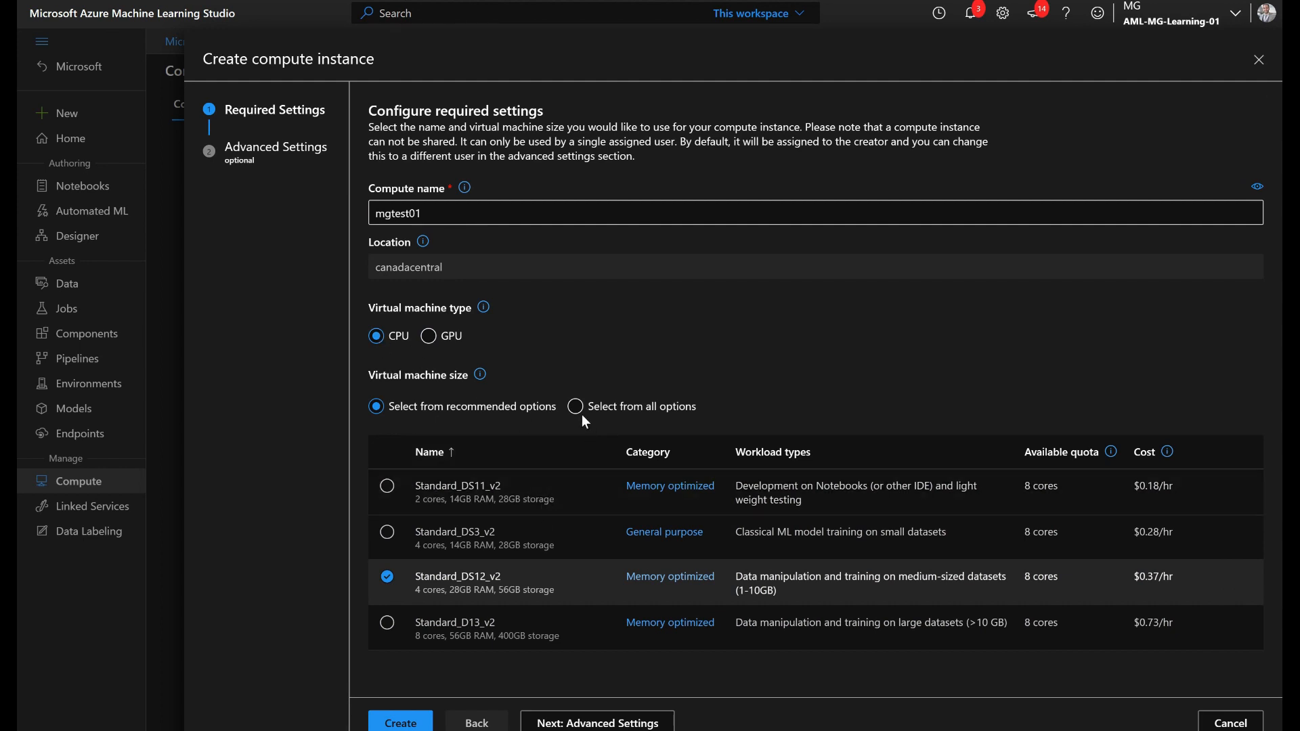
pyautogui.click(574, 407)
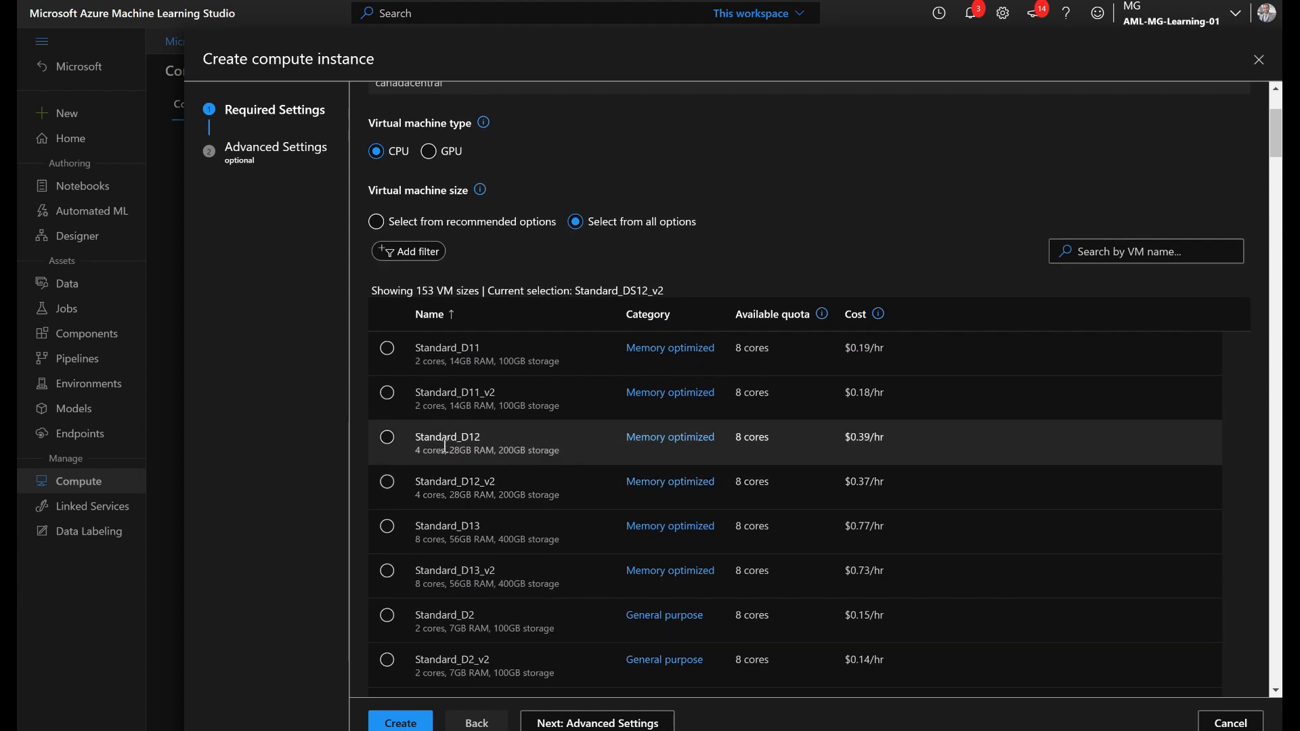
pyautogui.moveTo(500, 464)
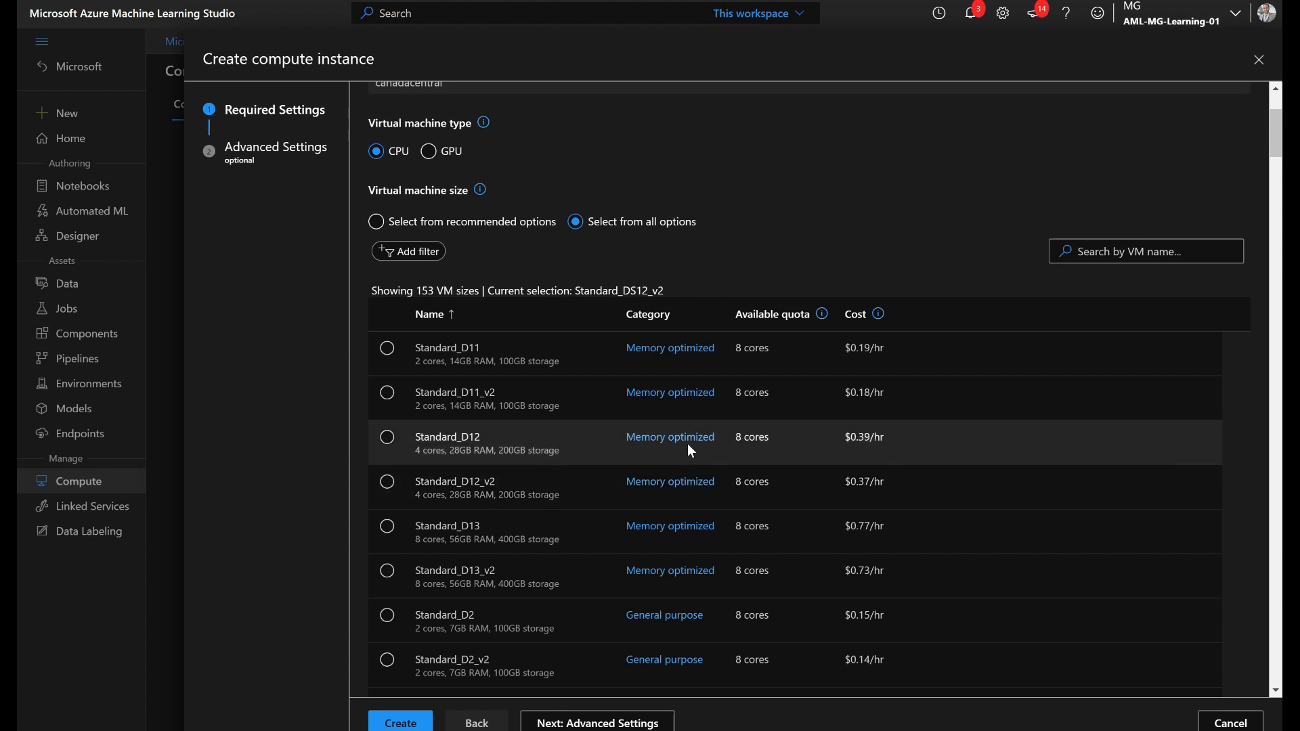
pyautogui.moveTo(891, 407)
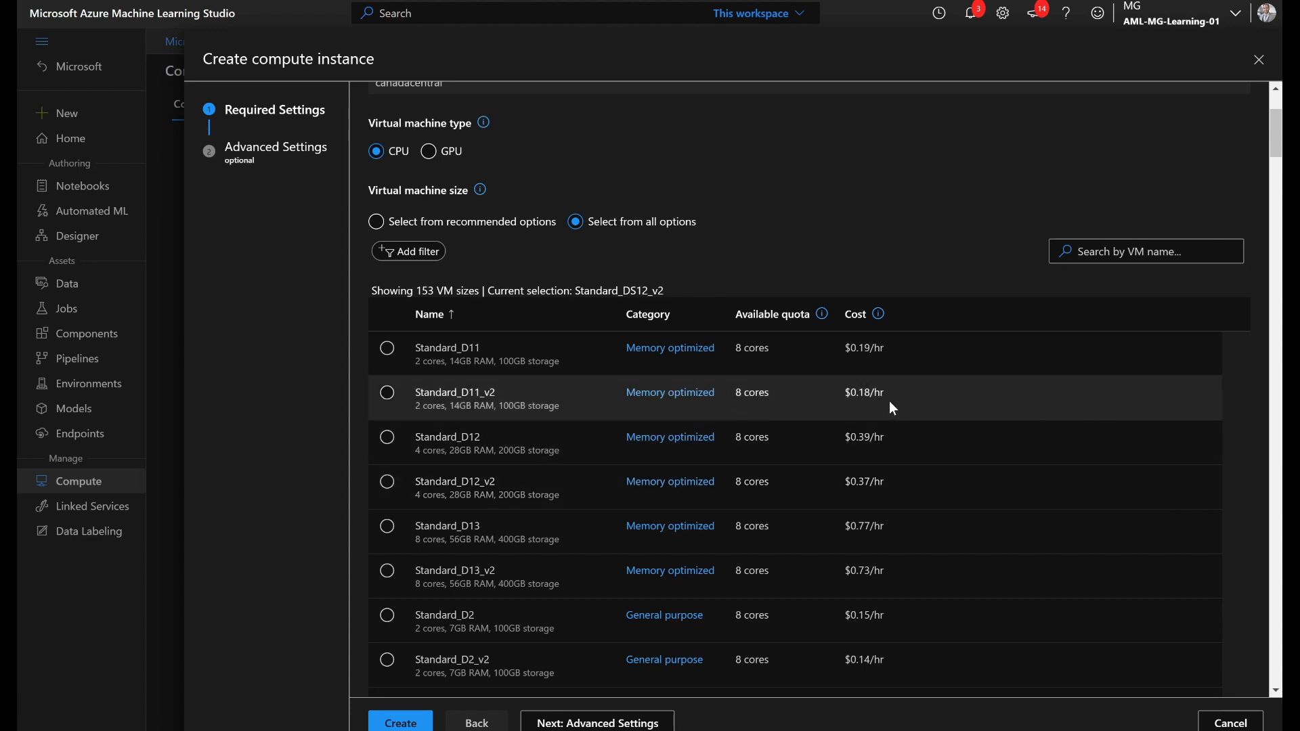
pyautogui.click(387, 392)
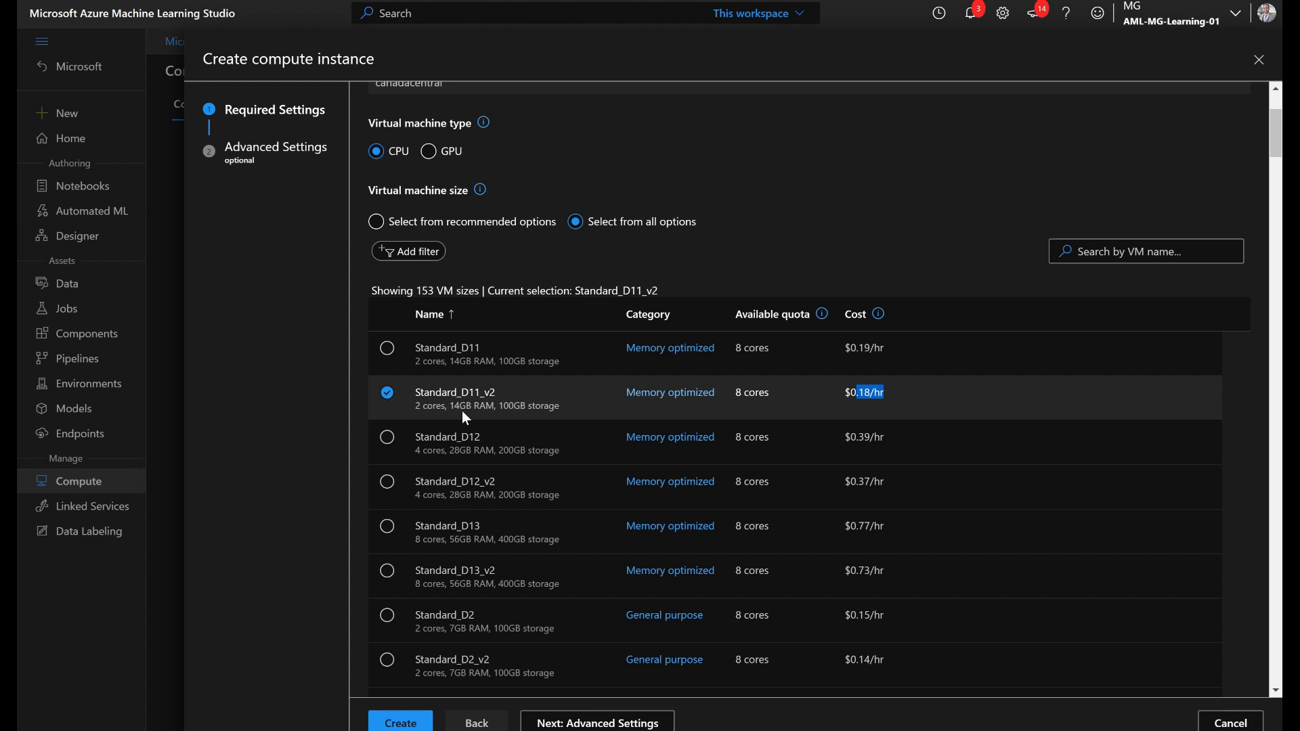
# Review the startup schedule, SSH, network and custom application advanced settings.
pyautogui.click(596, 723)
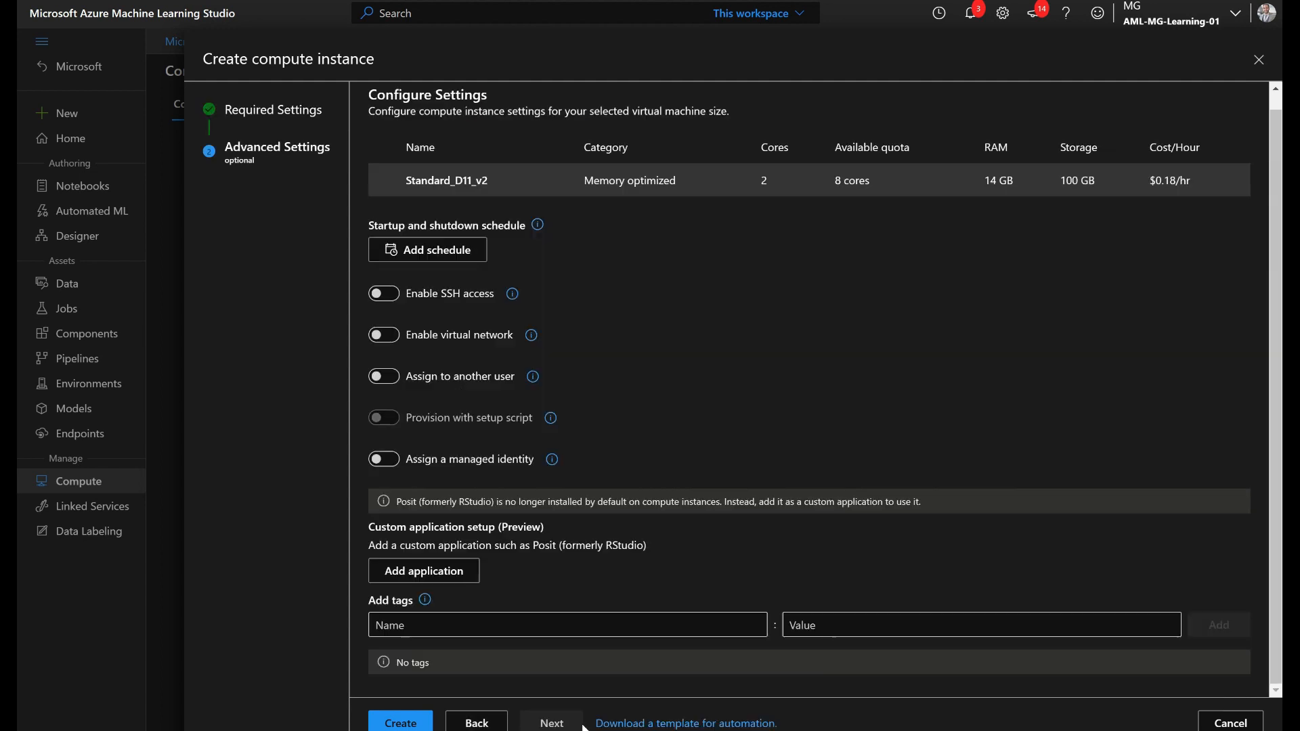
pyautogui.scroll(-3)
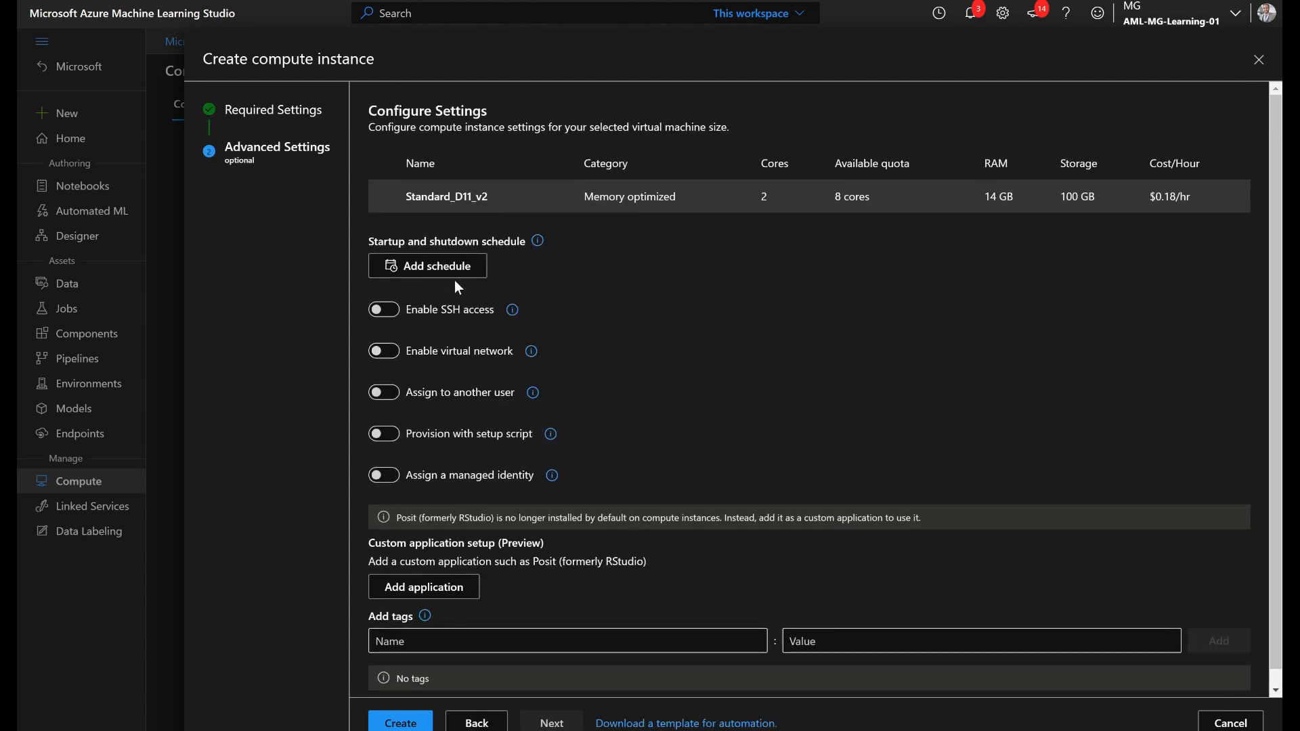
pyautogui.moveTo(654, 481)
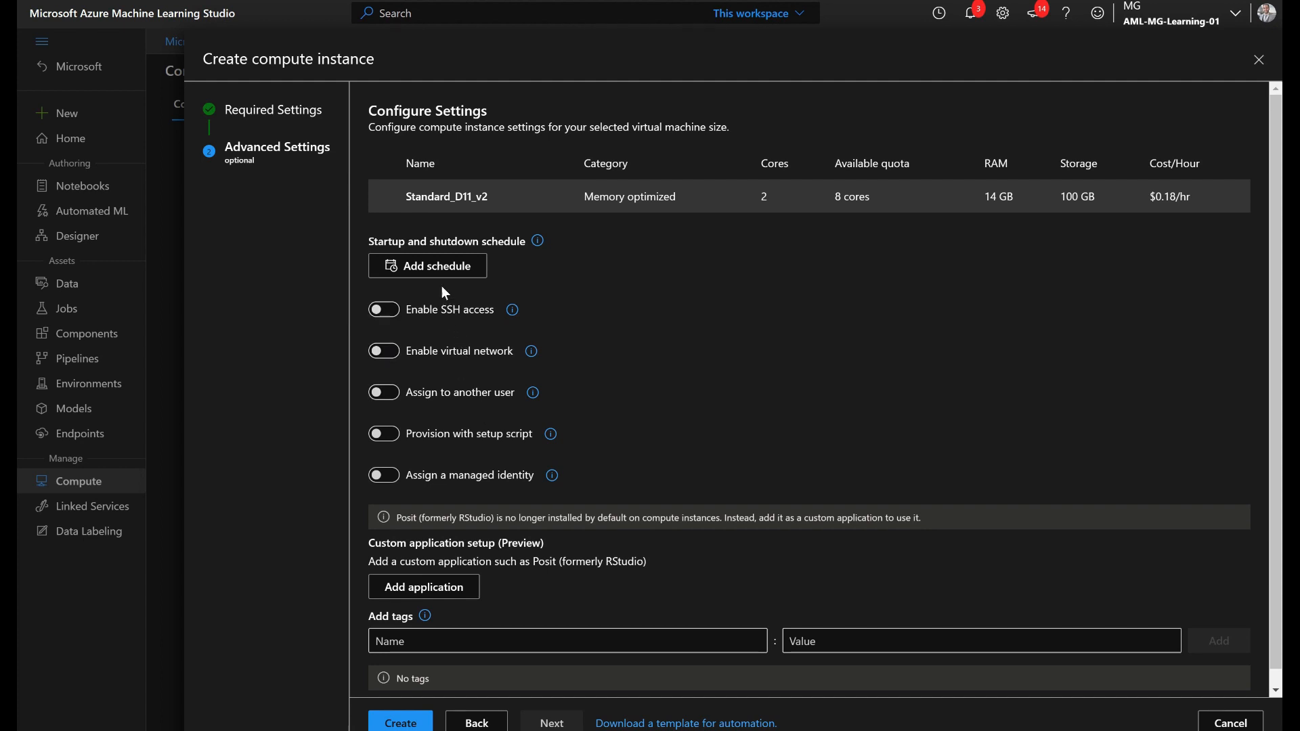
pyautogui.moveTo(436, 273)
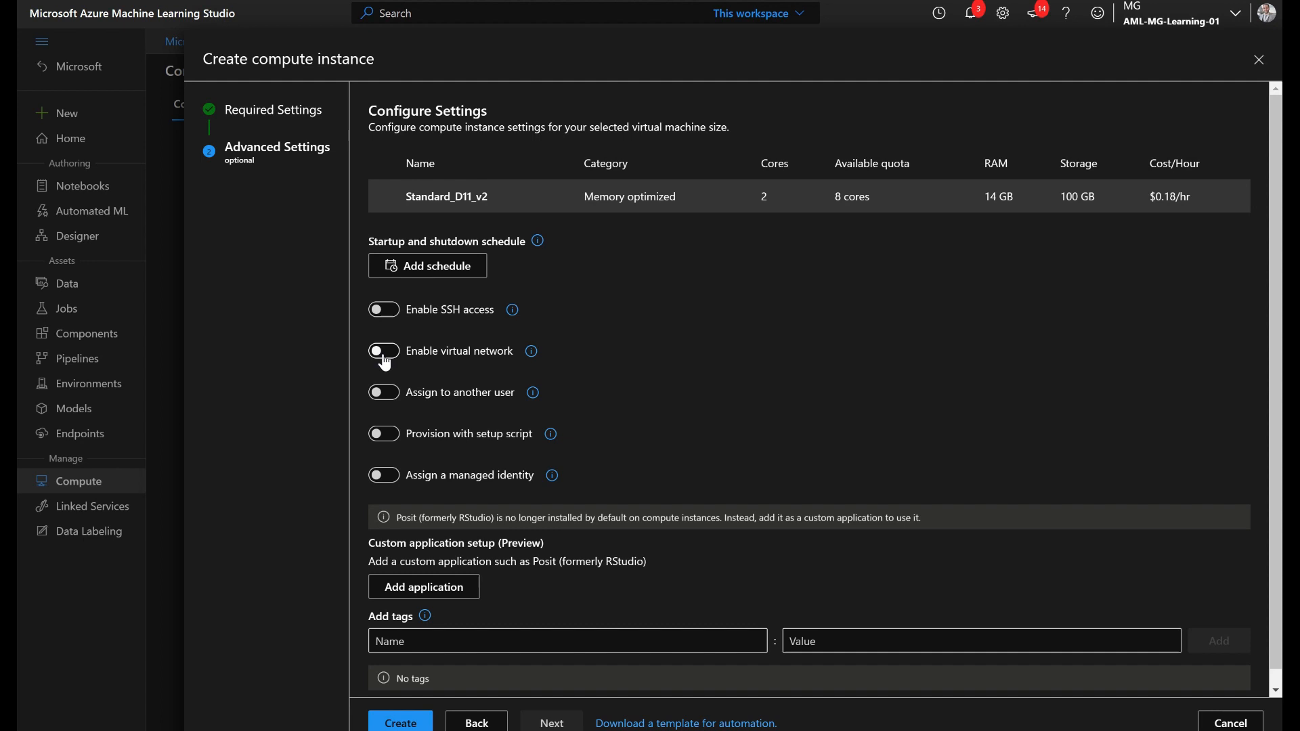
pyautogui.moveTo(413, 380)
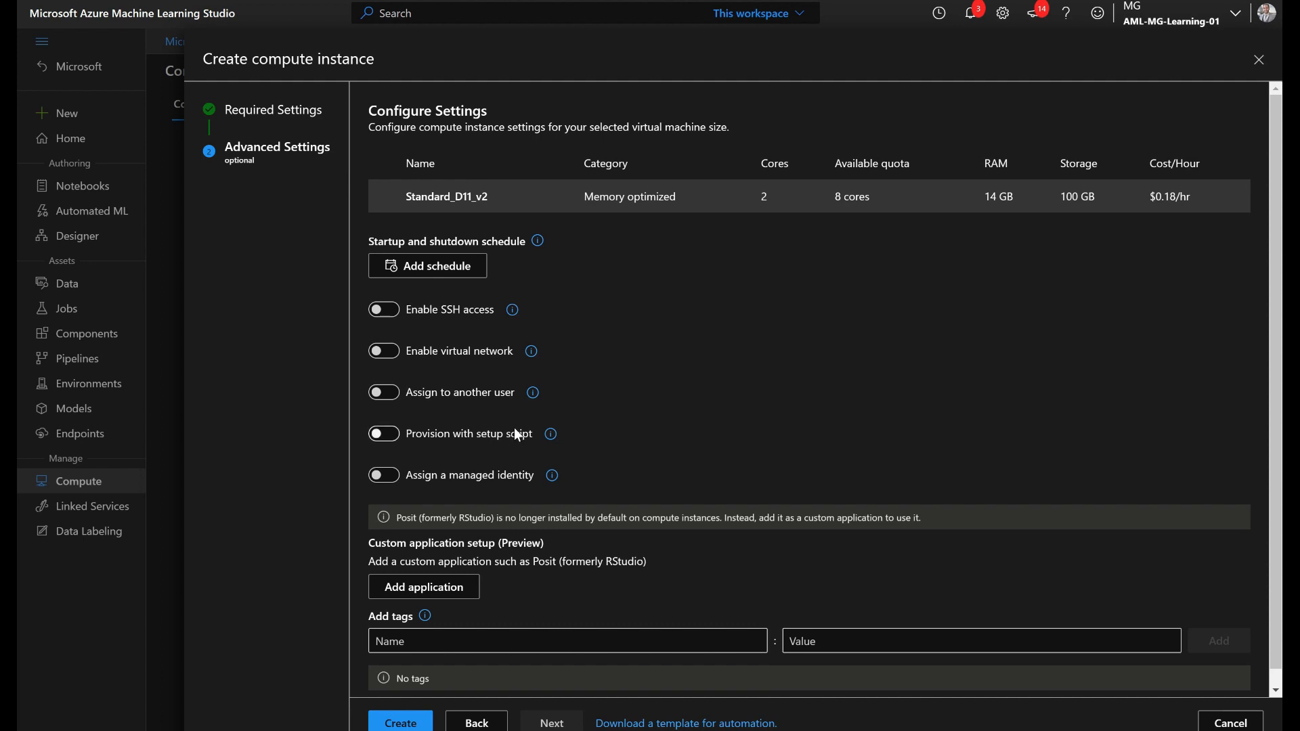
pyautogui.moveTo(497, 406)
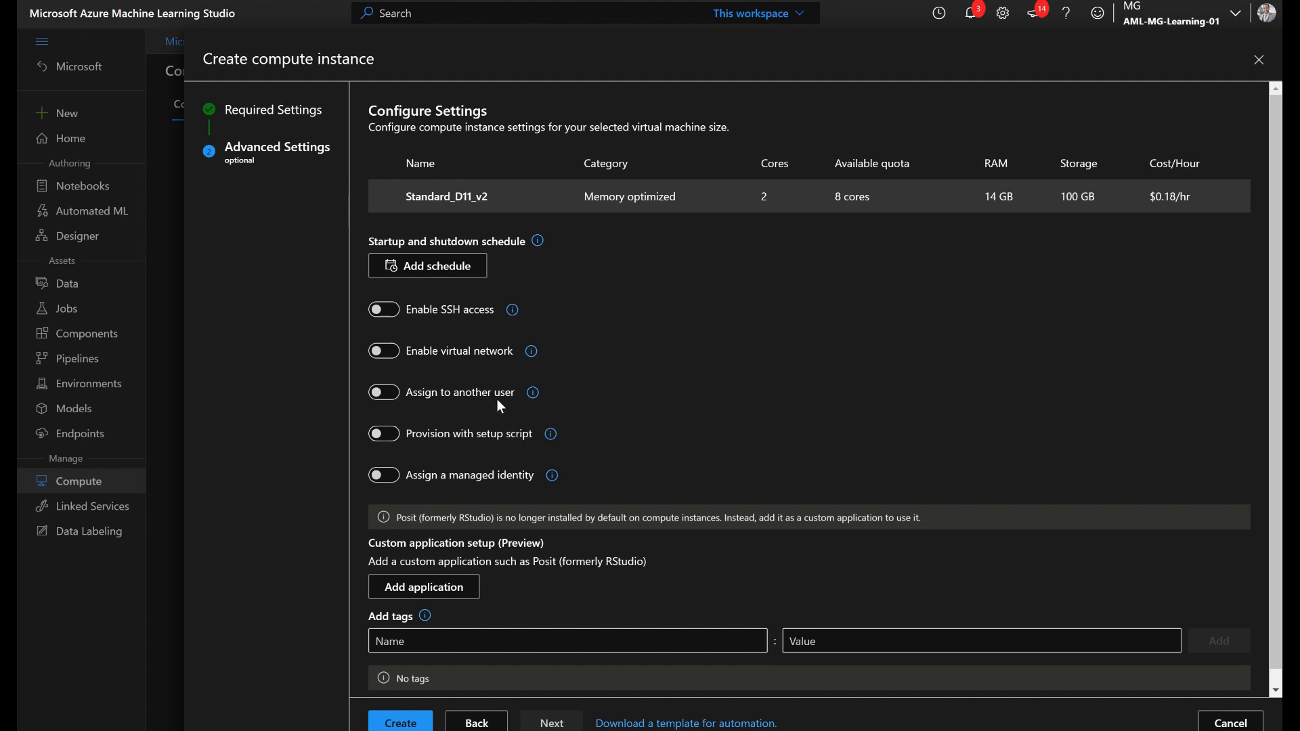
pyautogui.moveTo(452, 390)
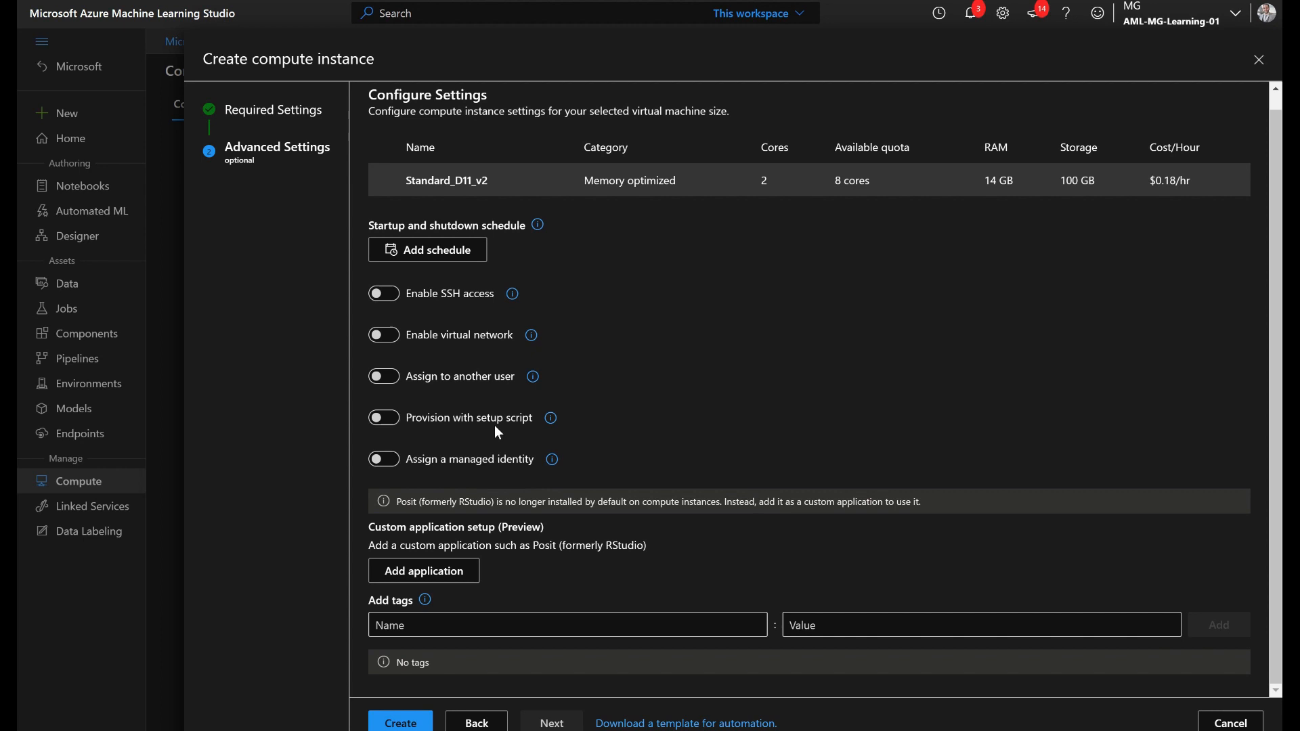
pyautogui.click(383, 417)
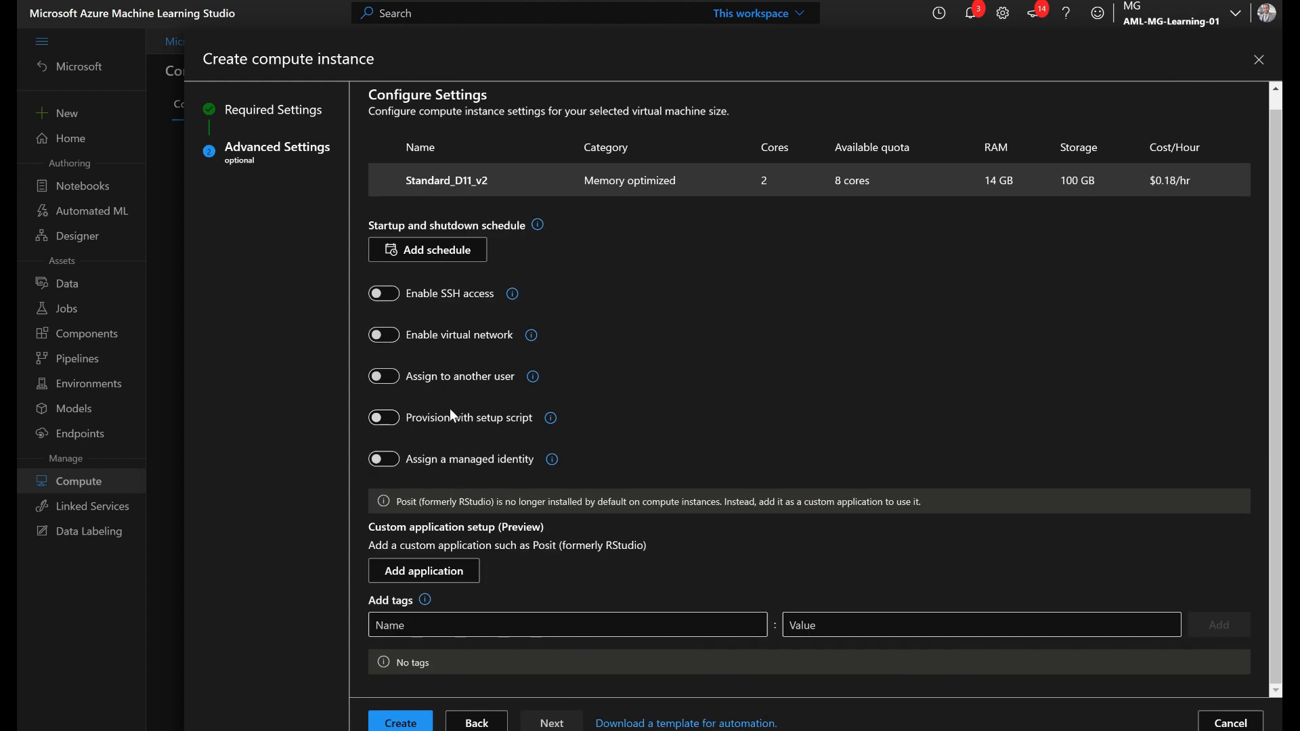
pyautogui.moveTo(451, 473)
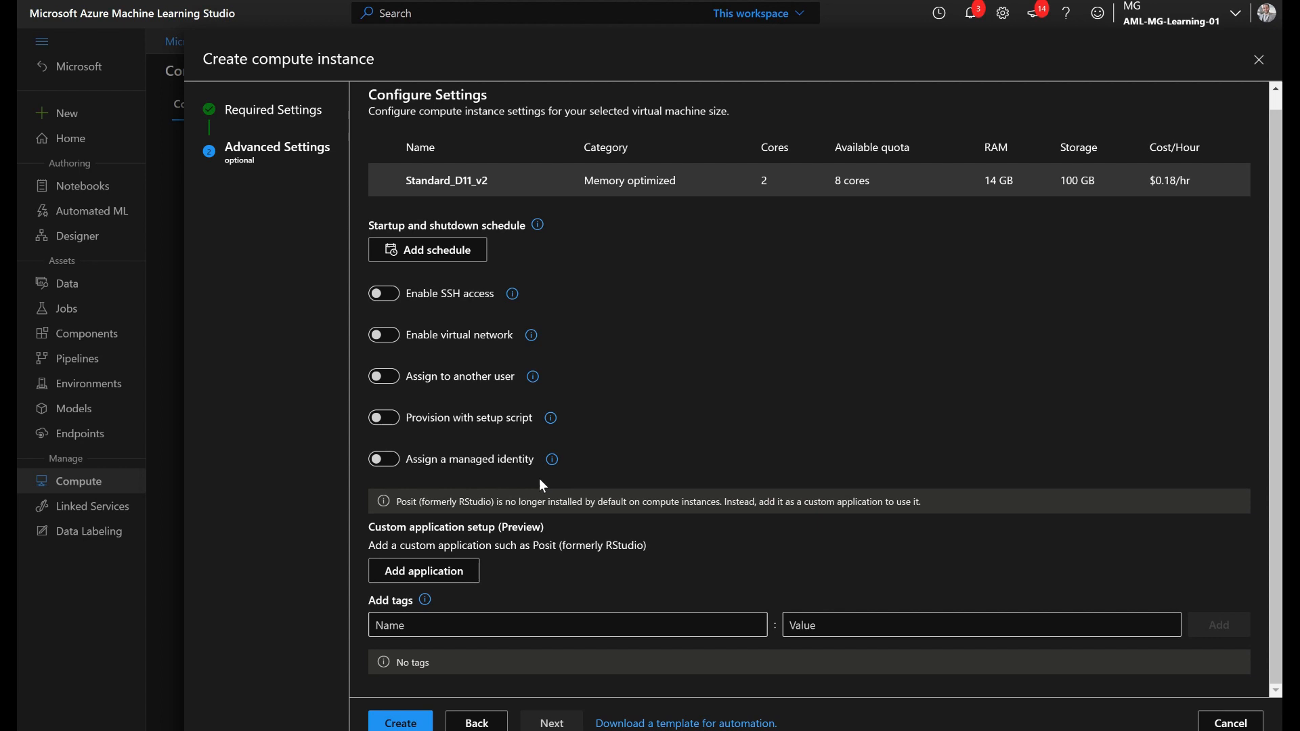
pyautogui.moveTo(544, 483)
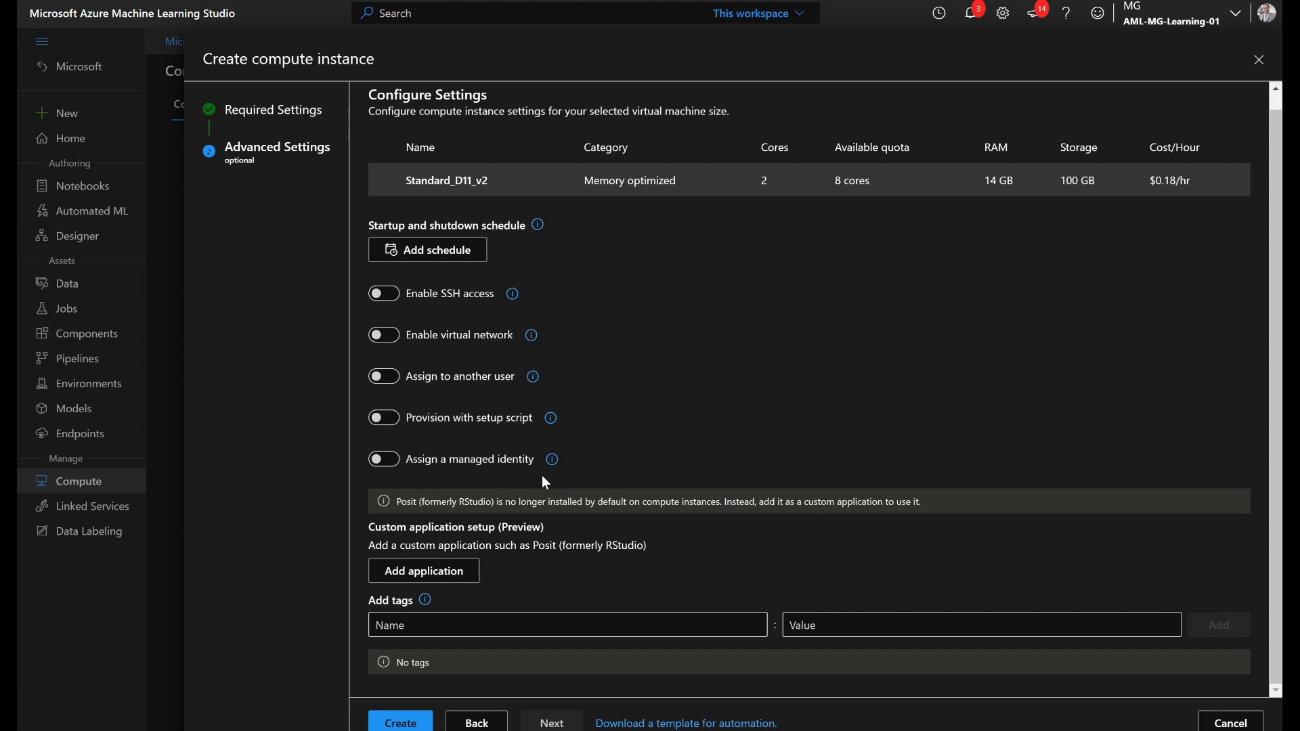
pyautogui.moveTo(463, 529)
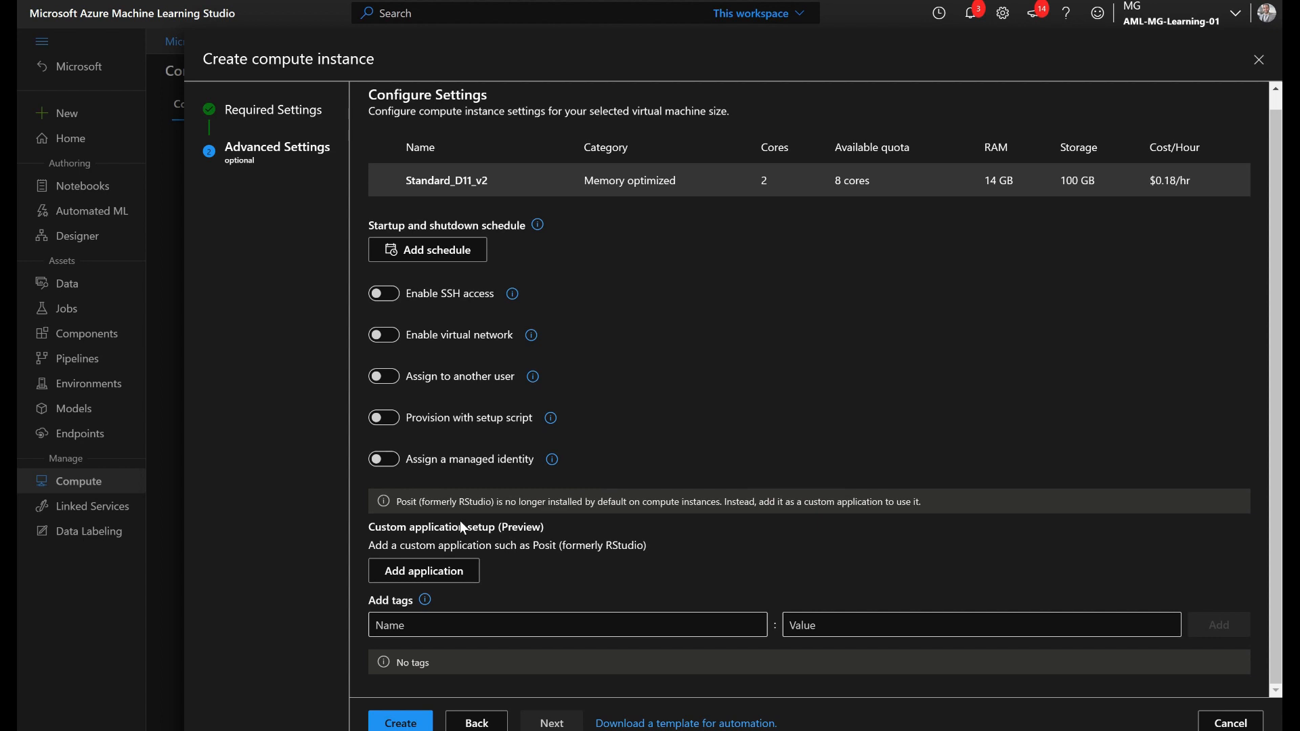
pyautogui.doubleClick(387, 526)
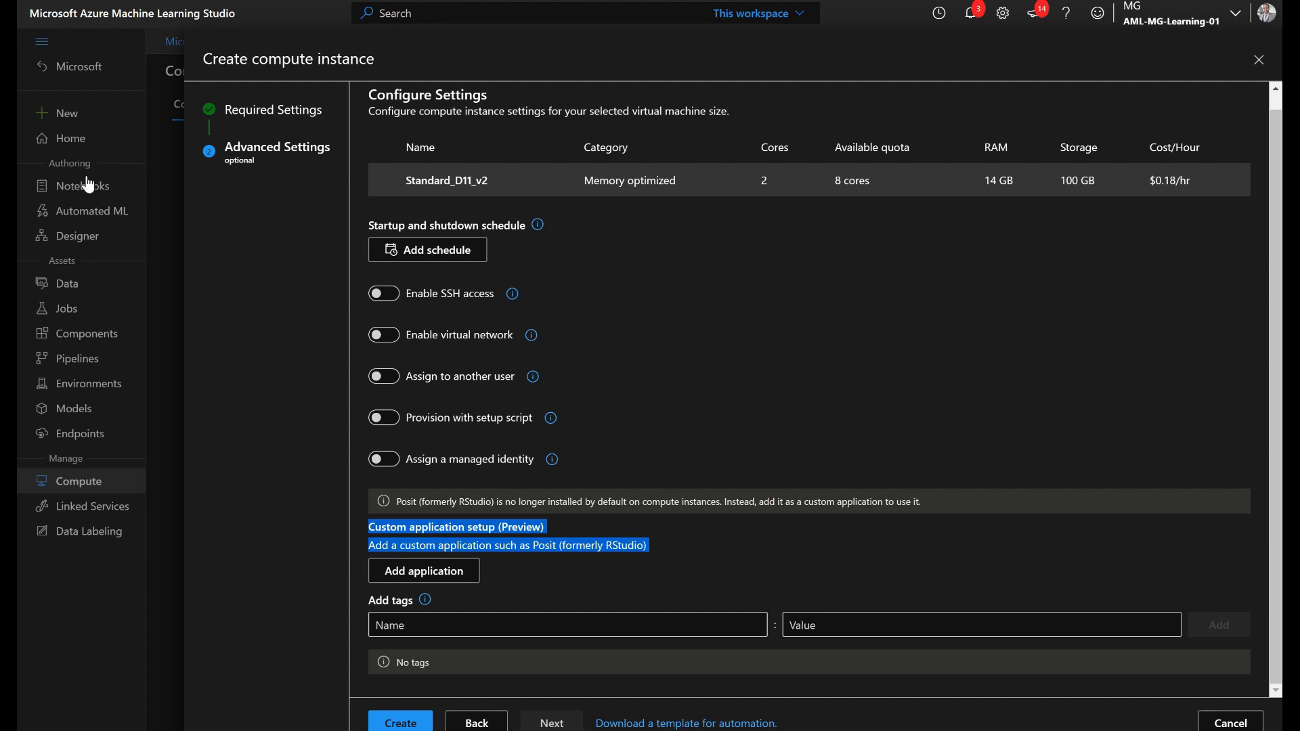
pyautogui.moveTo(344, 194)
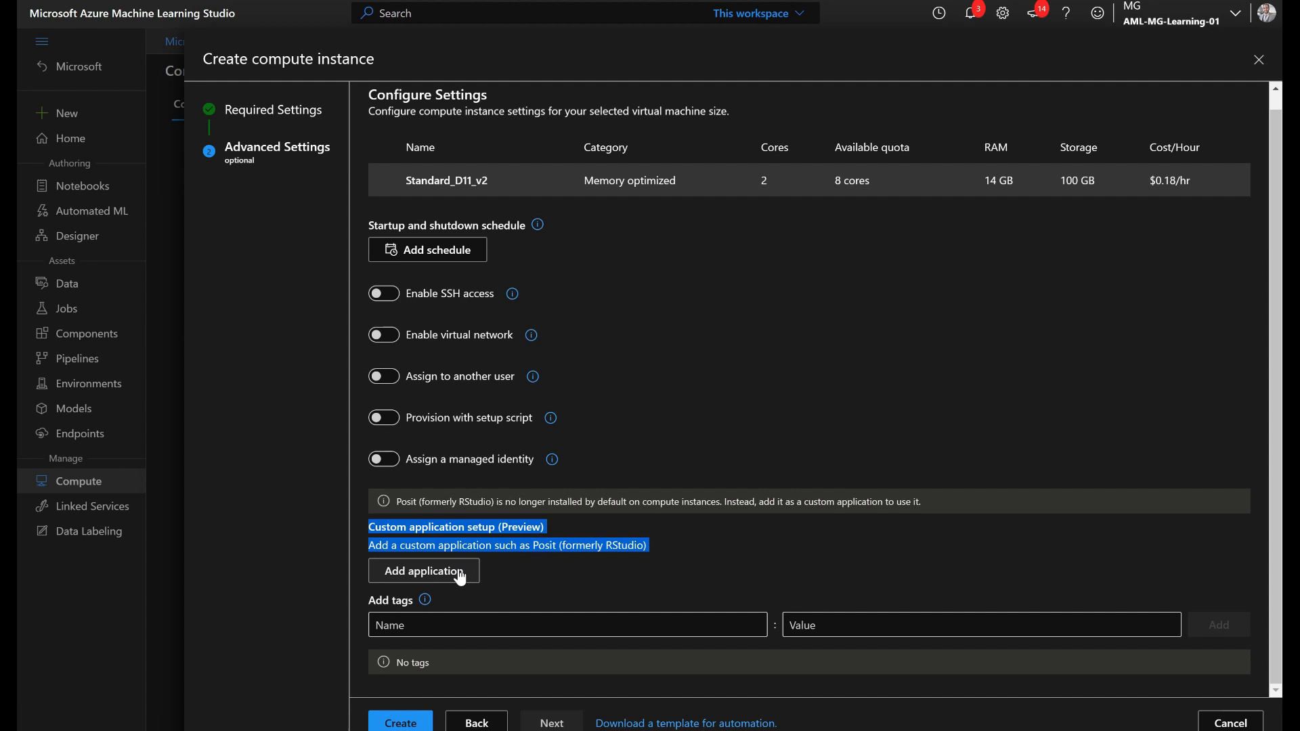
pyautogui.moveTo(422, 590)
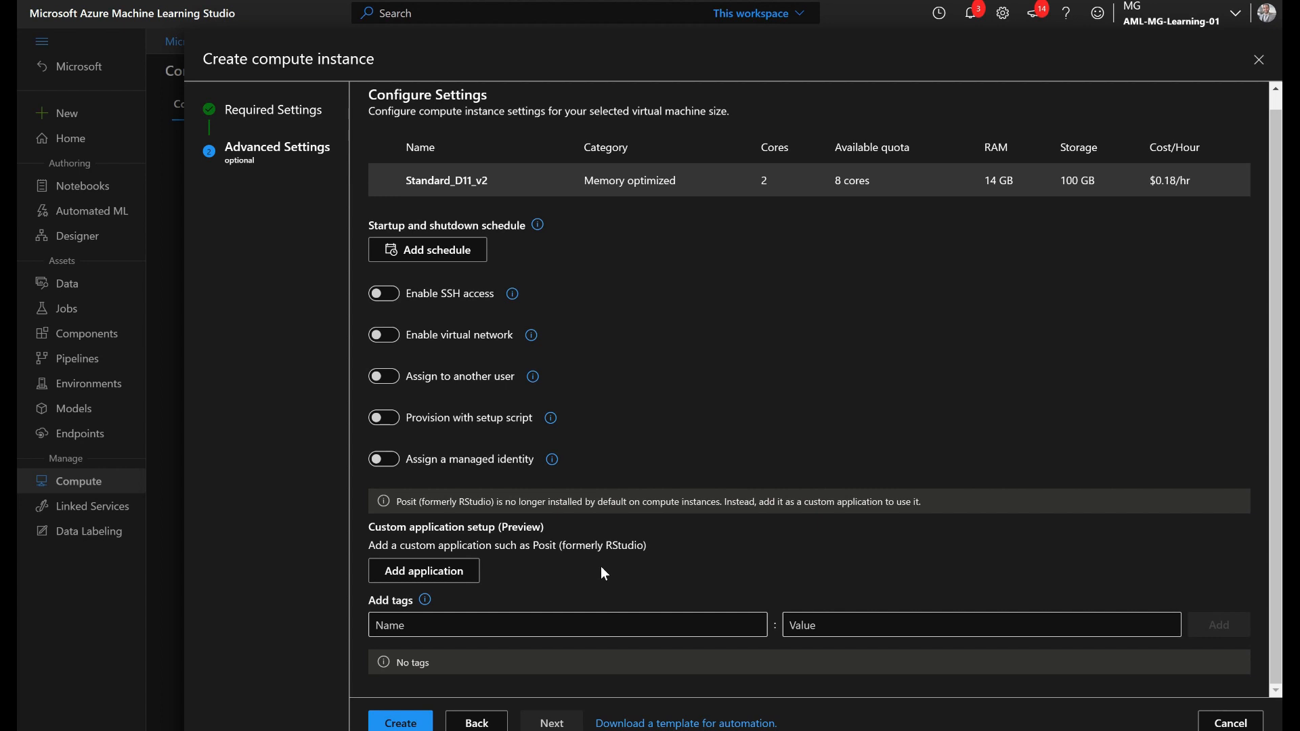
pyautogui.moveTo(73, 480)
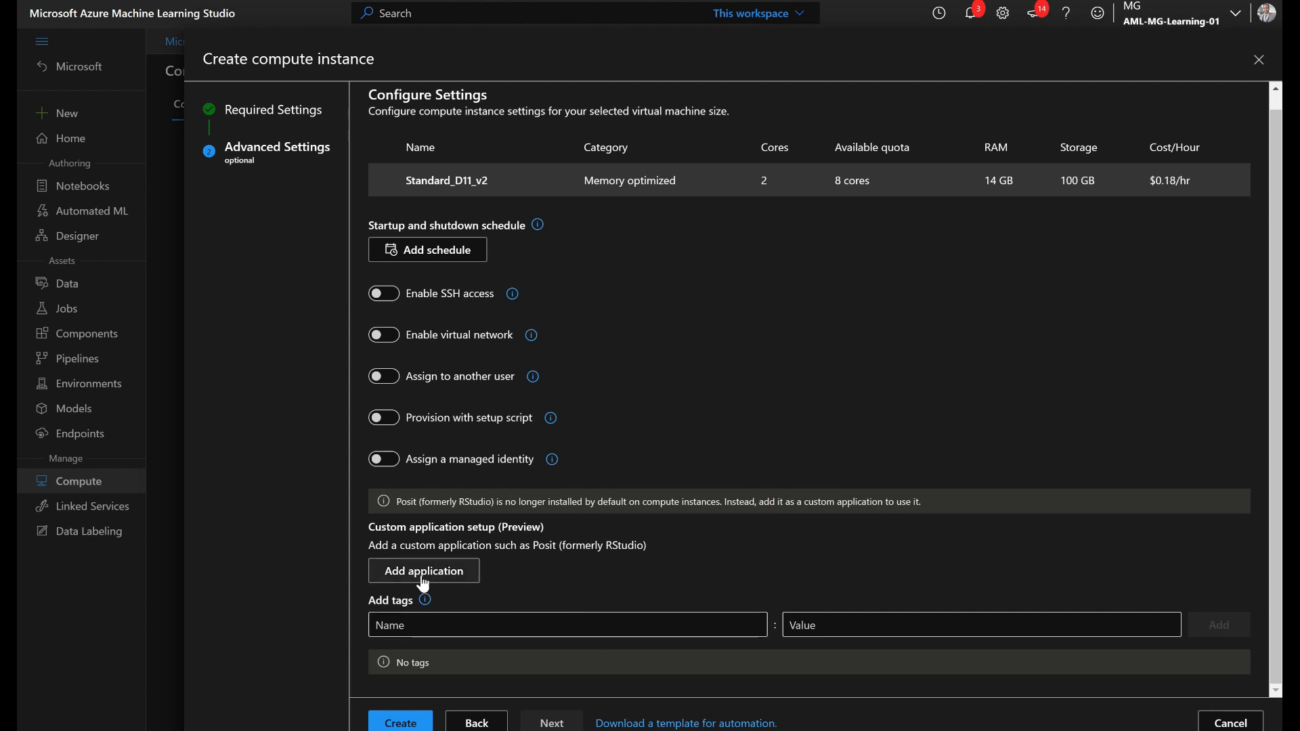
pyautogui.click(423, 570)
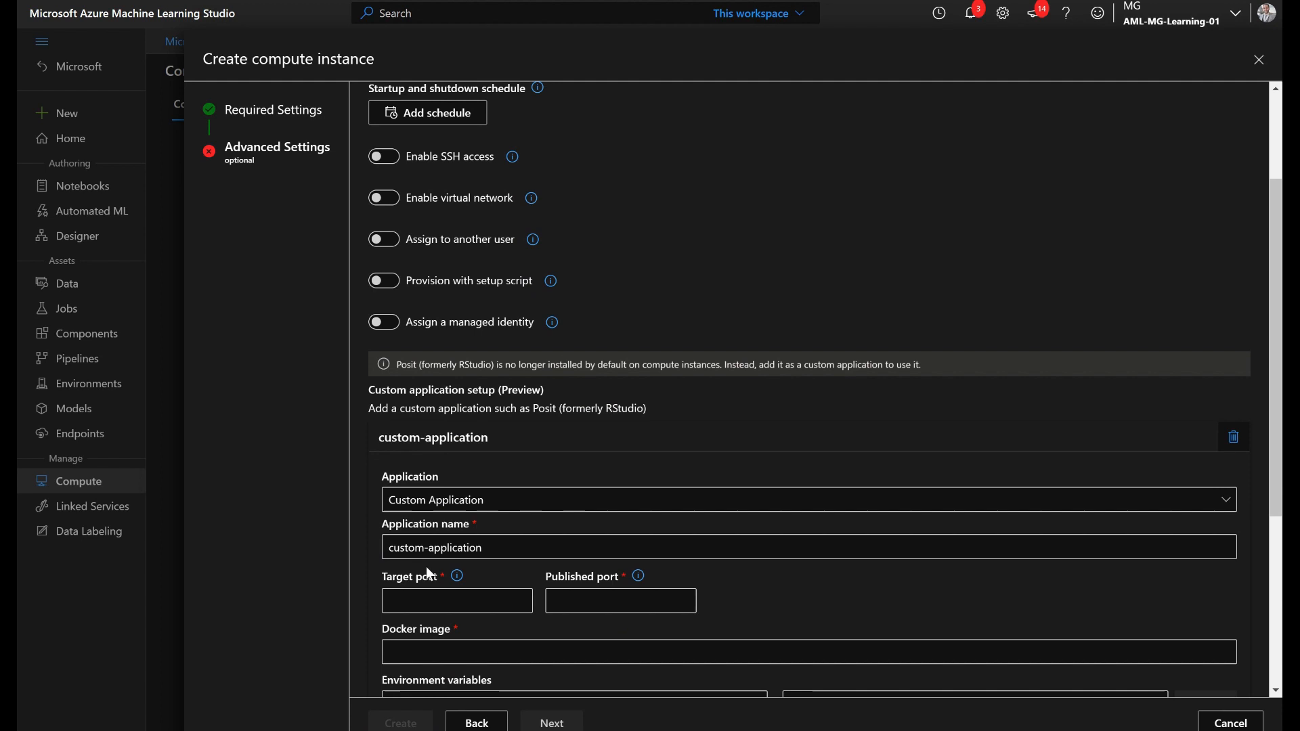
pyautogui.click(804, 499)
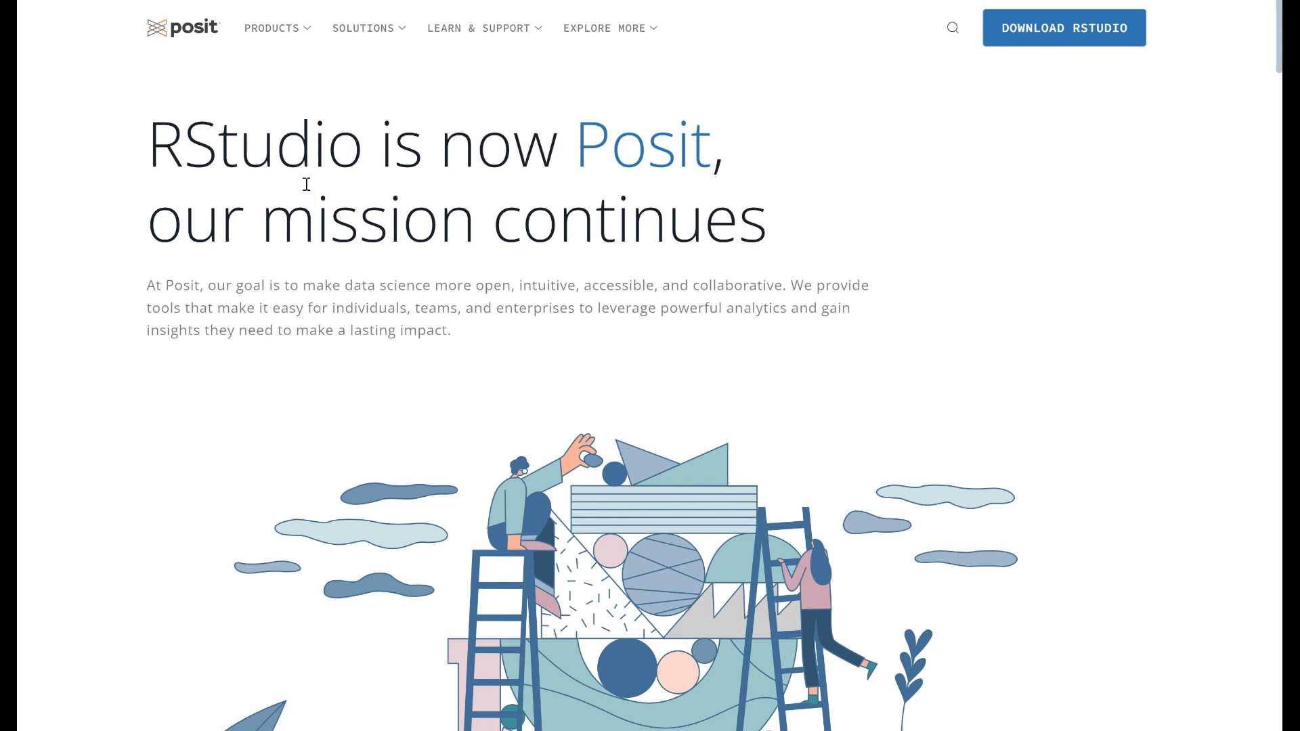
pyautogui.moveTo(580, 177)
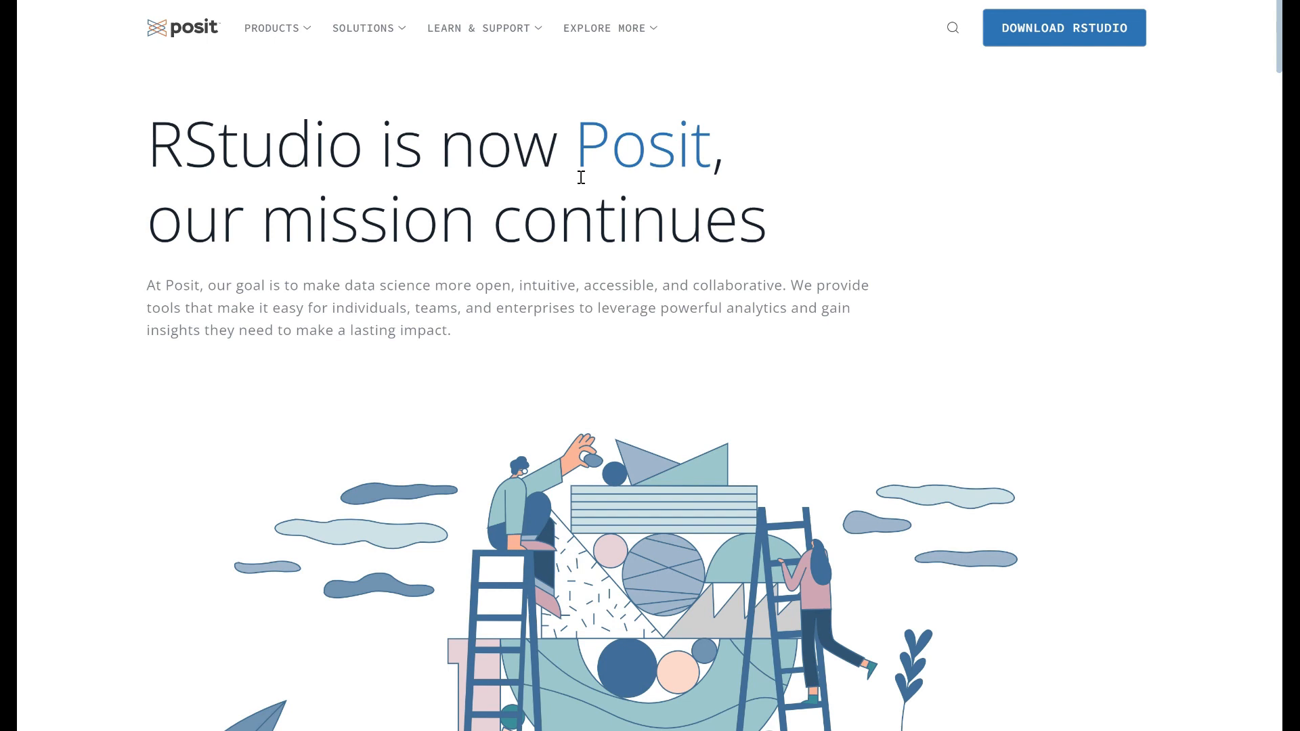
pyautogui.moveTo(553, 152)
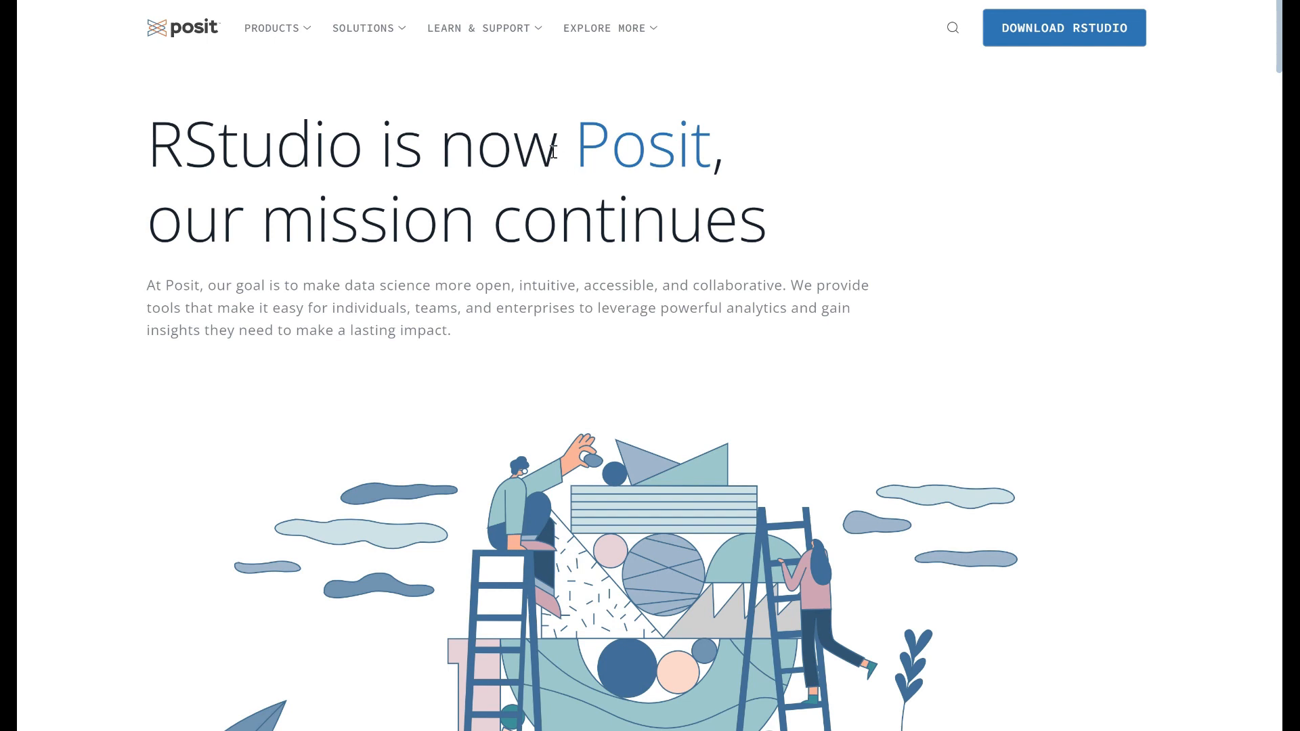
# Read Posit's Azure solution page, highlighting the ML benefits and pre-installed packages.
pyautogui.click(363, 27)
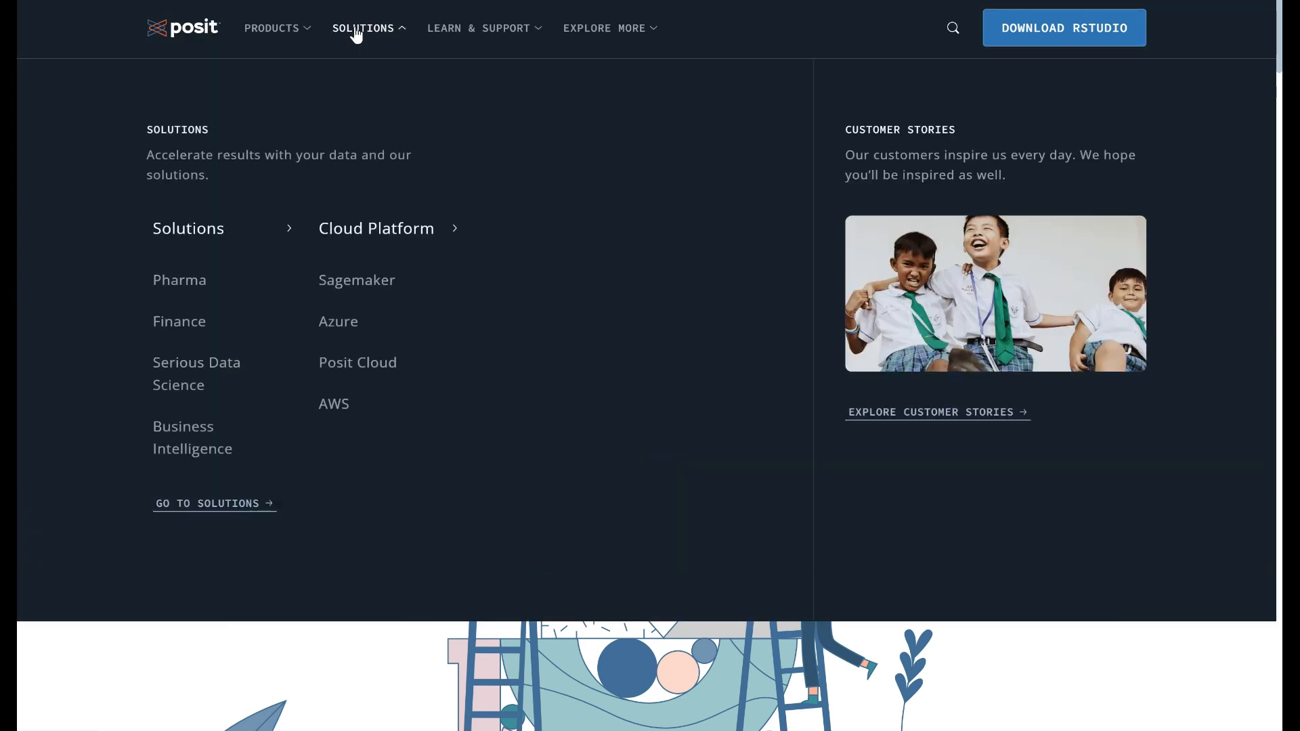
pyautogui.moveTo(377, 228)
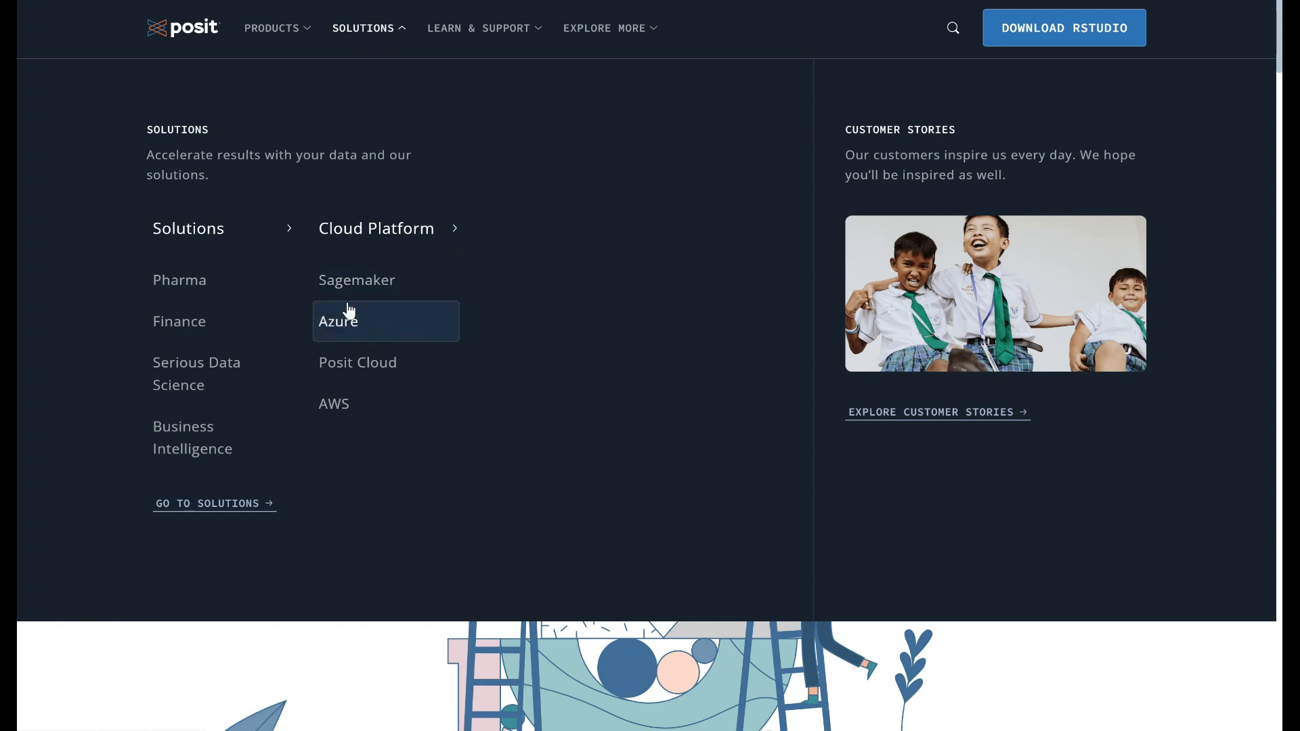
pyautogui.moveTo(357, 279)
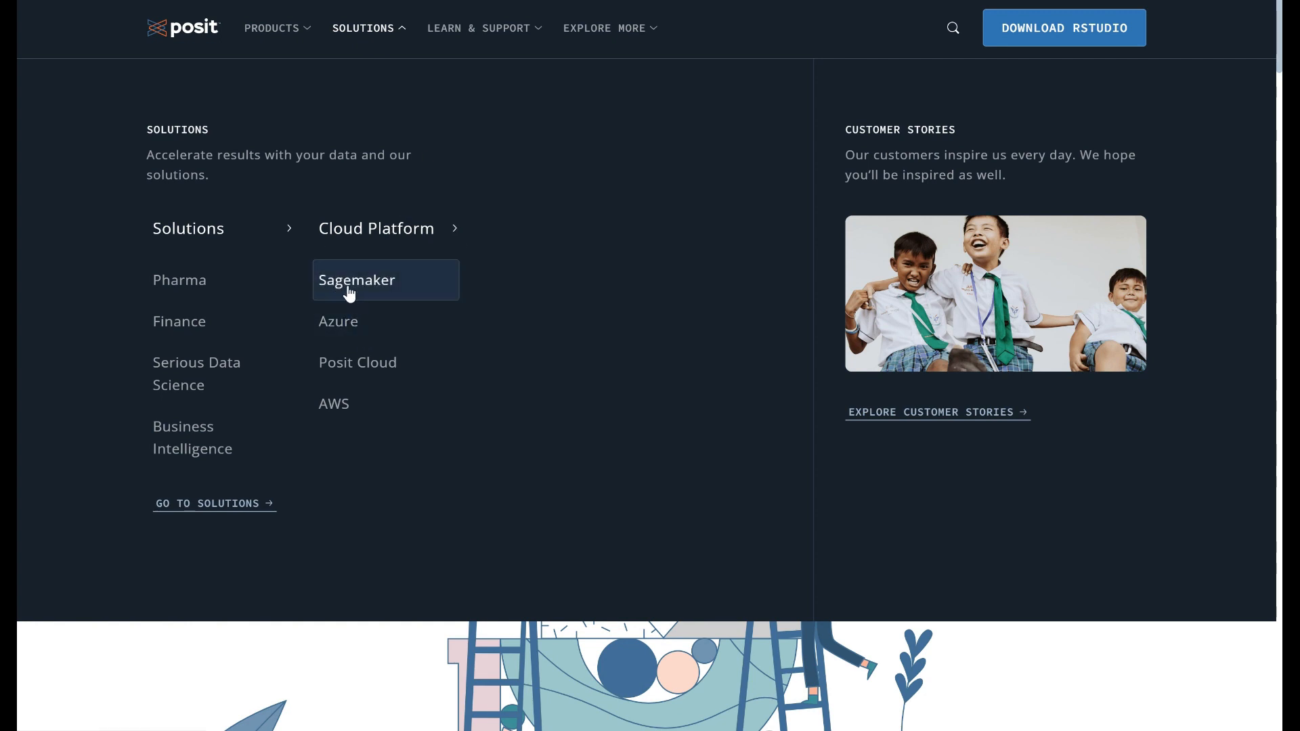
pyautogui.moveTo(335, 331)
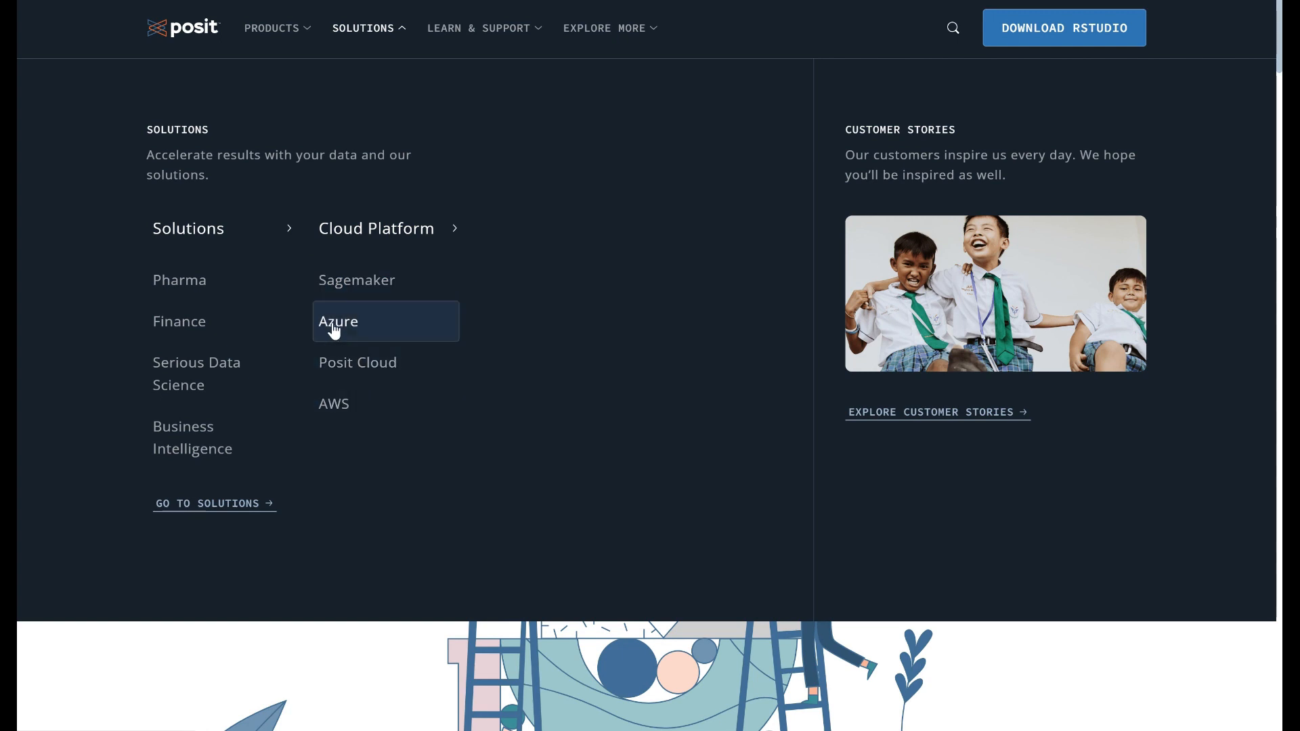
pyautogui.click(339, 321)
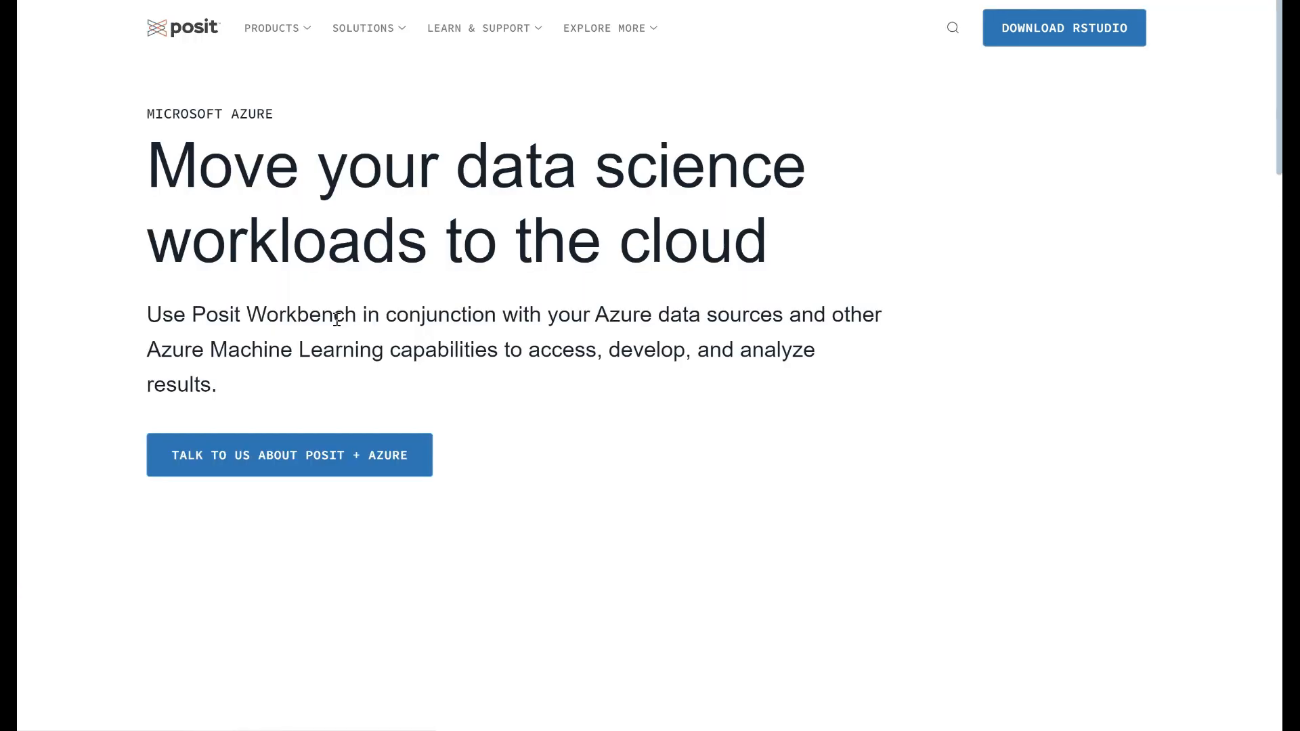
pyautogui.scroll(-3)
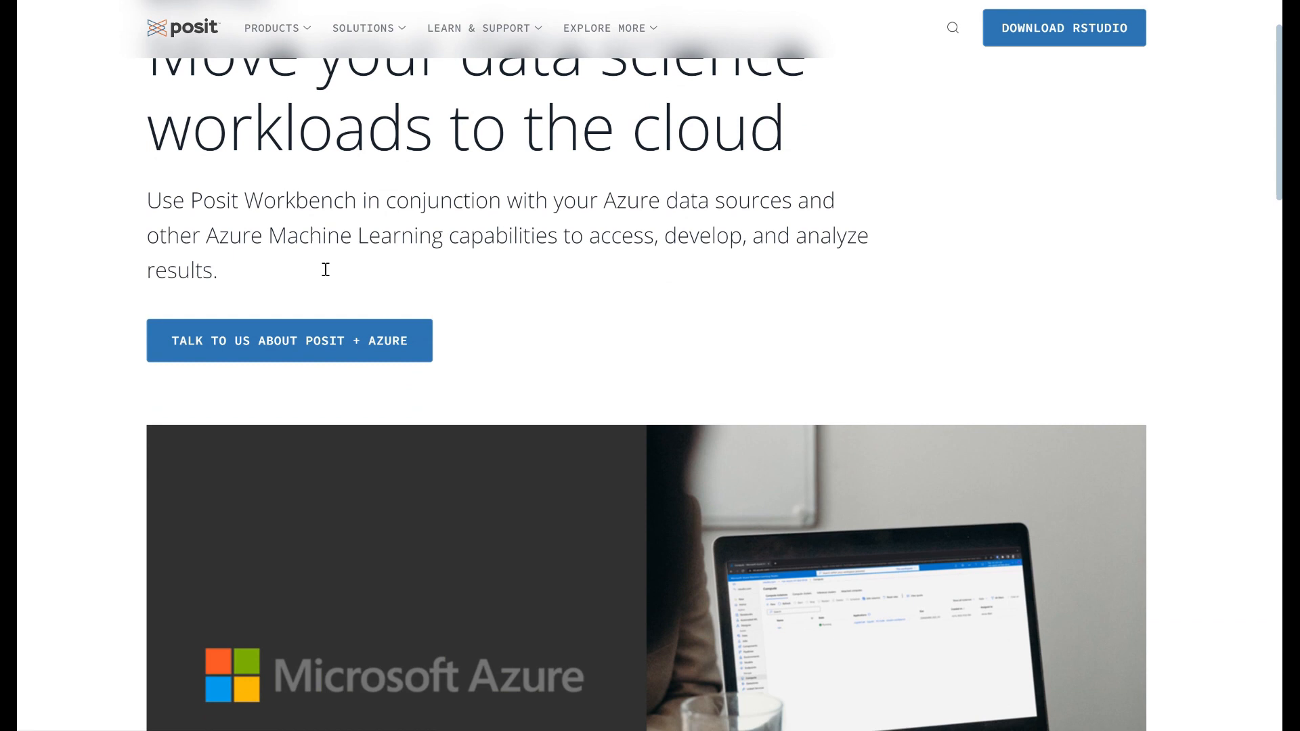
pyautogui.scroll(-3)
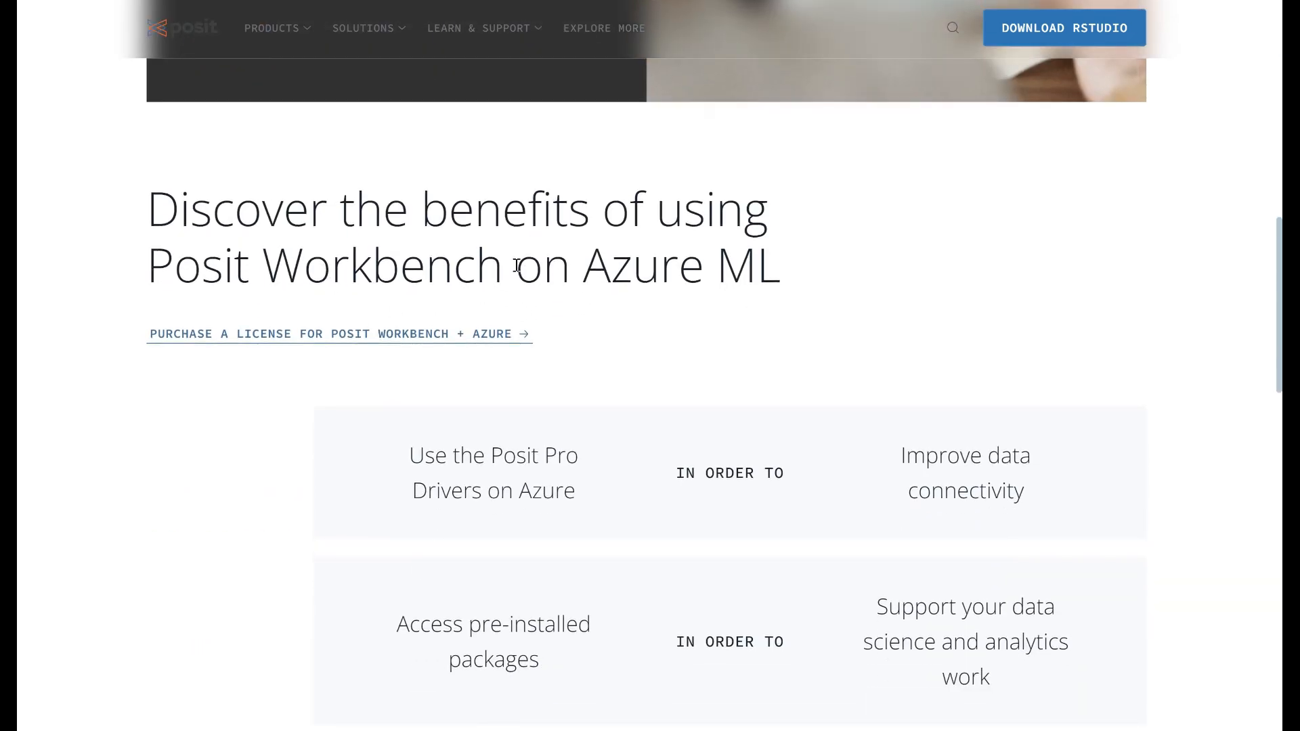
pyautogui.doubleClick(739, 265)
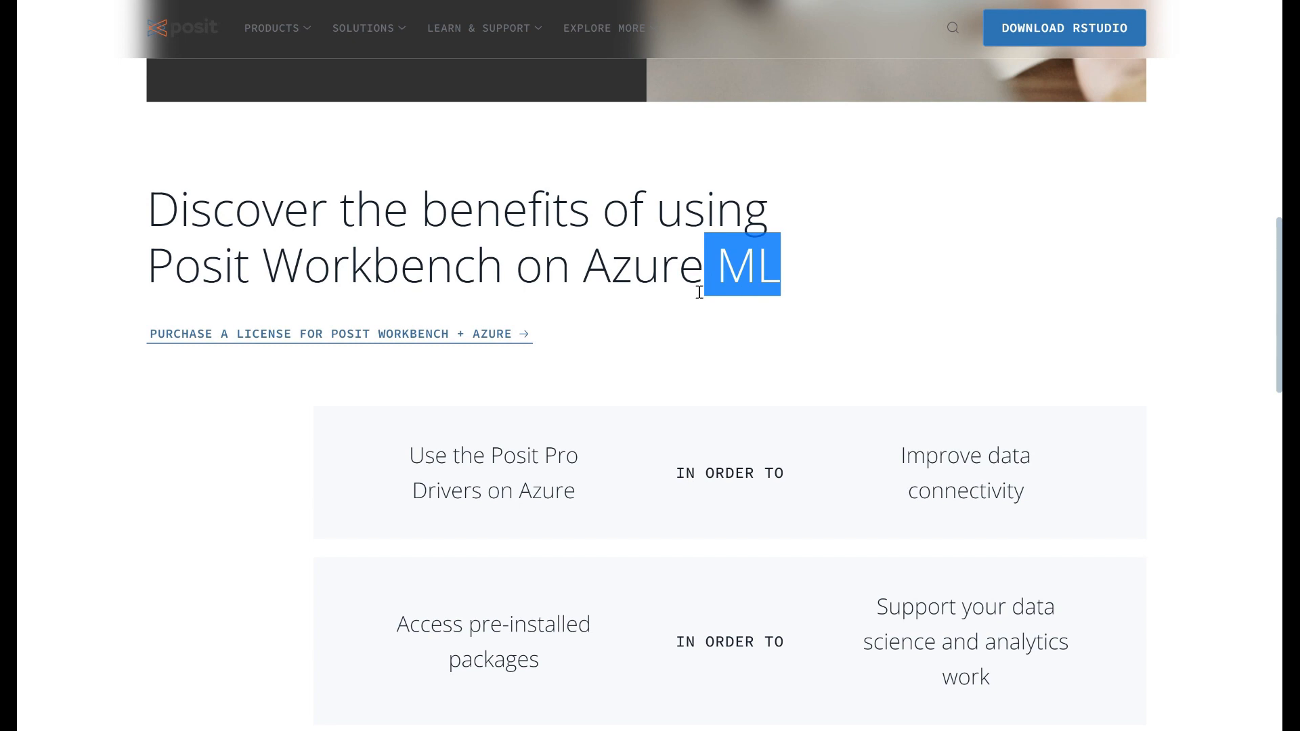
pyautogui.scroll(-3)
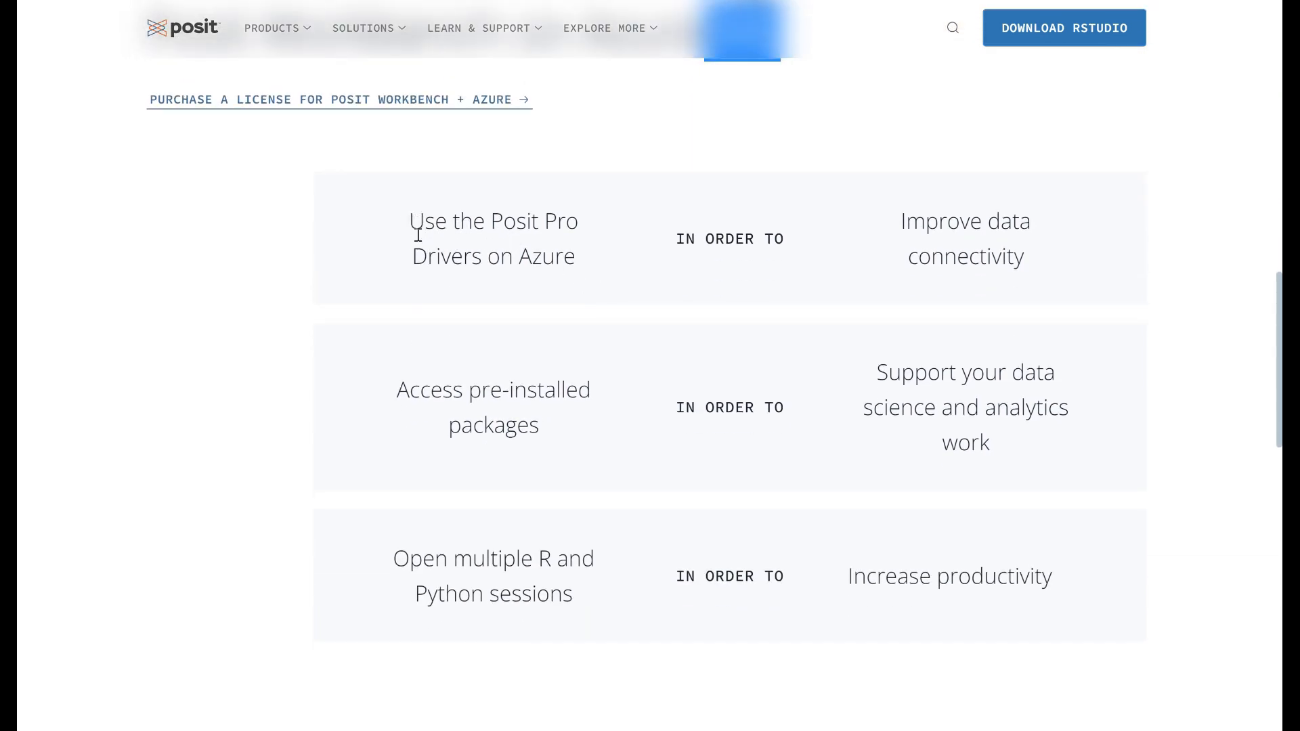
pyautogui.moveTo(413, 221); pyautogui.dragTo(574, 255)
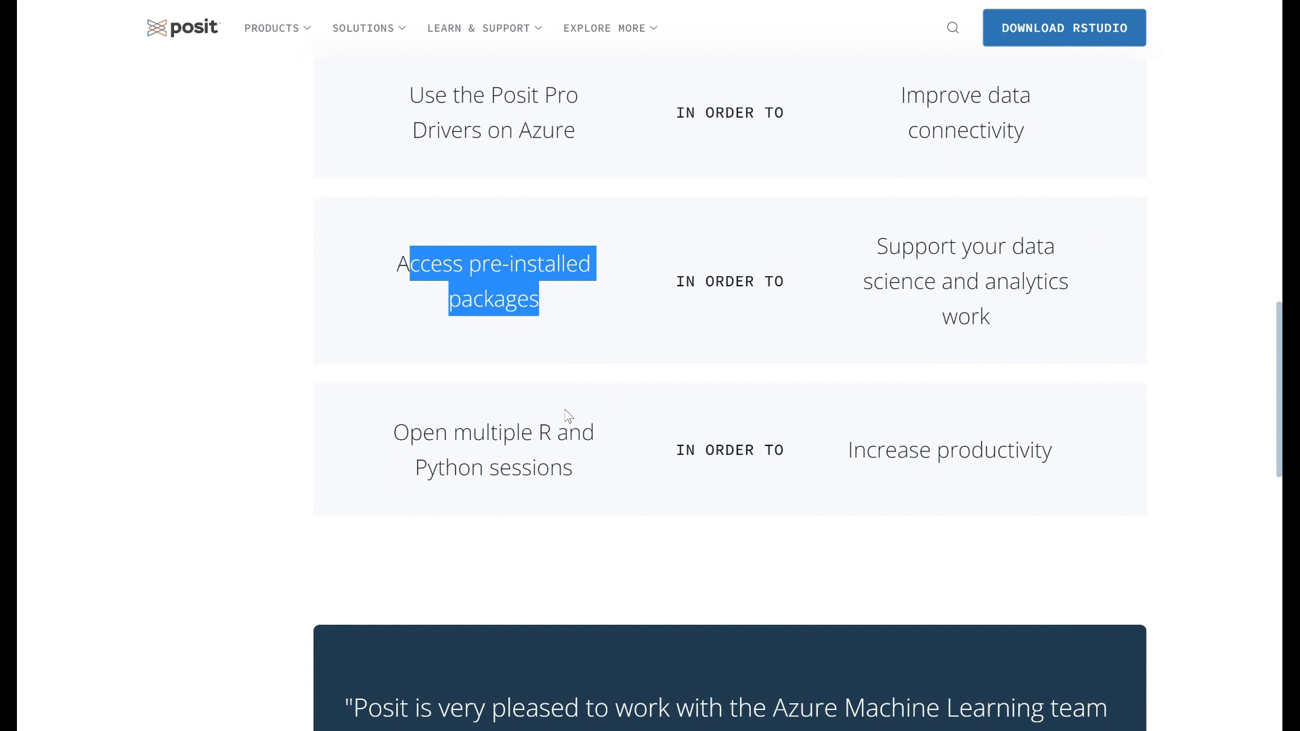
pyautogui.scroll(-3)
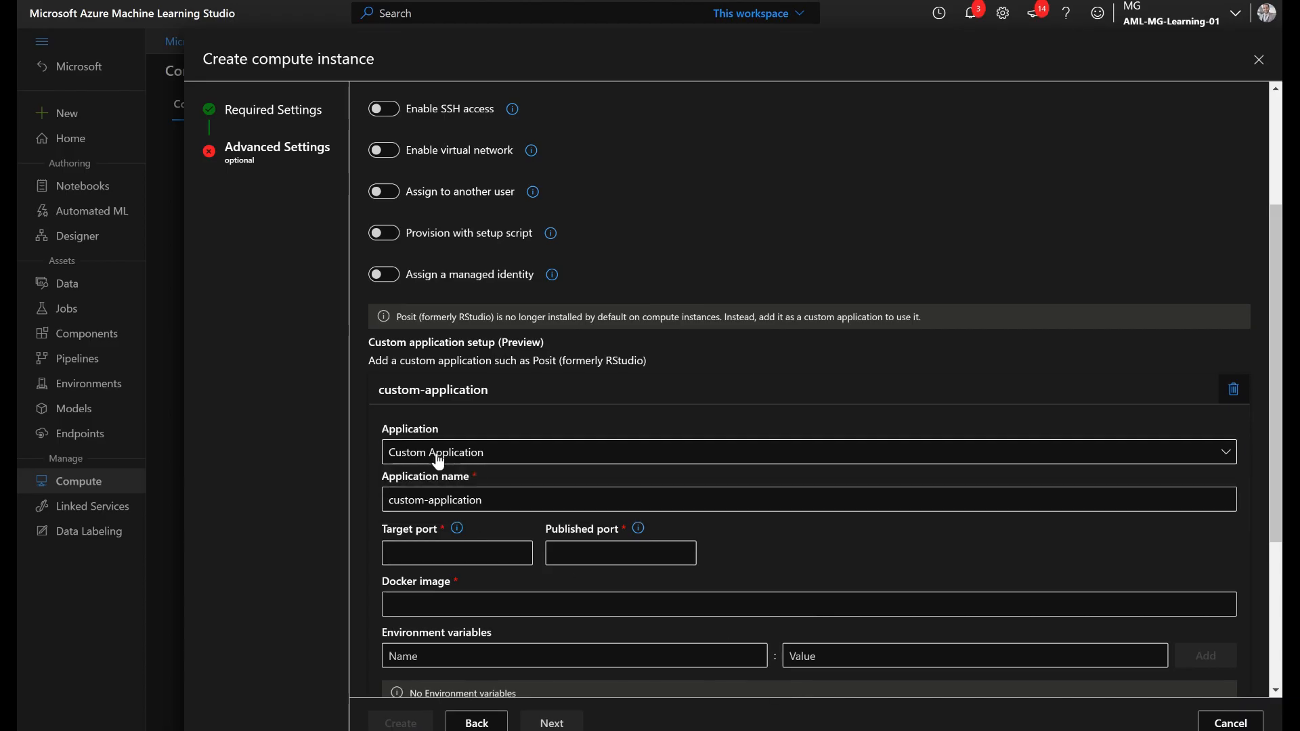
# Reselect Custom Application as the application type.
pyautogui.click(809, 452)
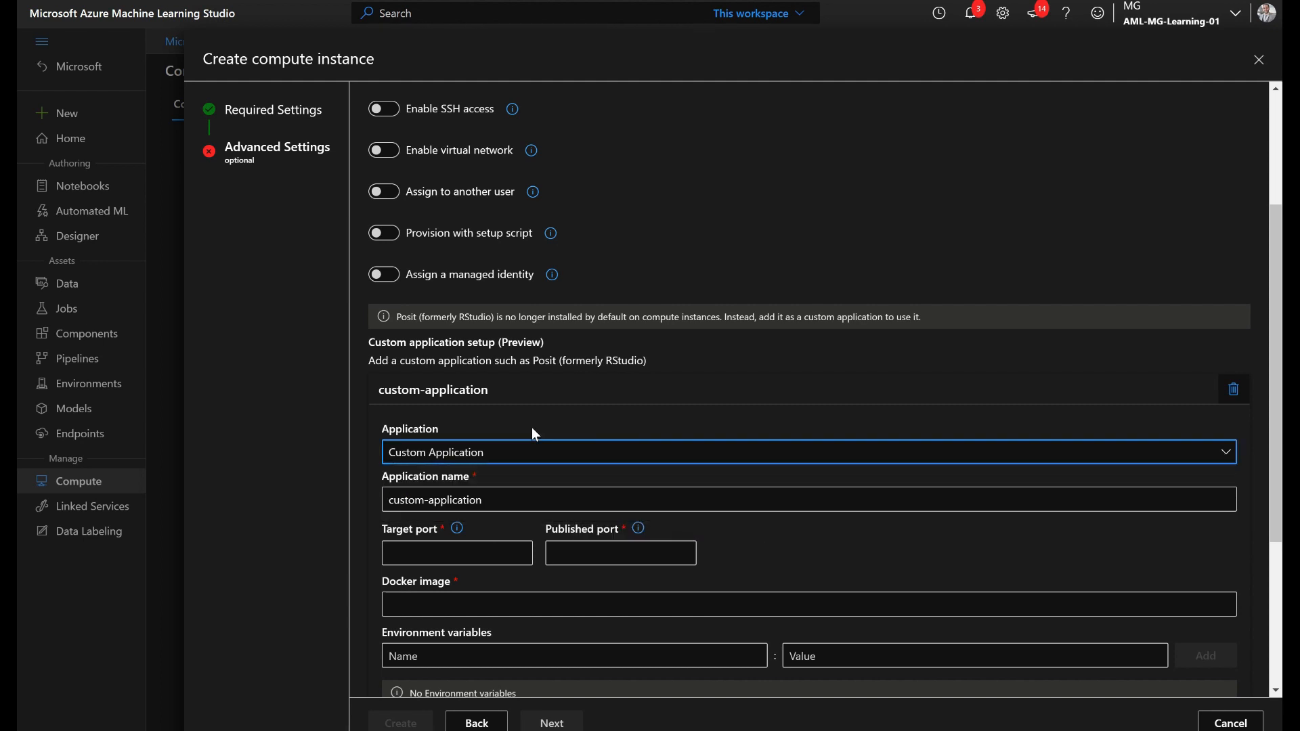
pyautogui.click(804, 452)
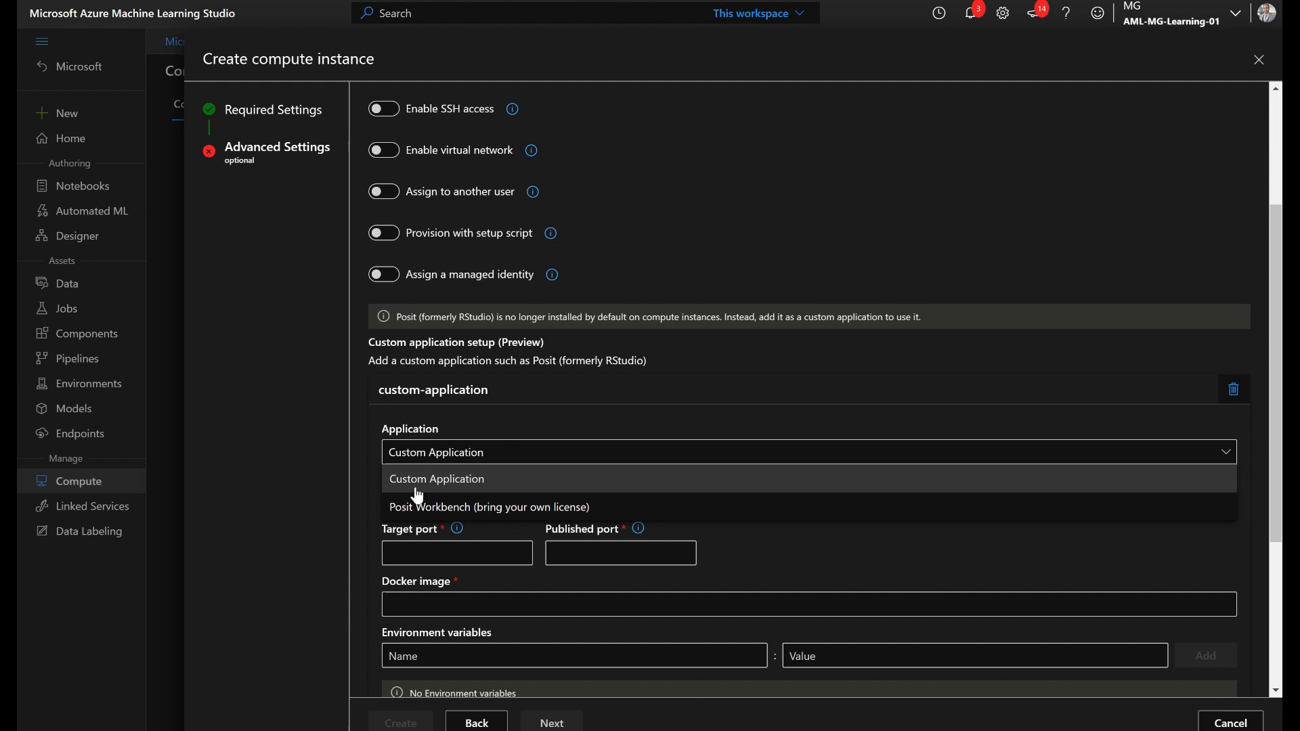
pyautogui.click(436, 478)
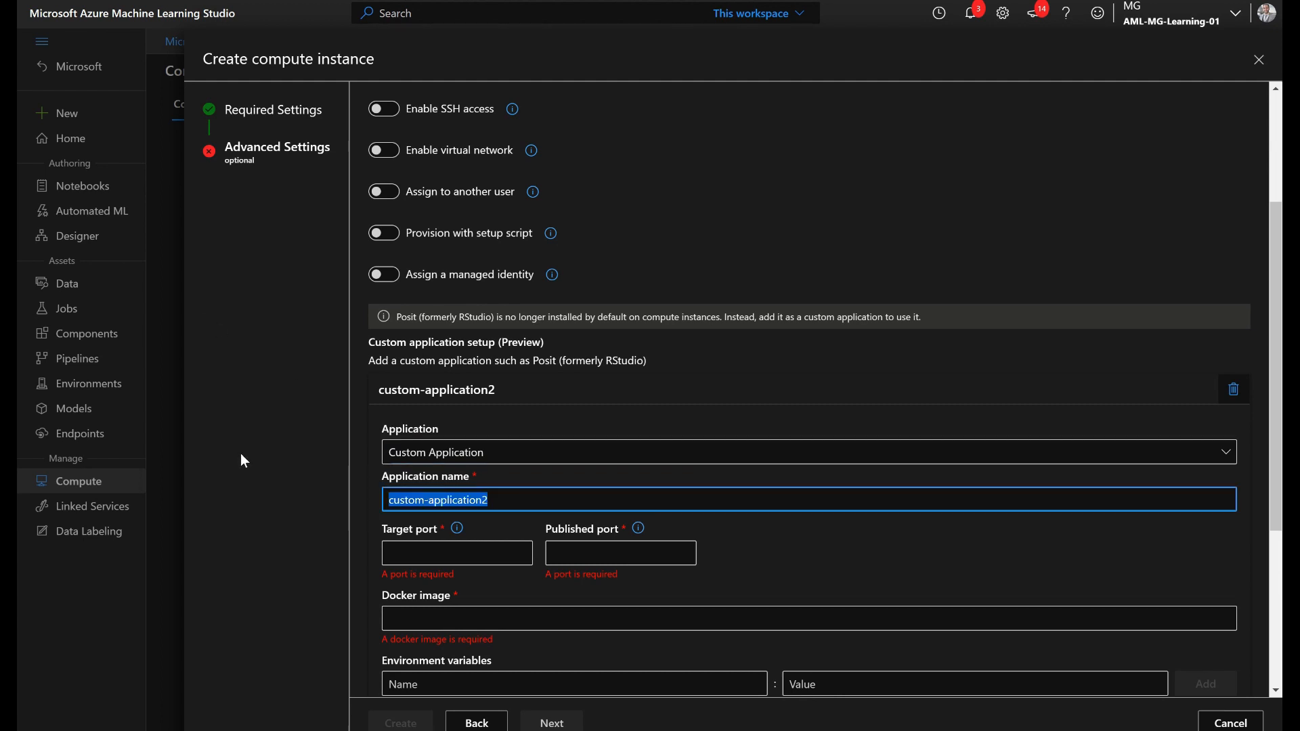
# Name the custom application rstudio and set its target port to 8787.
pyautogui.write('r')
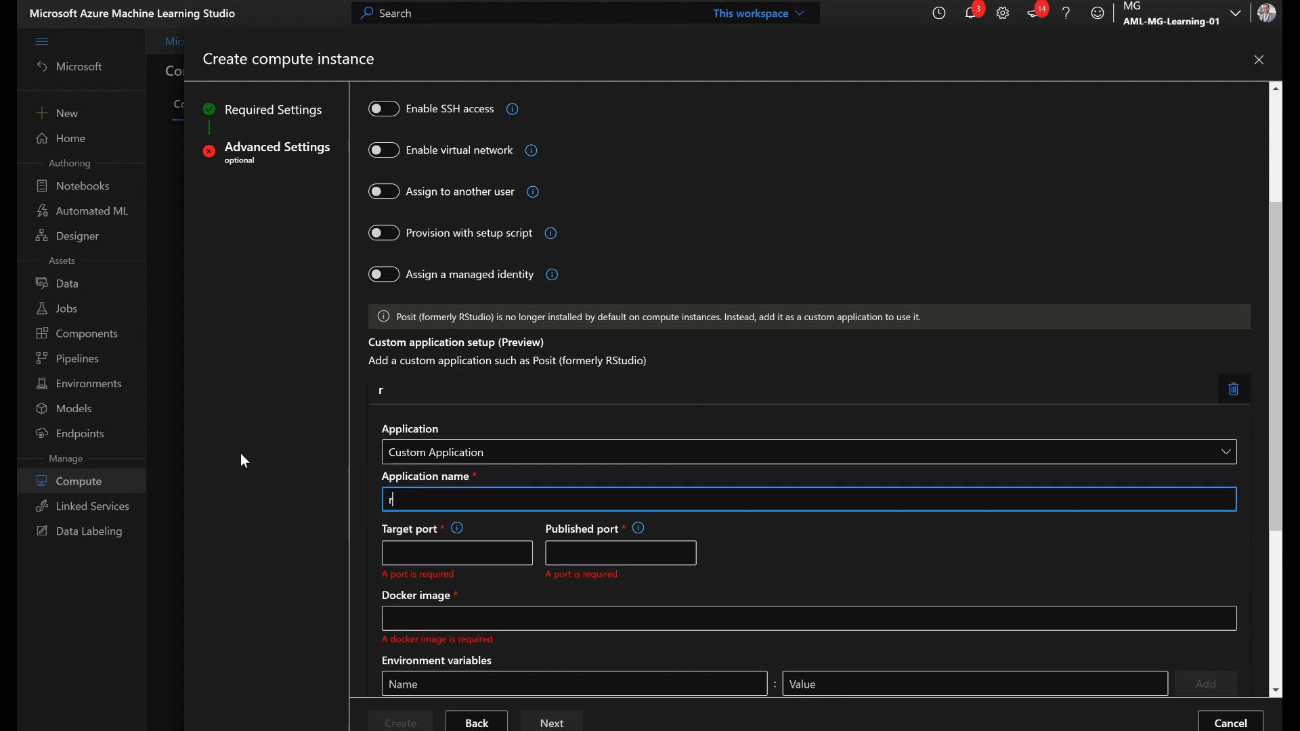
pyautogui.write('studop')
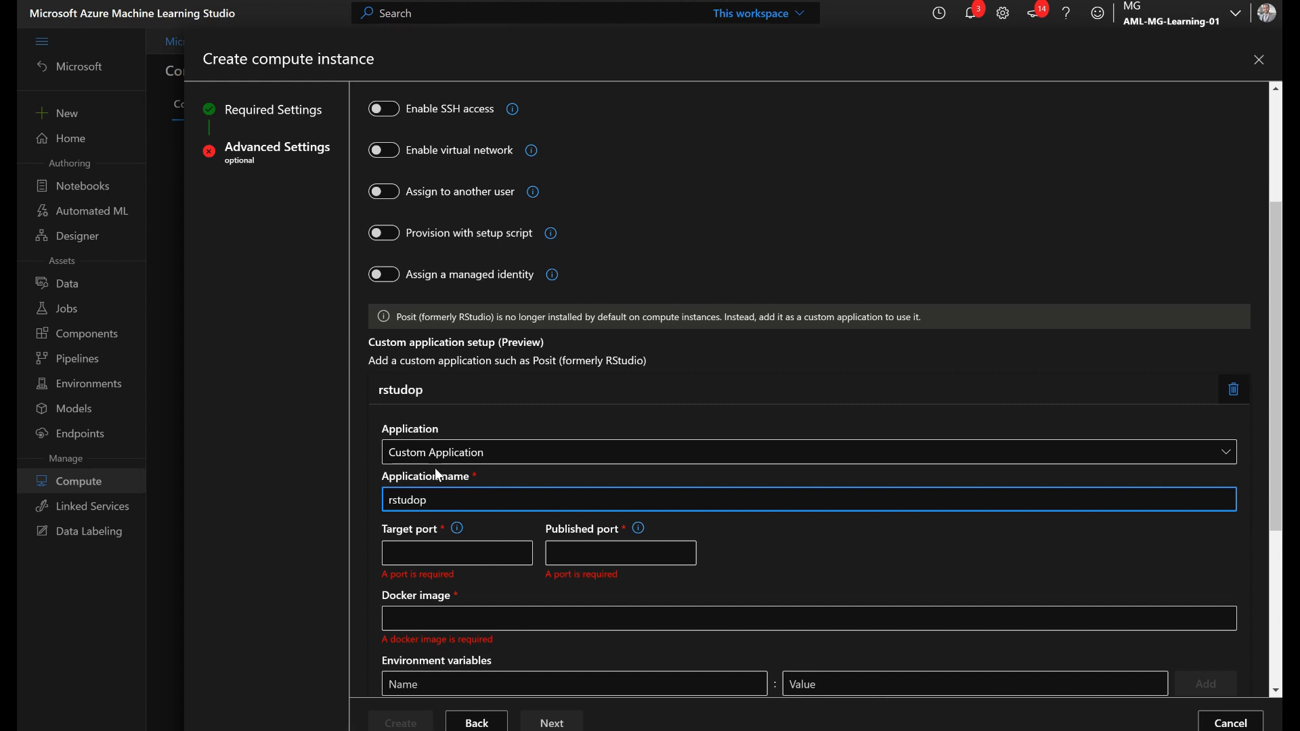
pyautogui.write('rstudio')
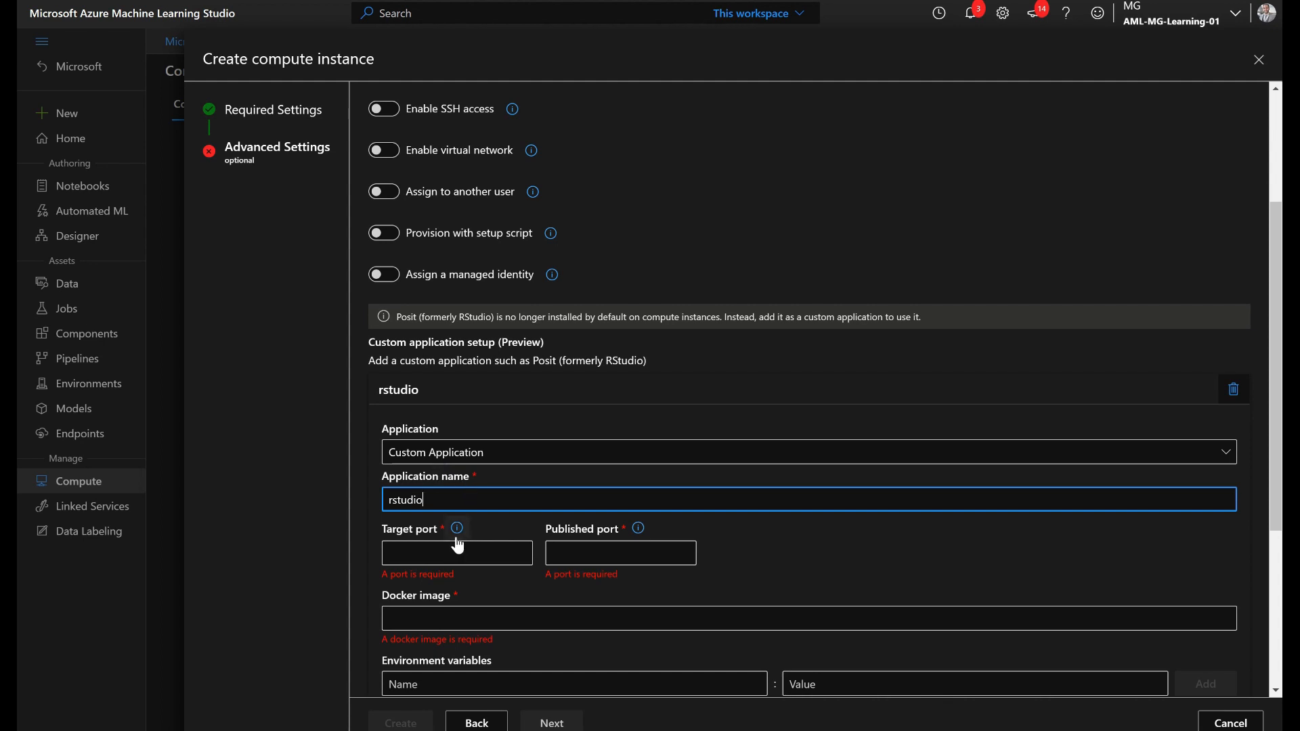
pyautogui.write('-')
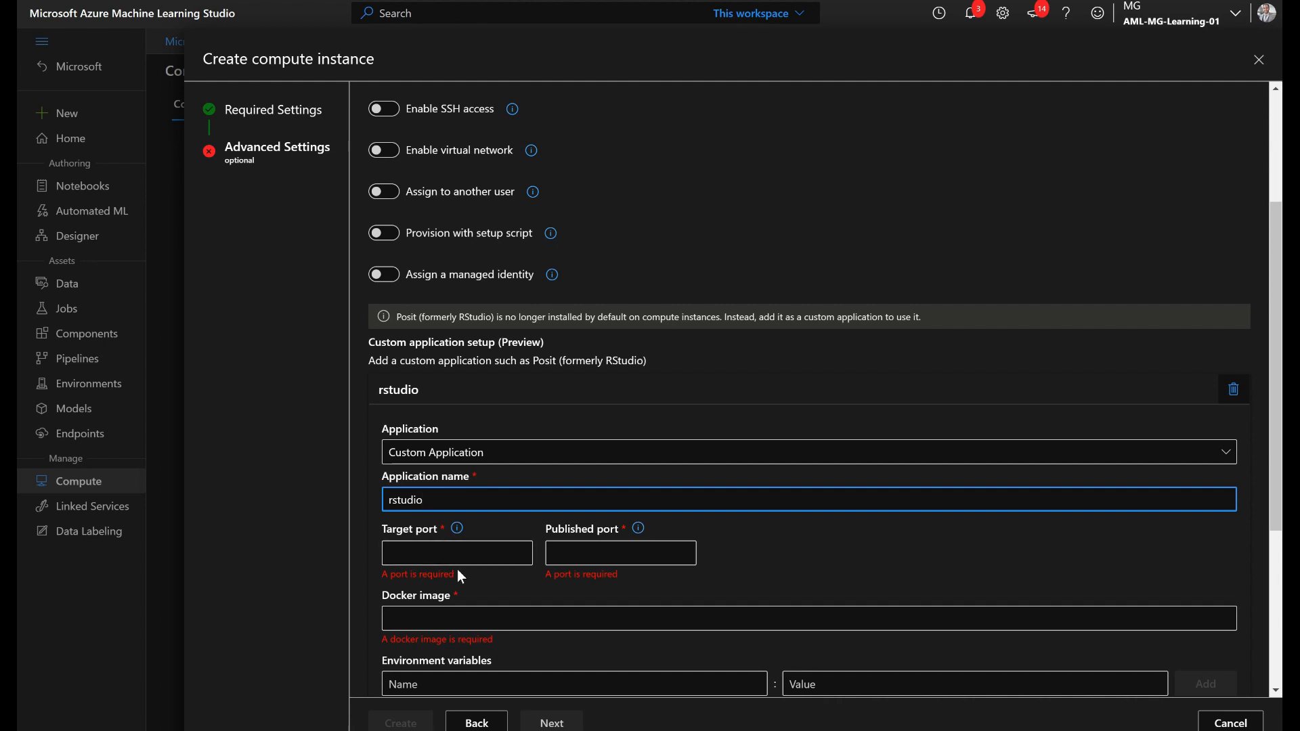
pyautogui.click(457, 553)
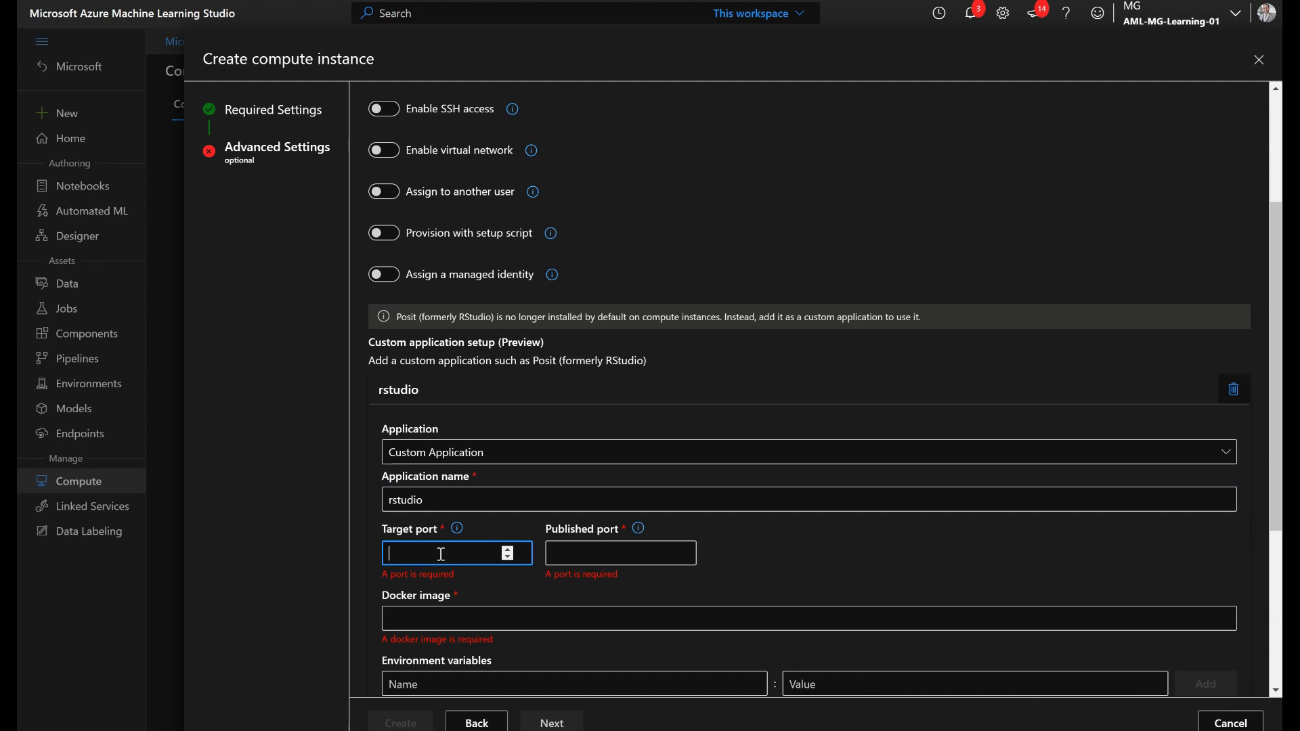
pyautogui.write('8787')
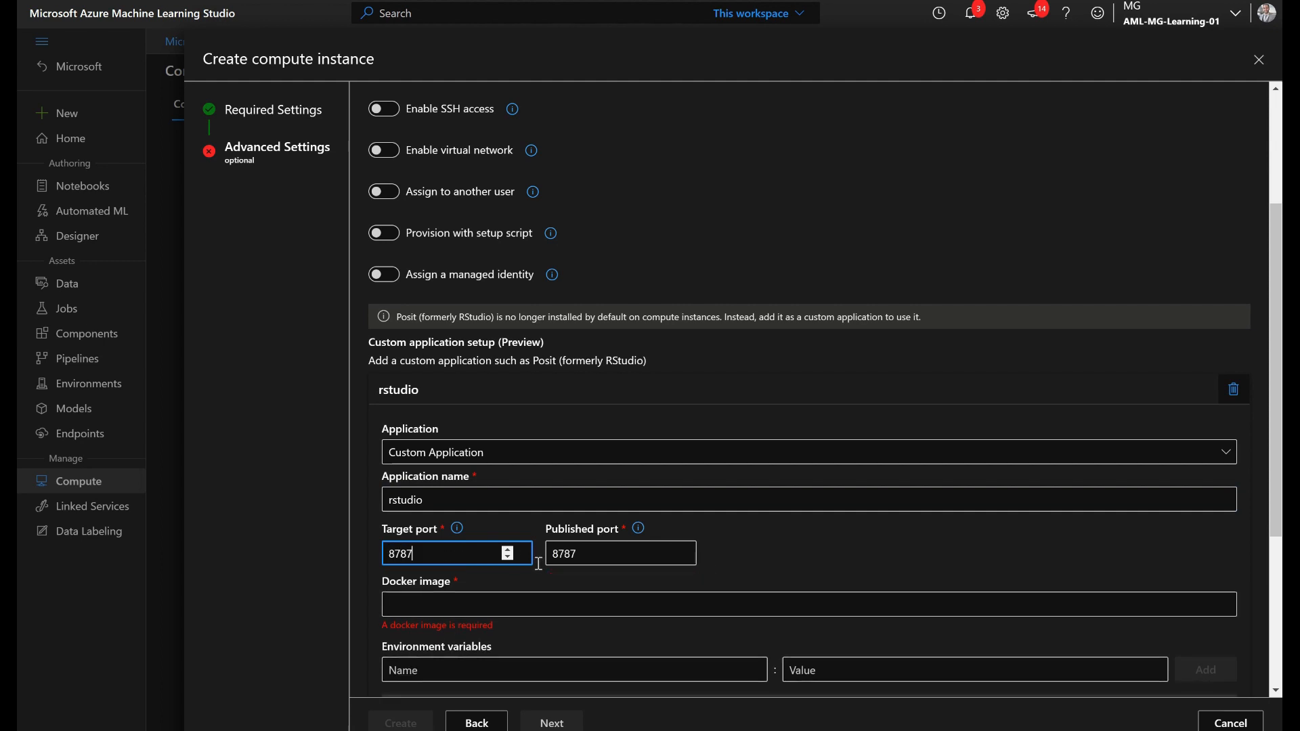
pyautogui.moveTo(638, 529)
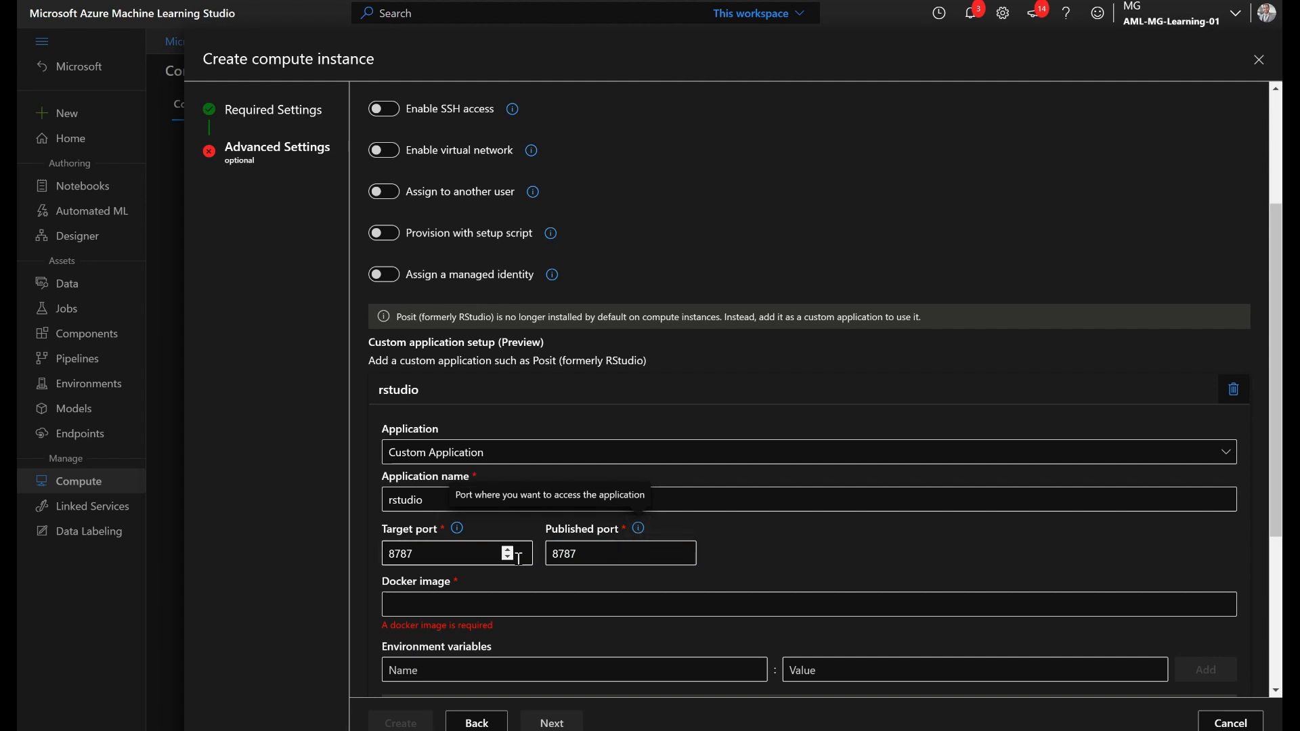
pyautogui.scroll(-3)
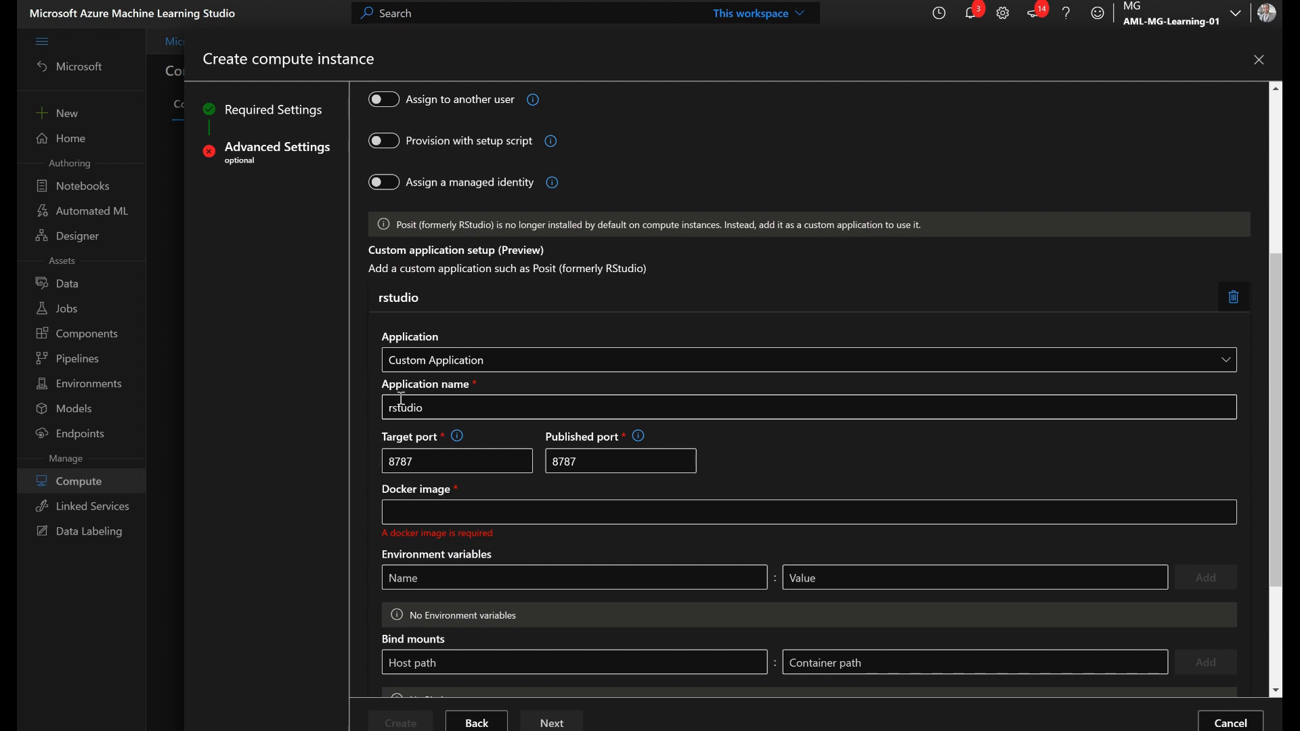
# Set the Docker image to ghcr.io/azure/rocker-rstudio-ml-verse:latest.
pyautogui.click(808, 511)
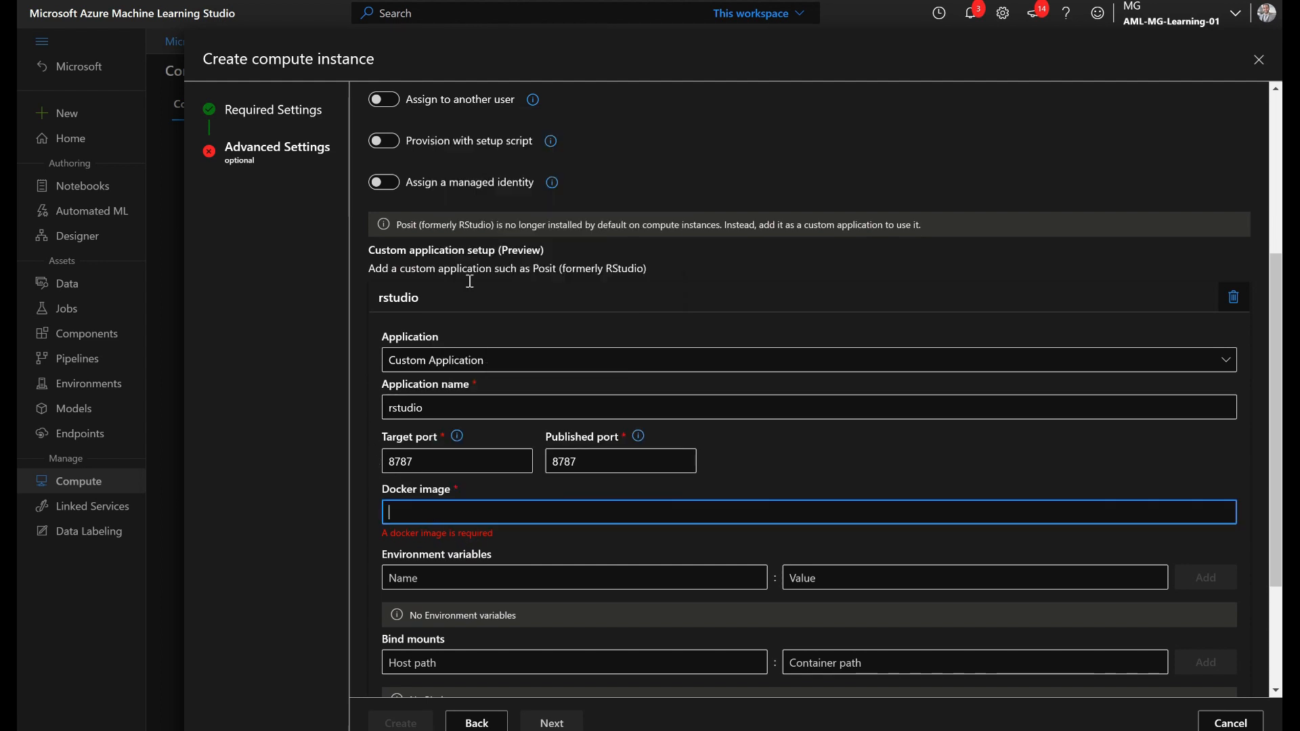
pyautogui.write('ghcr.io/azure/rocker-rstudio-ml-verse:latest')
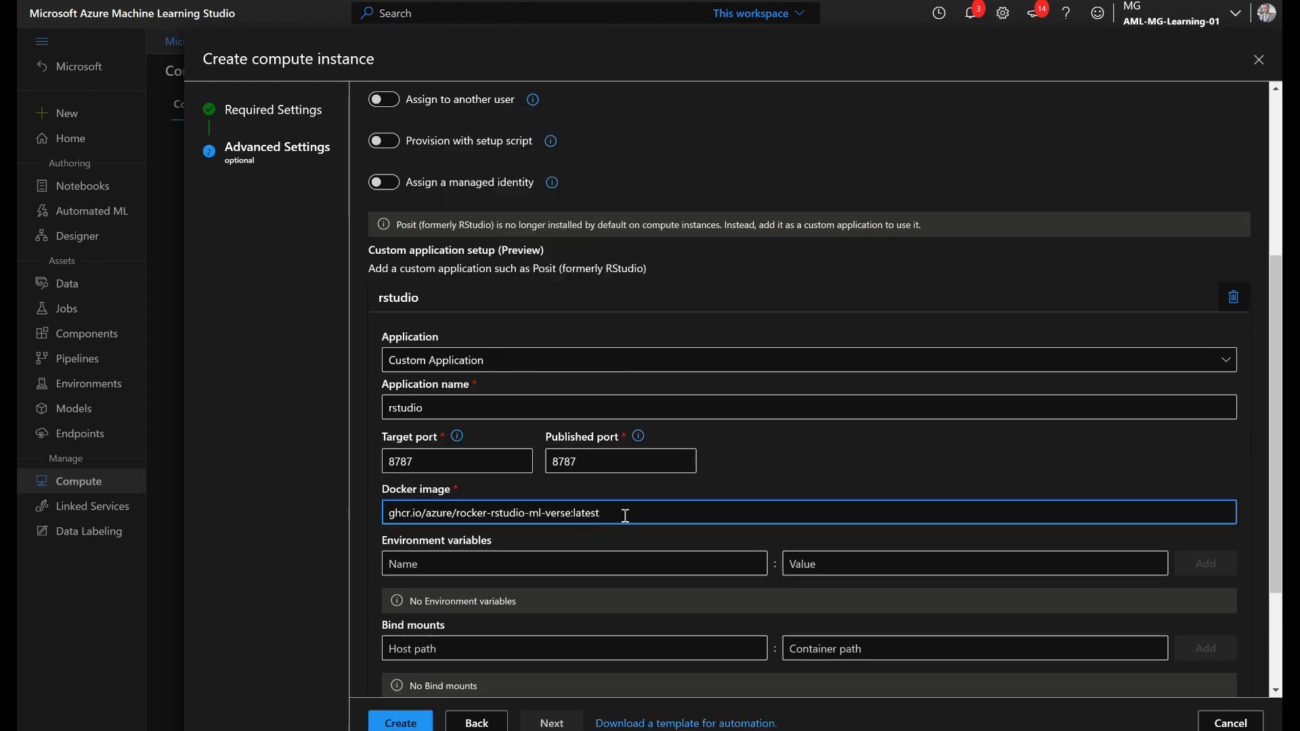
pyautogui.tripleClick(491, 512)
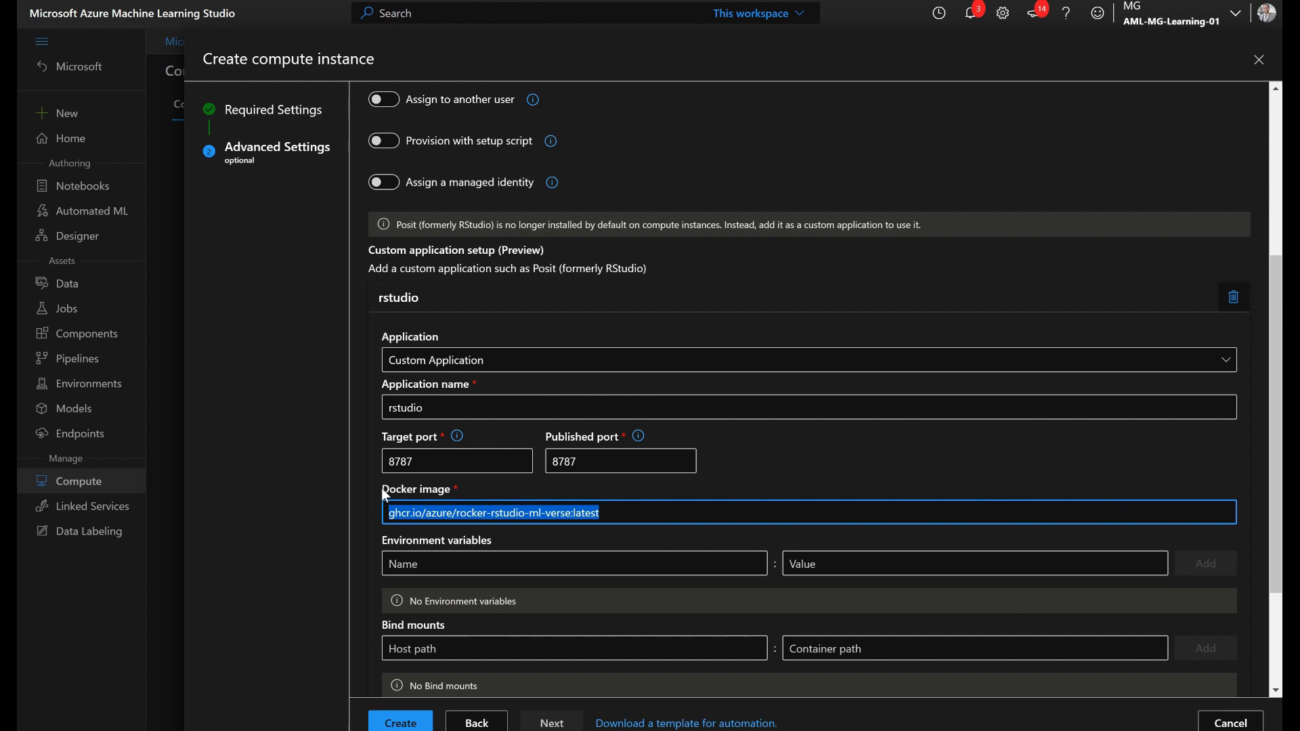
pyautogui.moveTo(543, 533)
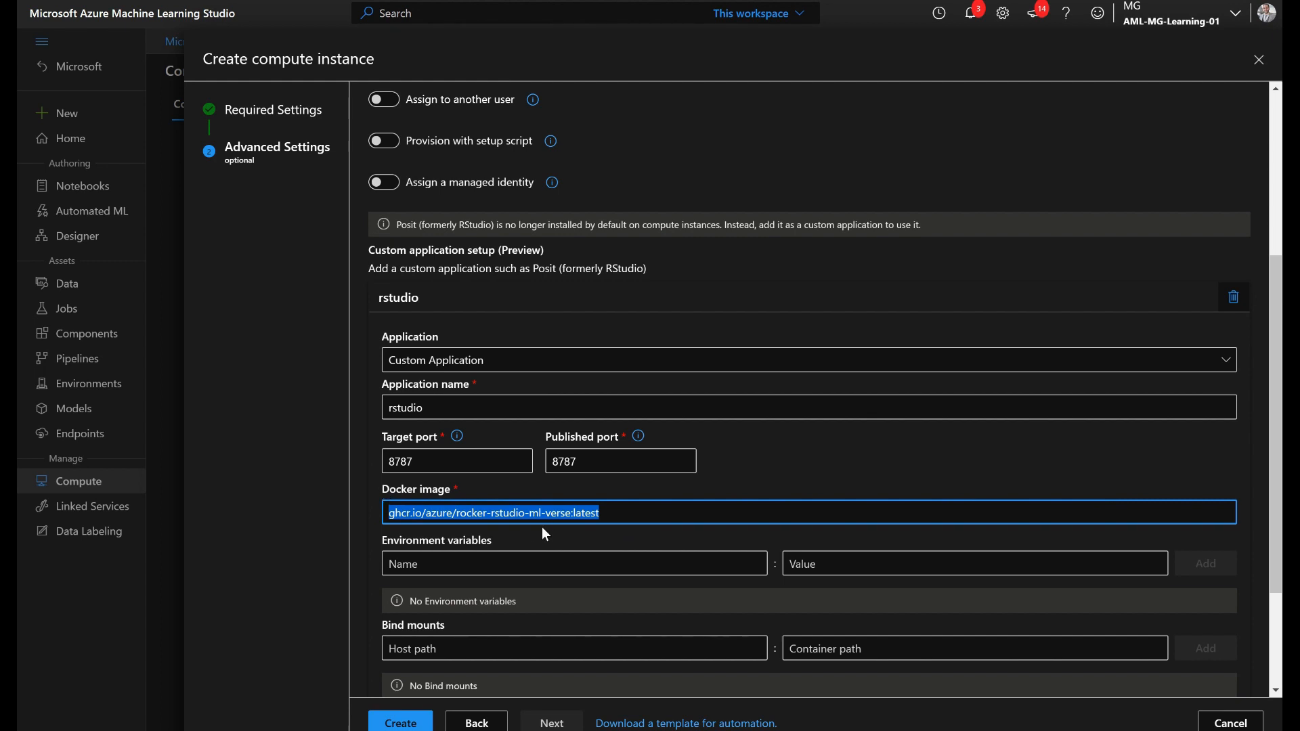
# Review the remaining advanced settings and create the mgtest01 instance.
pyautogui.scroll(-3)
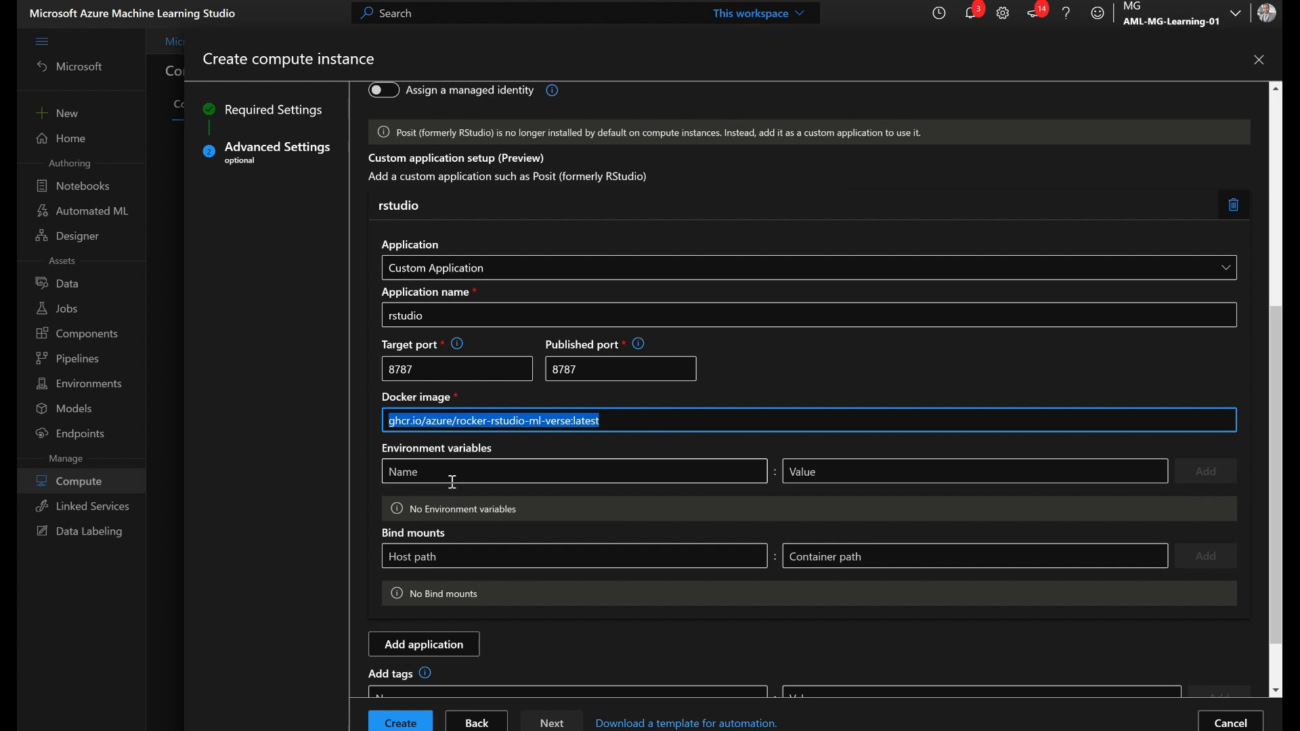
pyautogui.click(975, 471)
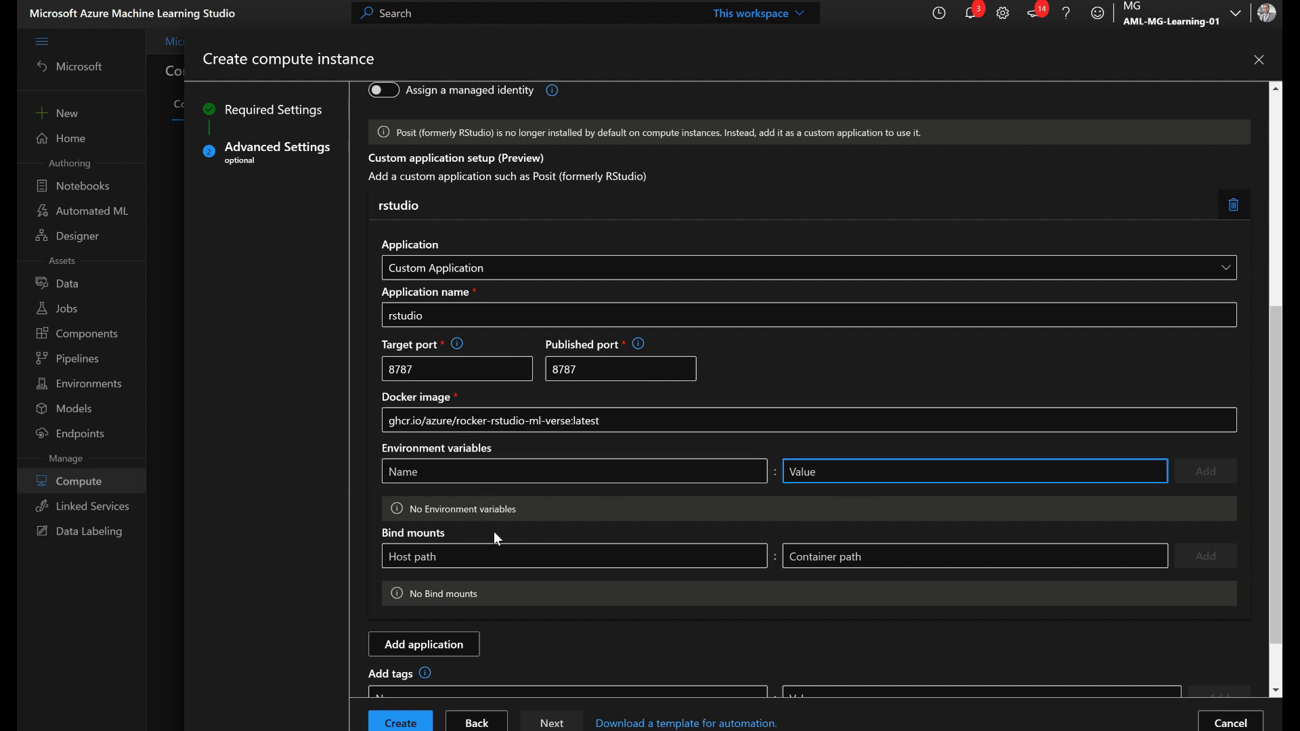
pyautogui.scroll(-3)
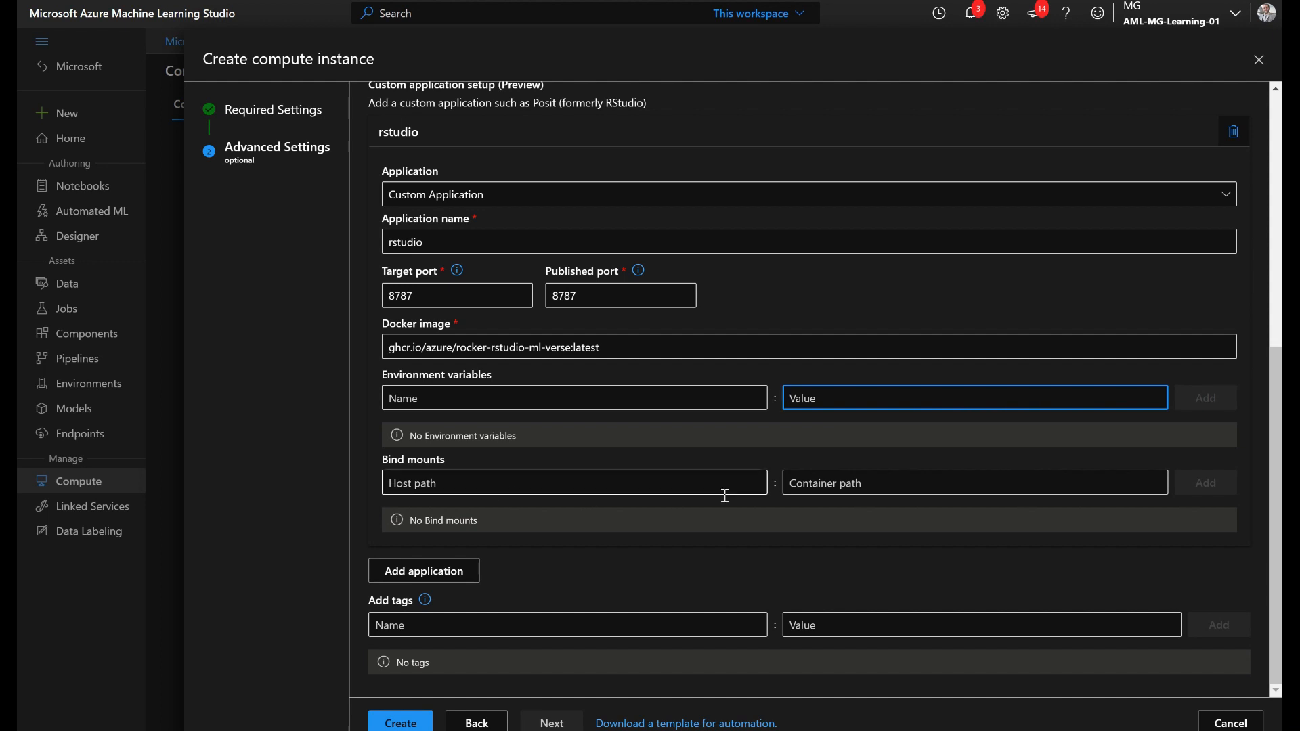
pyautogui.moveTo(821, 483)
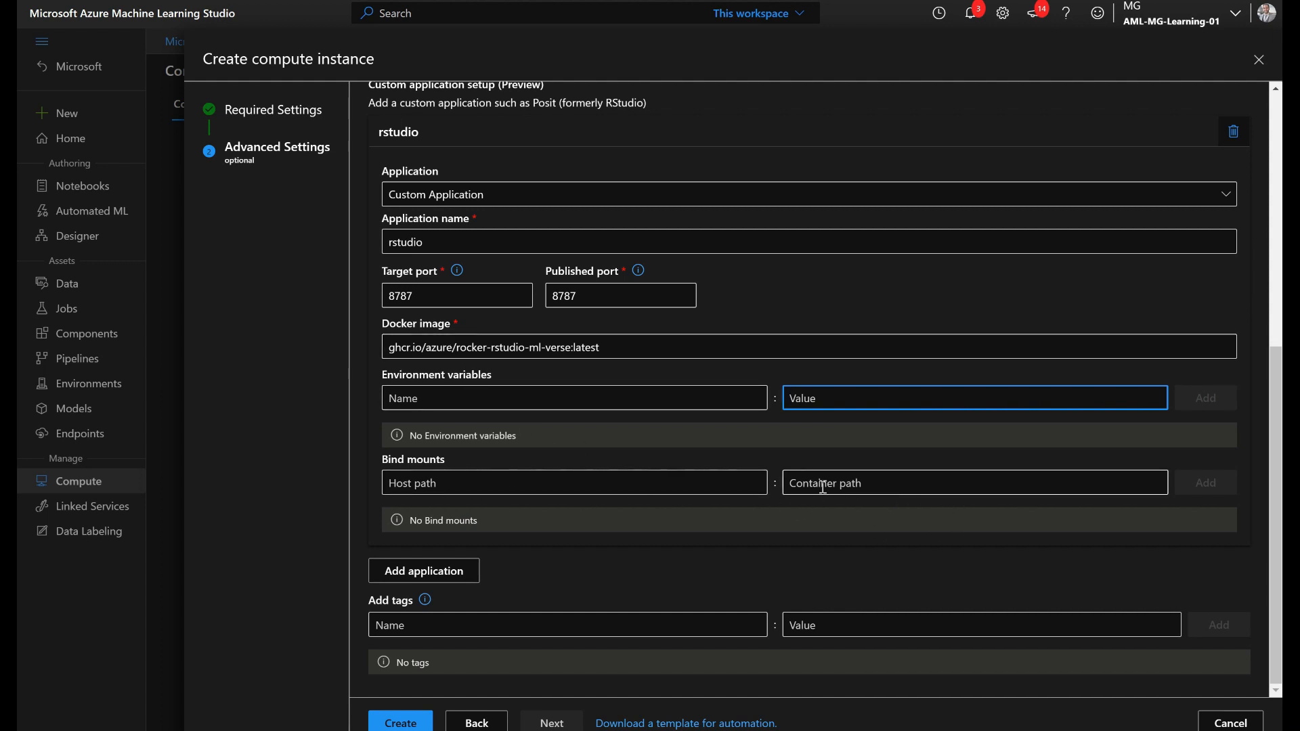
pyautogui.click(574, 482)
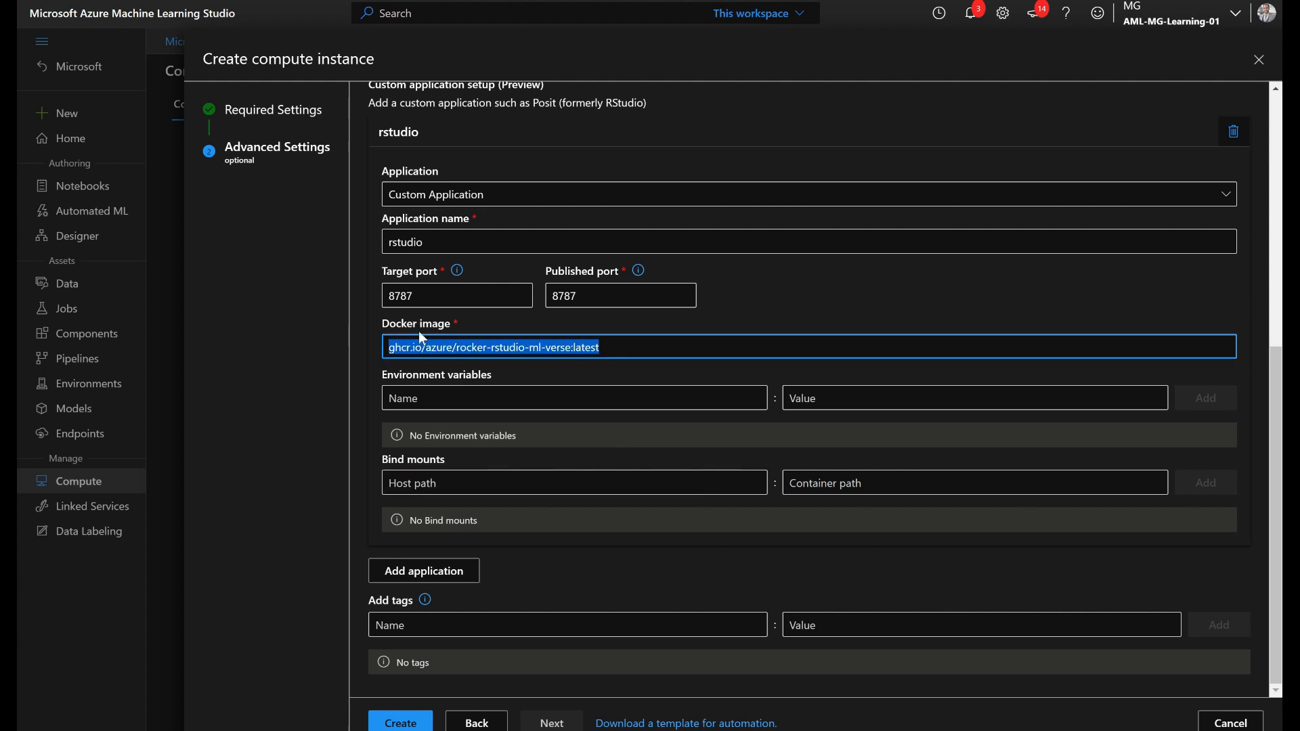
pyautogui.moveTo(407, 689)
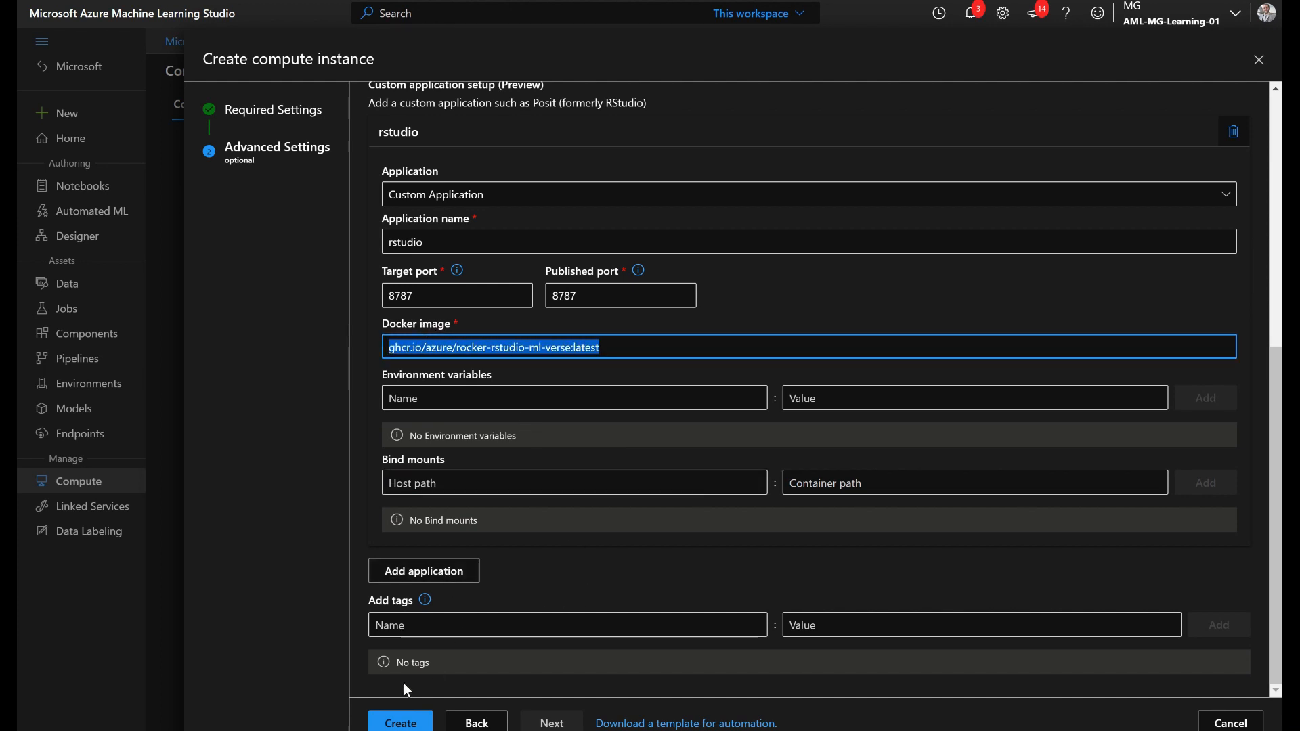
pyautogui.click(399, 722)
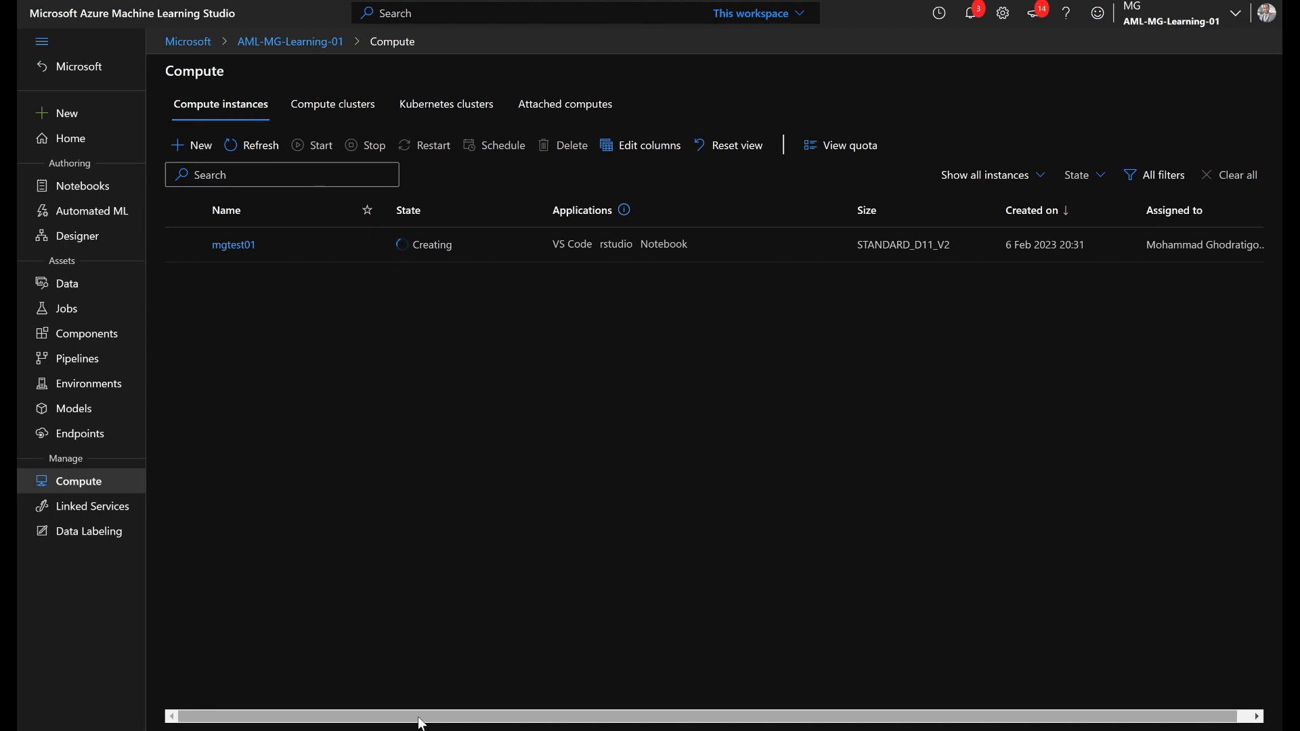
pyautogui.moveTo(430, 722)
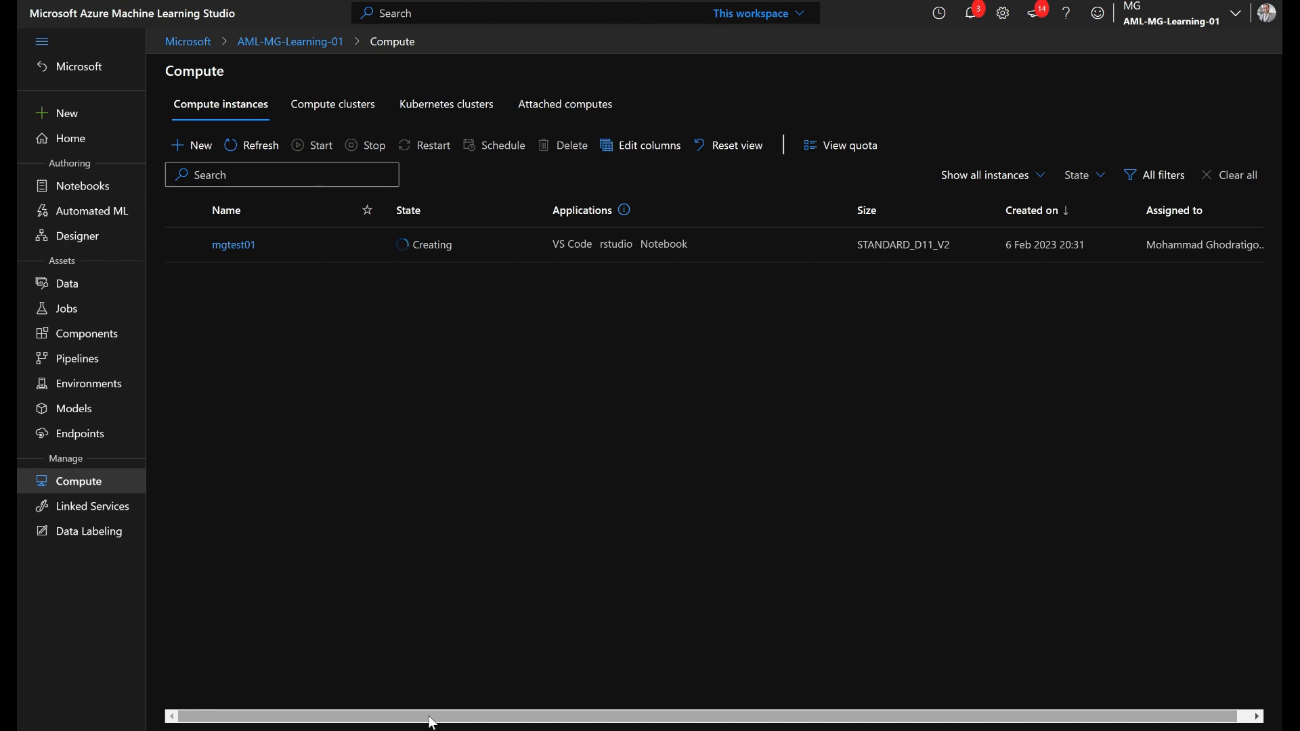
pyautogui.moveTo(689, 268)
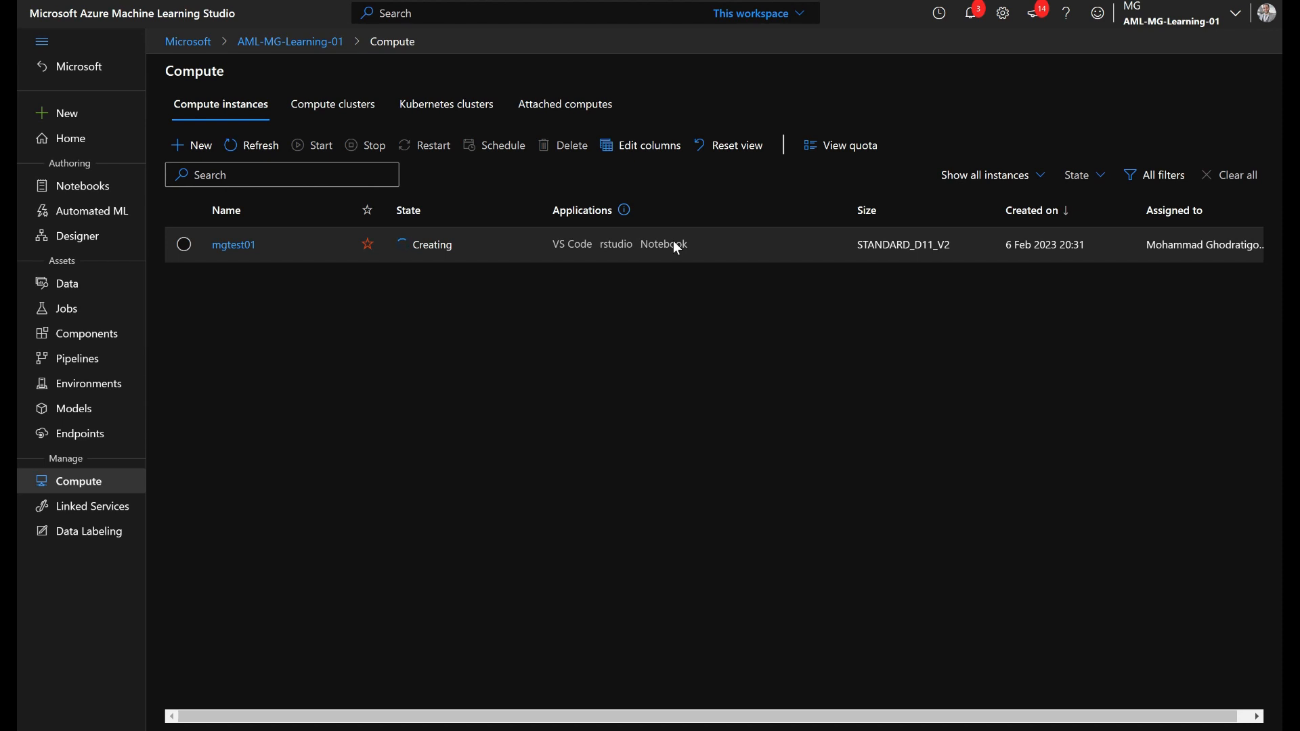
pyautogui.moveTo(576, 255)
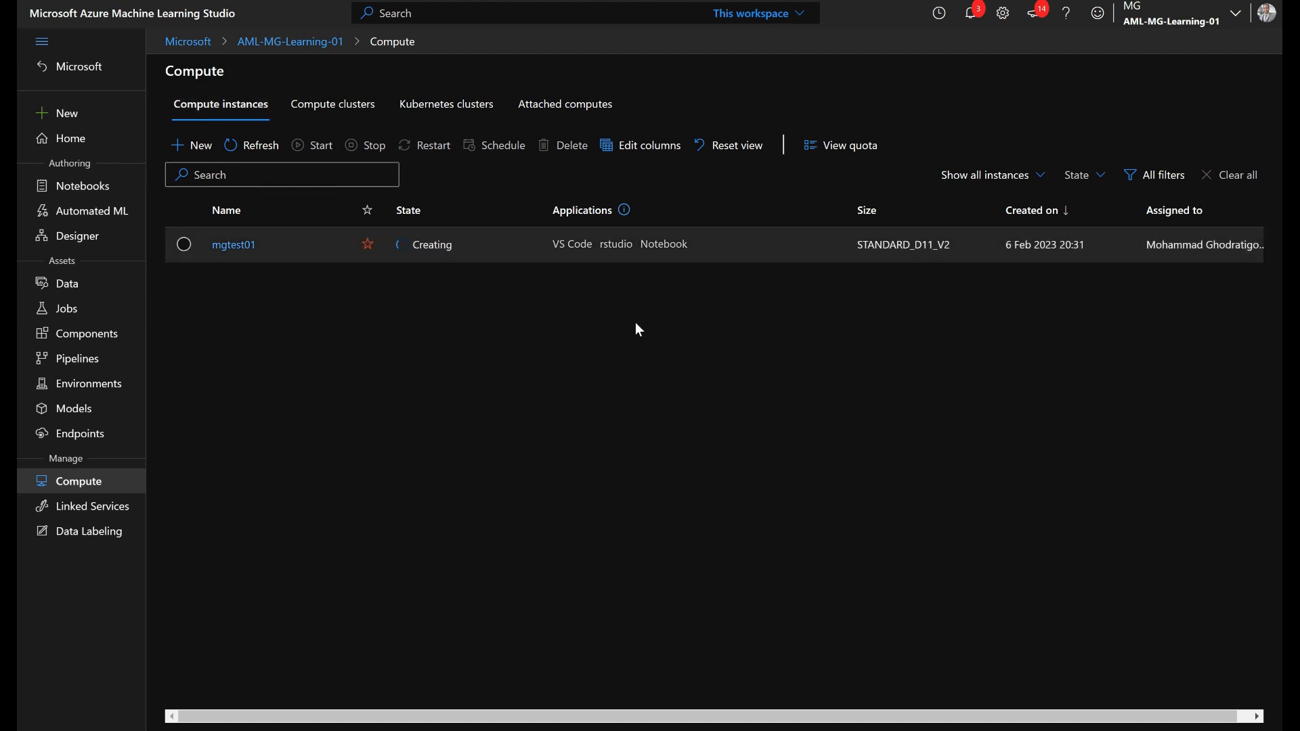
pyautogui.moveTo(670, 252)
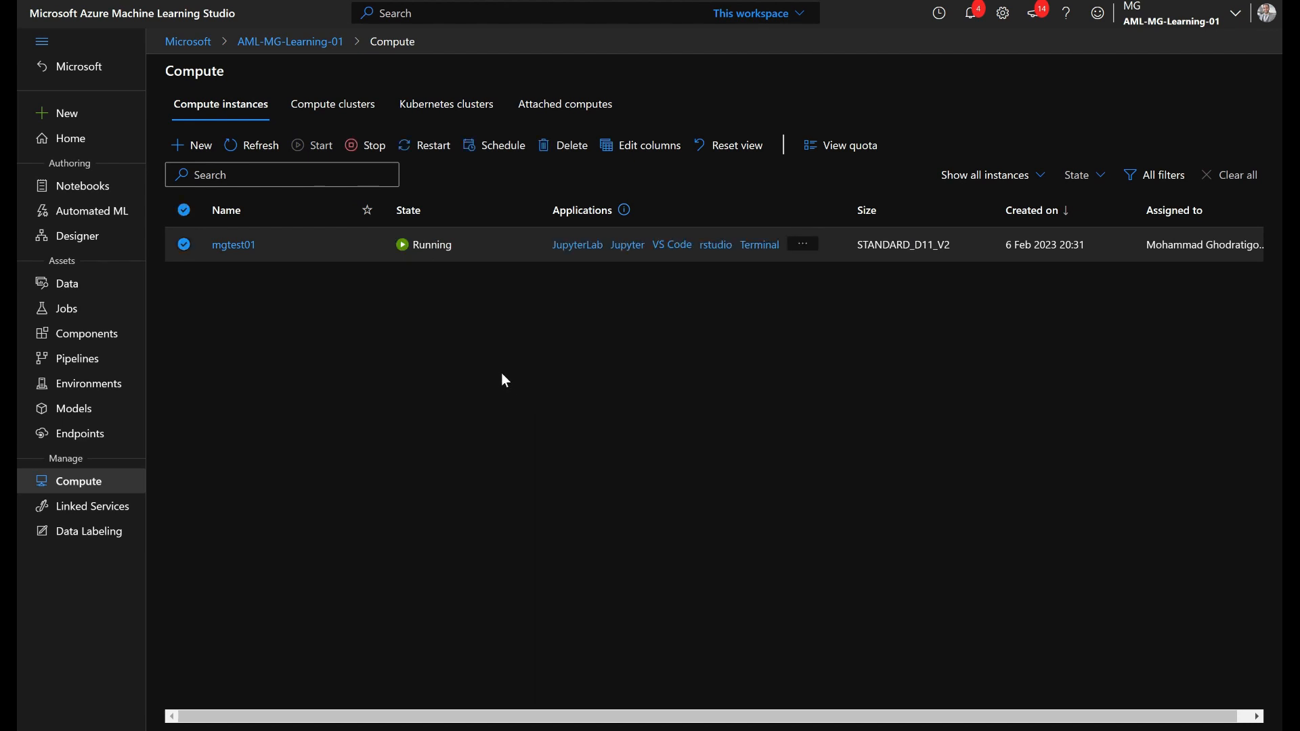
pyautogui.moveTo(415, 283)
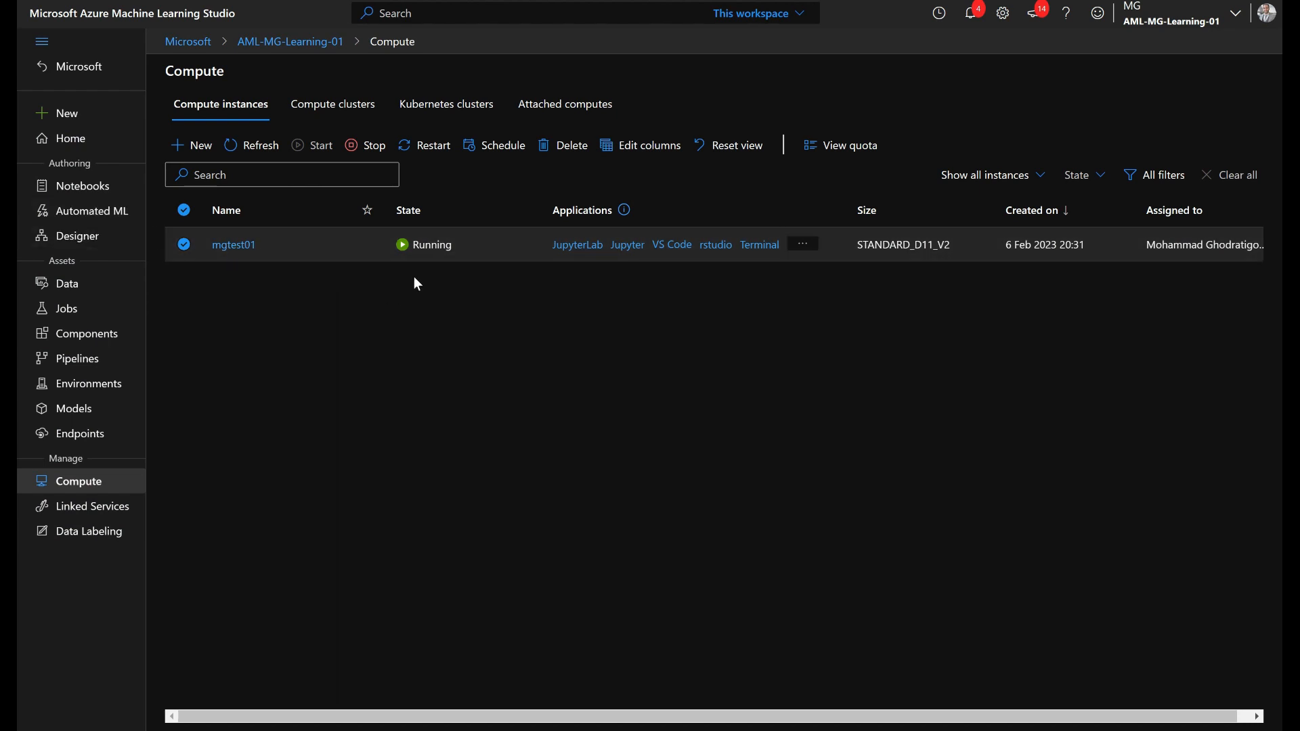
pyautogui.moveTo(613, 218)
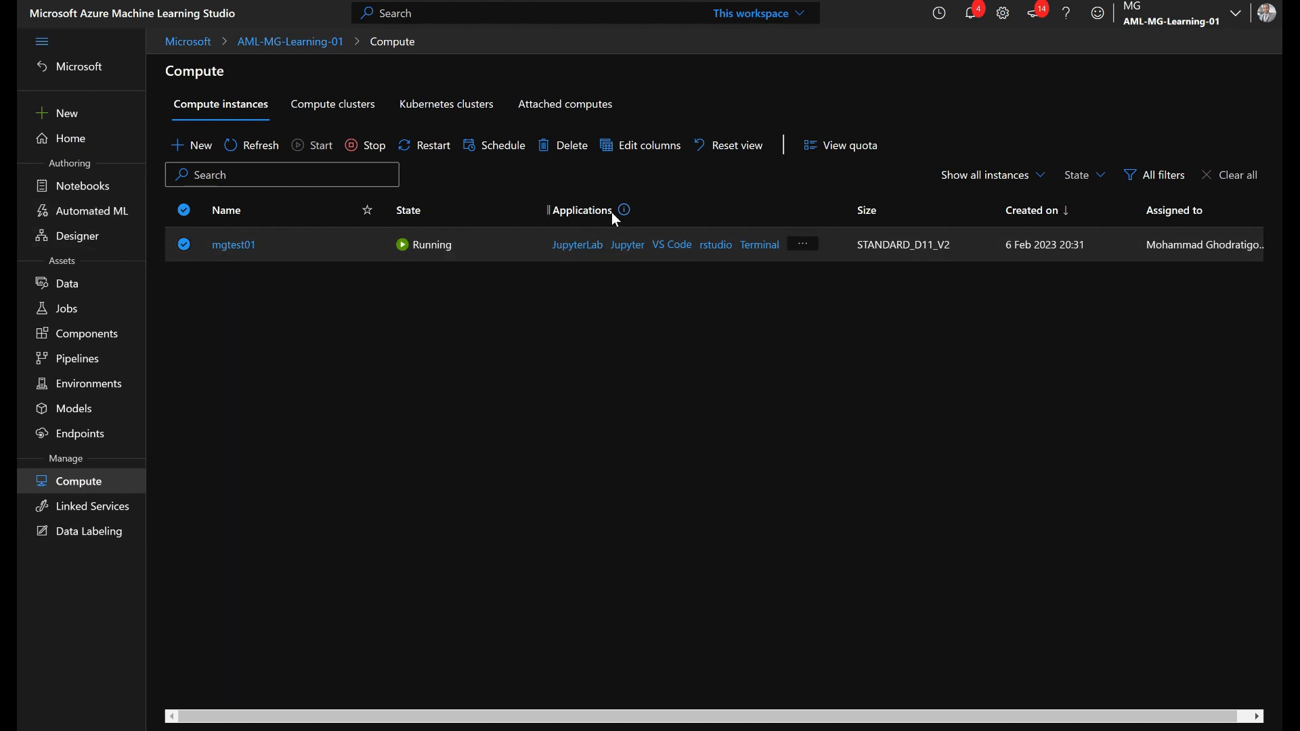
pyautogui.moveTo(668, 281)
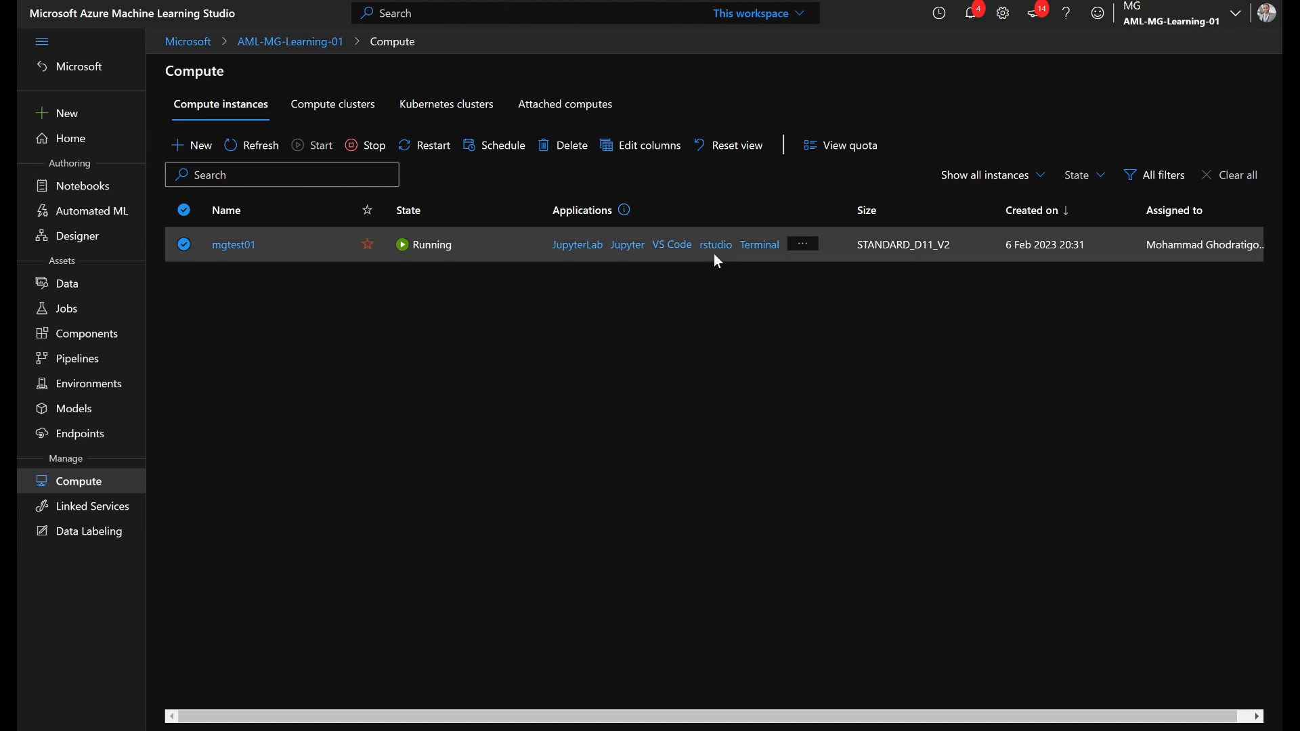
pyautogui.moveTo(715, 244)
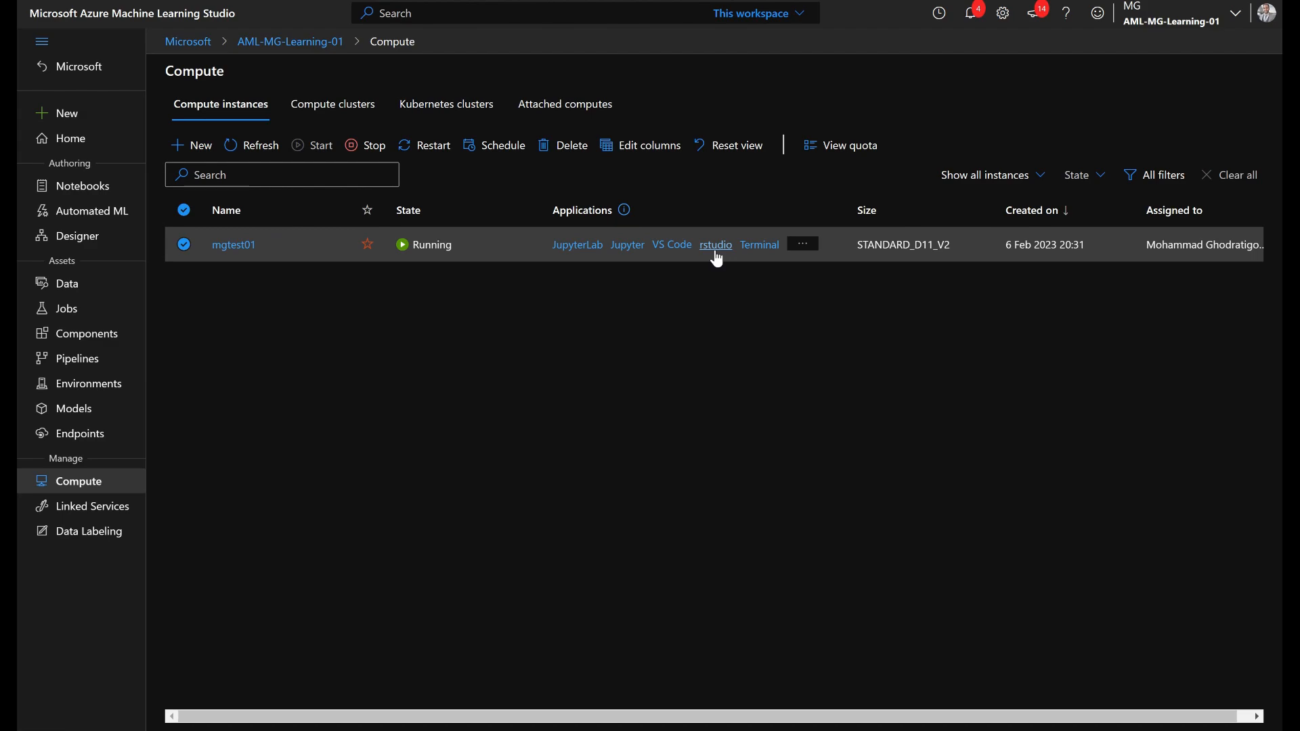
# Launch rstudio twice on running mgtest01, then open Jupyter.
pyautogui.click(715, 245)
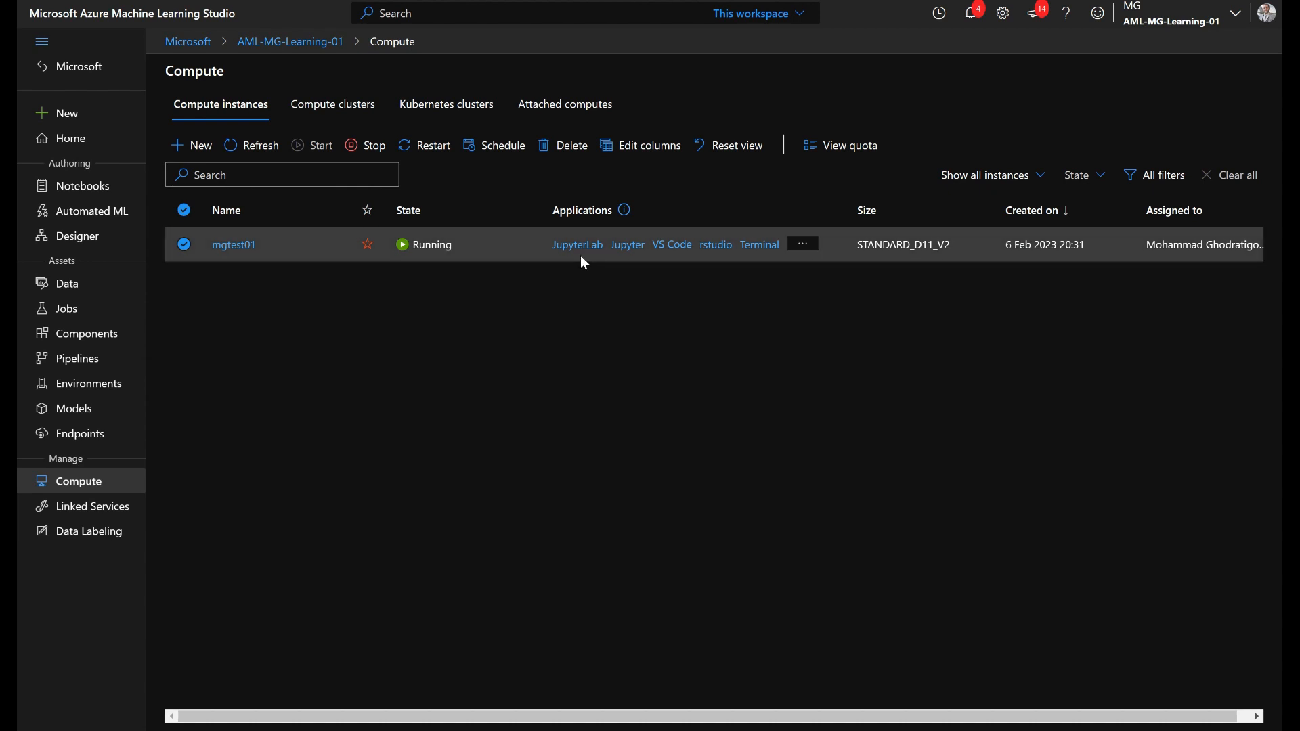
pyautogui.moveTo(715, 244)
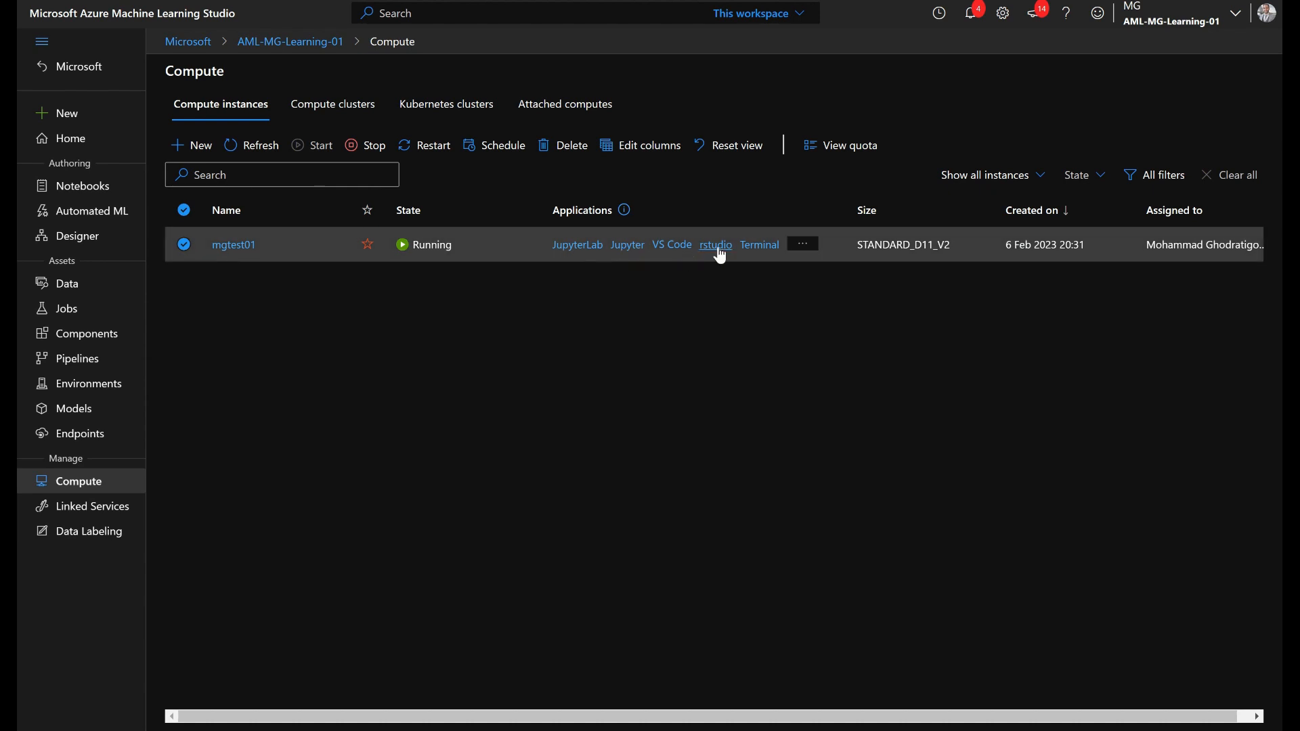
pyautogui.click(801, 244)
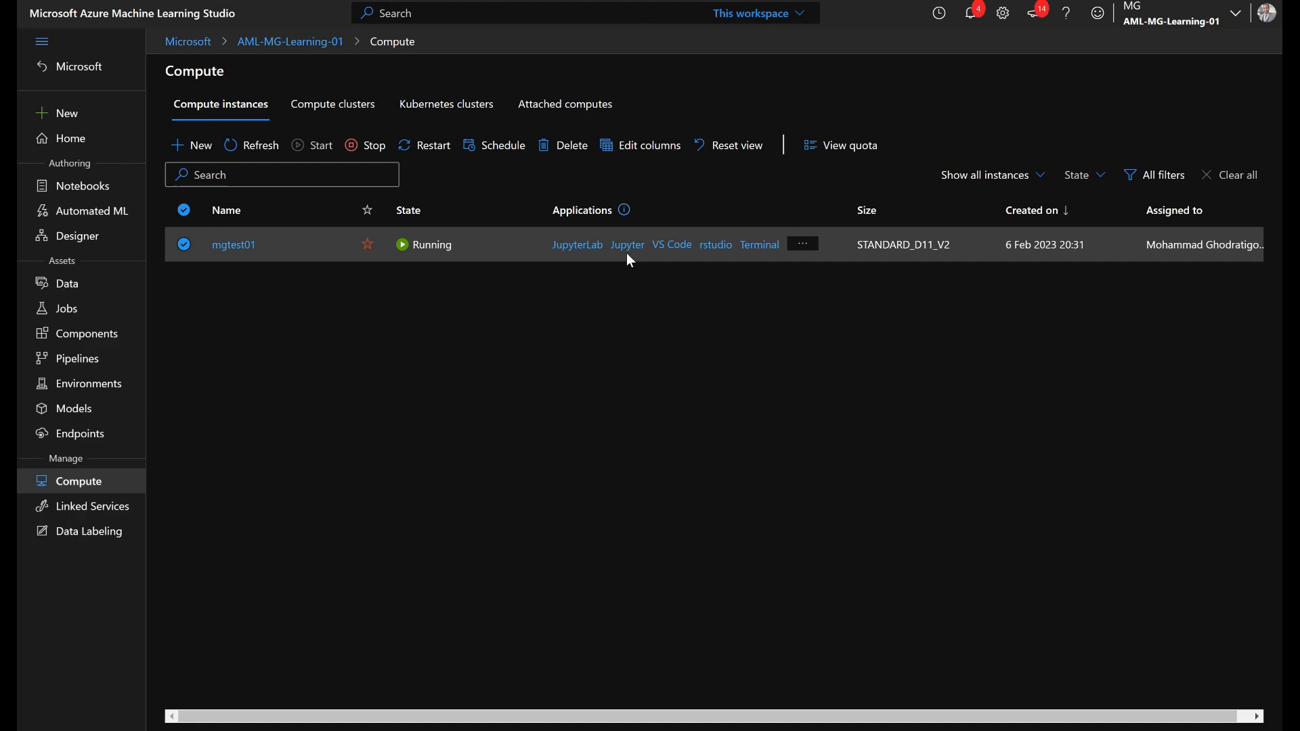
pyautogui.click(627, 244)
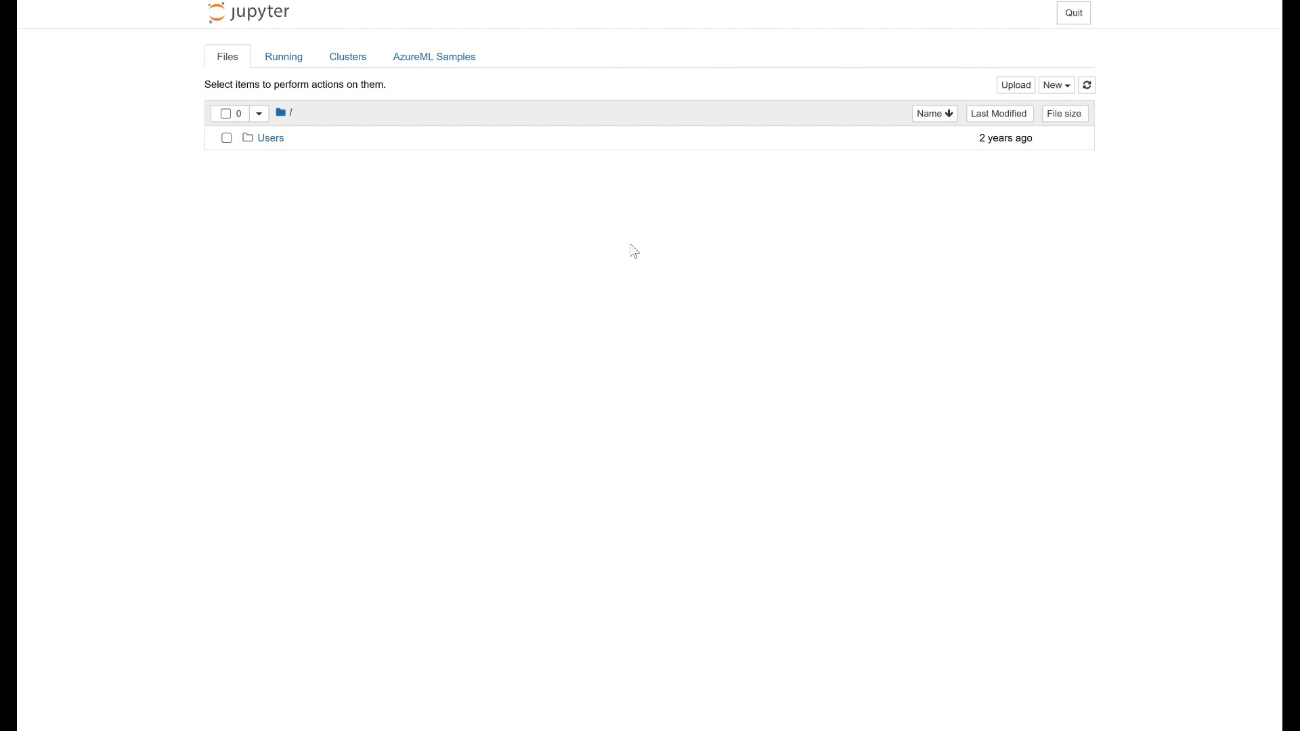
pyautogui.moveTo(294, 138)
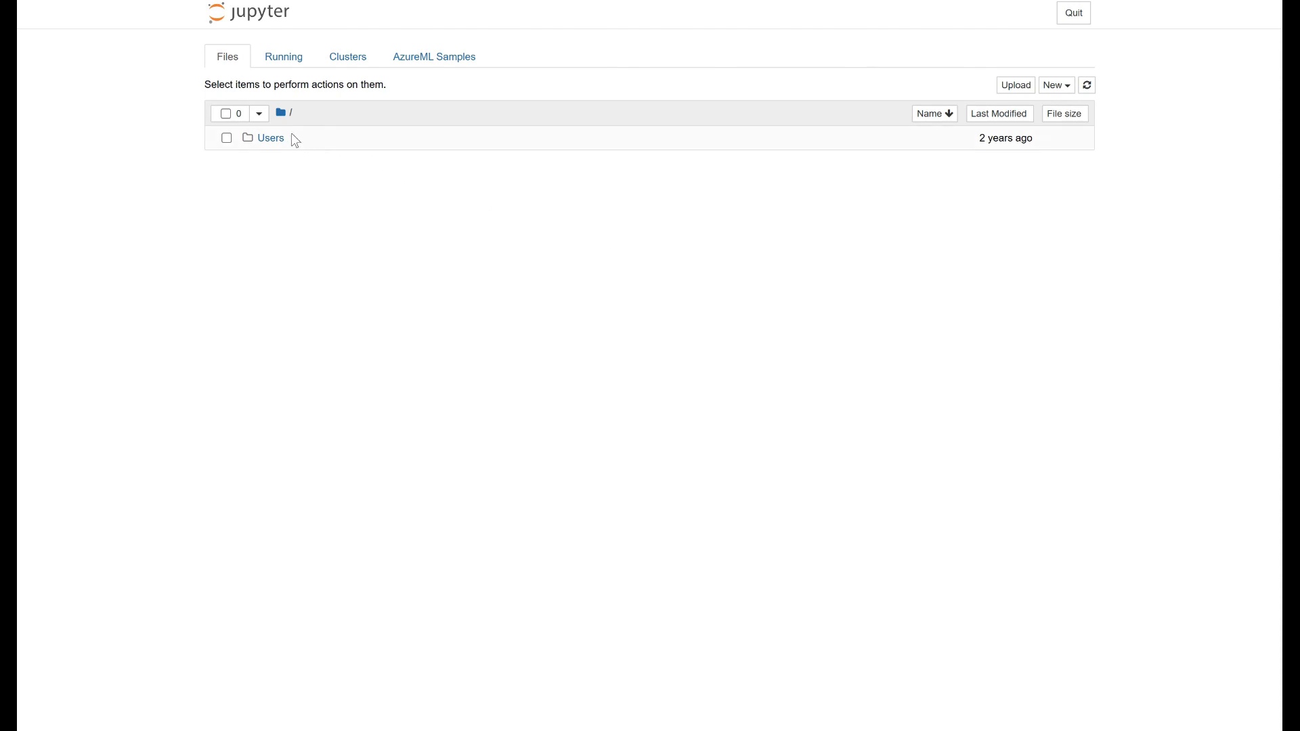
pyautogui.moveTo(262, 149)
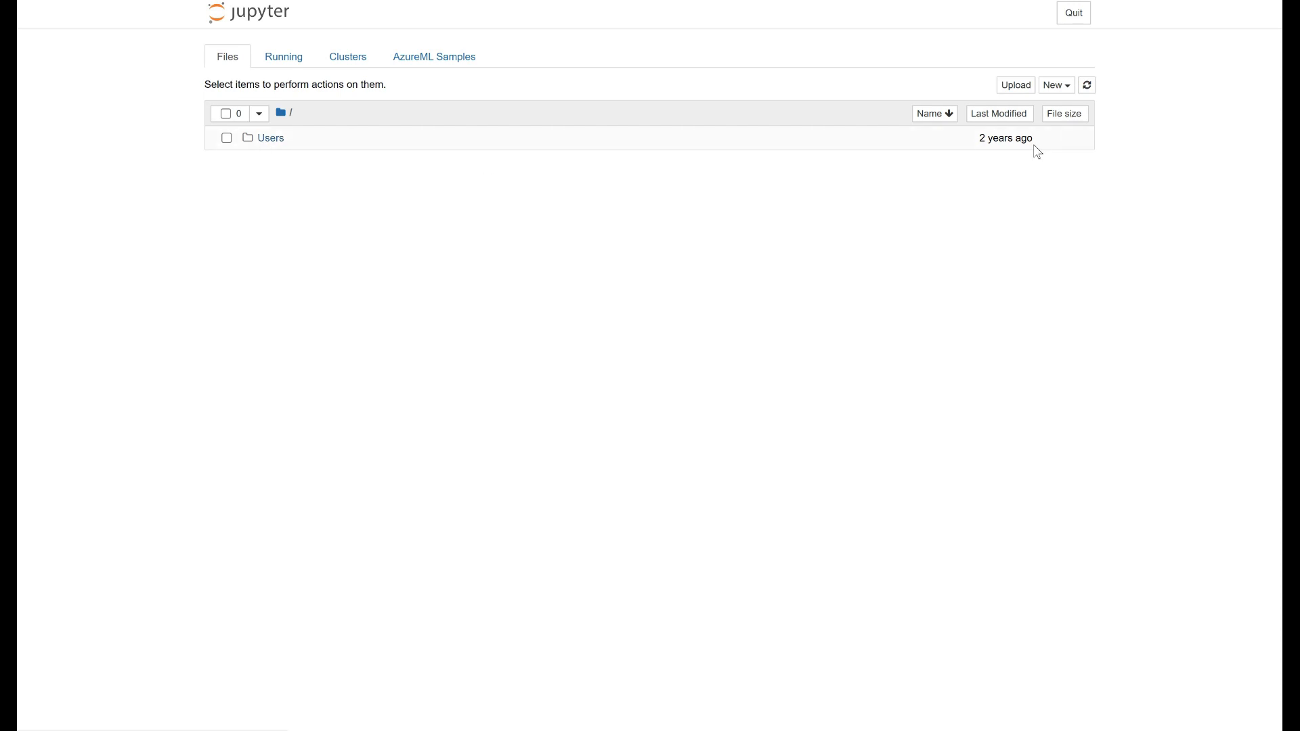
pyautogui.moveTo(566, 89)
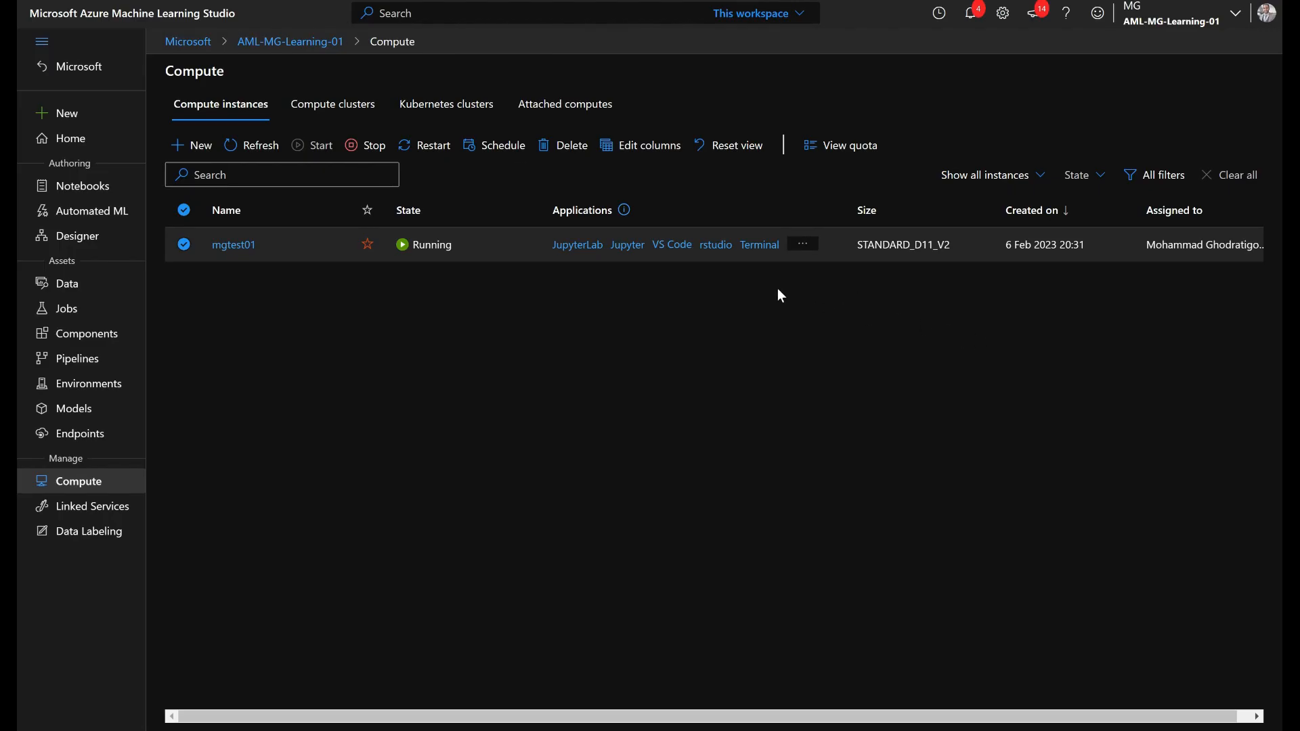
pyautogui.moveTo(684, 491)
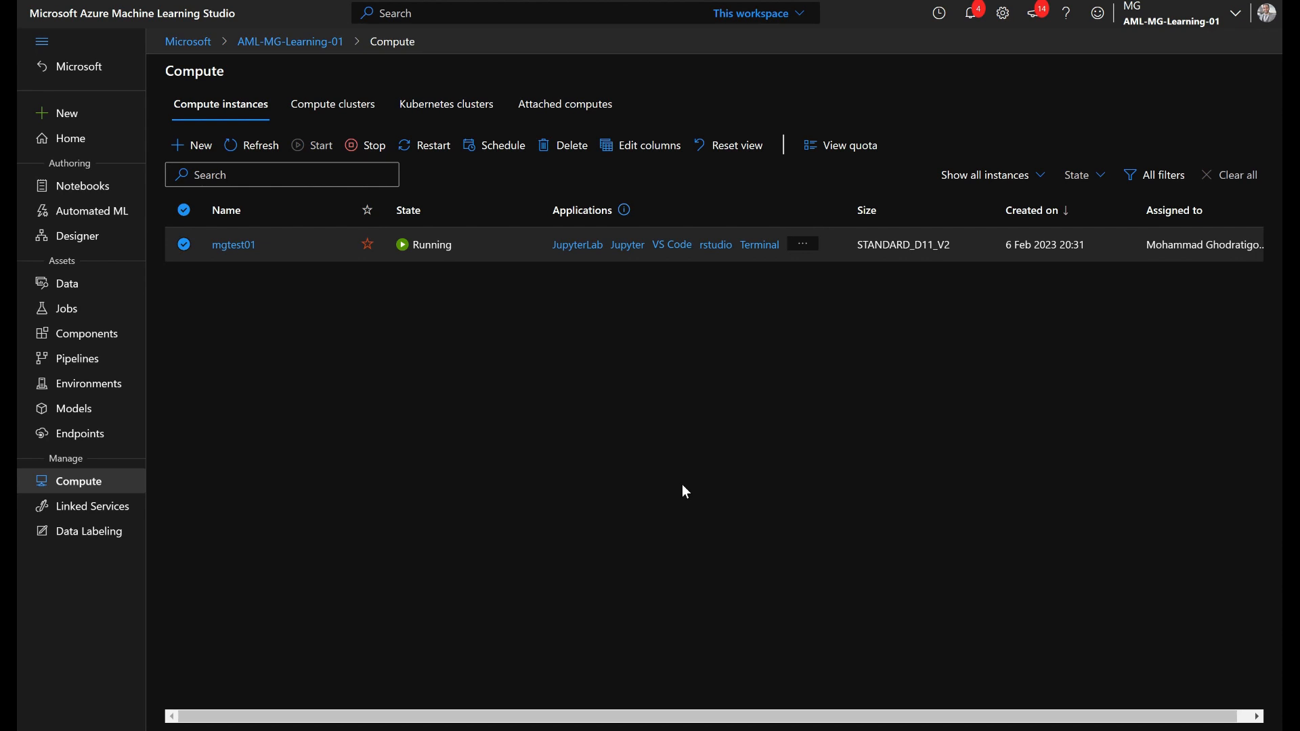
# Open a Terminal session on mgtest01.
pyautogui.click(83, 186)
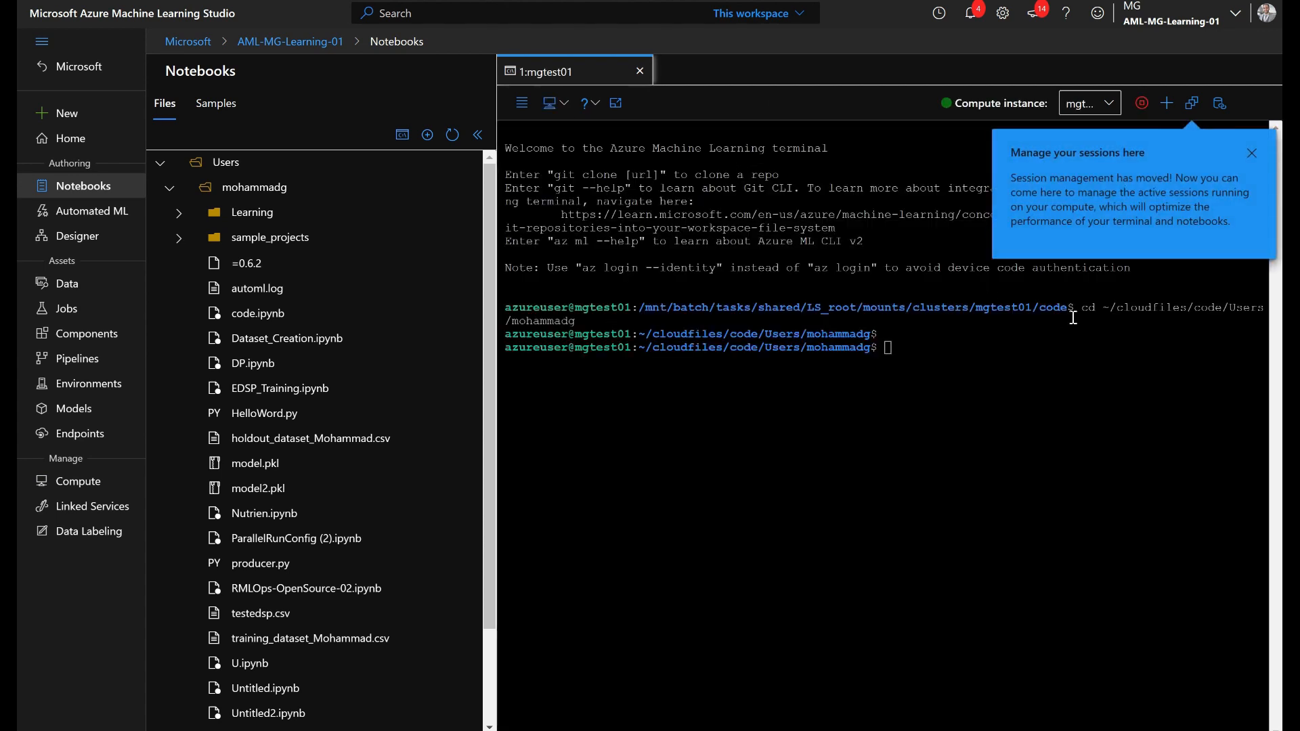
# Dismiss the session notice and return to the compute instances list.
pyautogui.click(1252, 153)
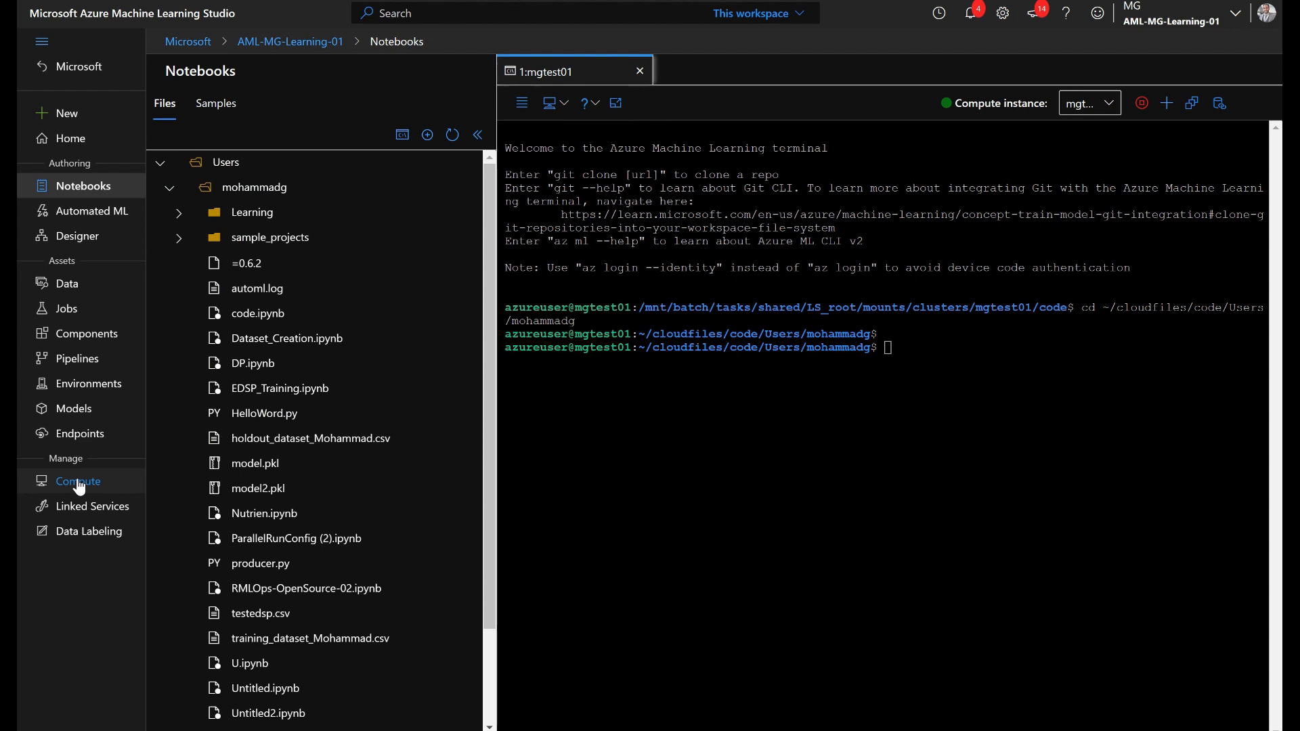
pyautogui.click(77, 481)
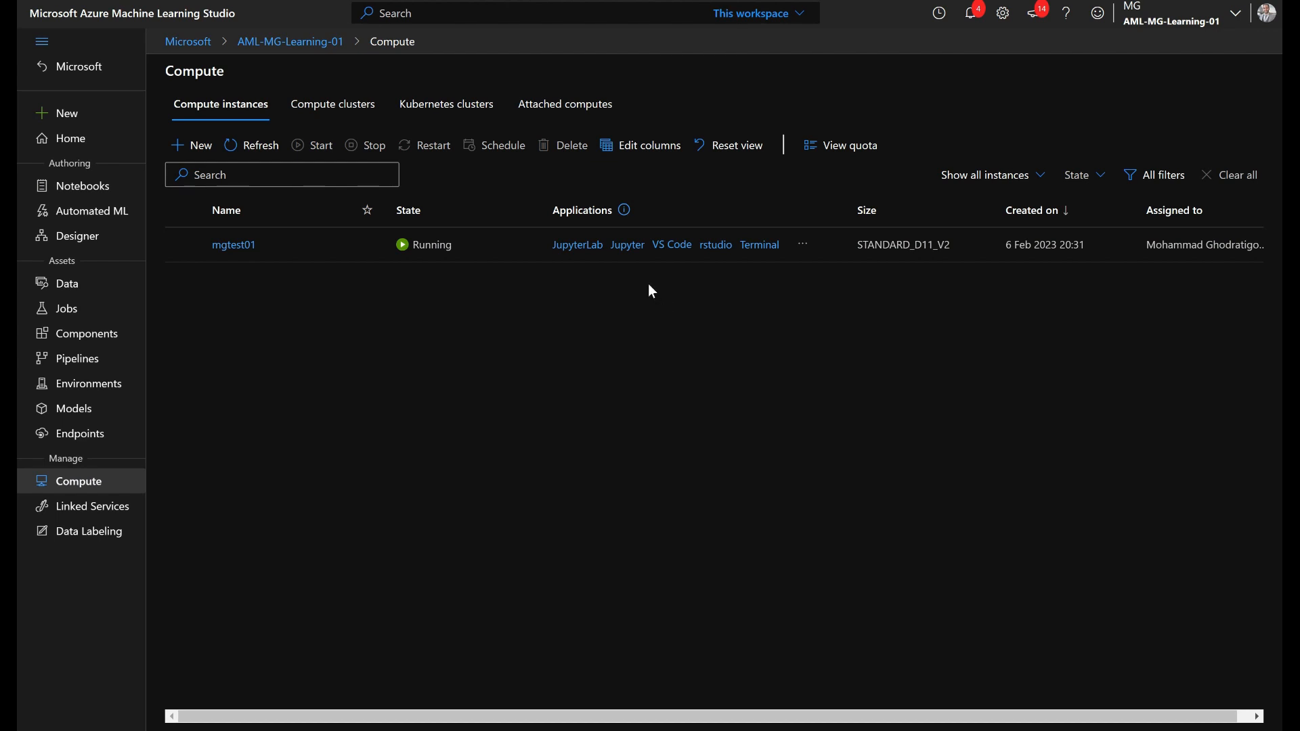
pyautogui.moveTo(708, 302)
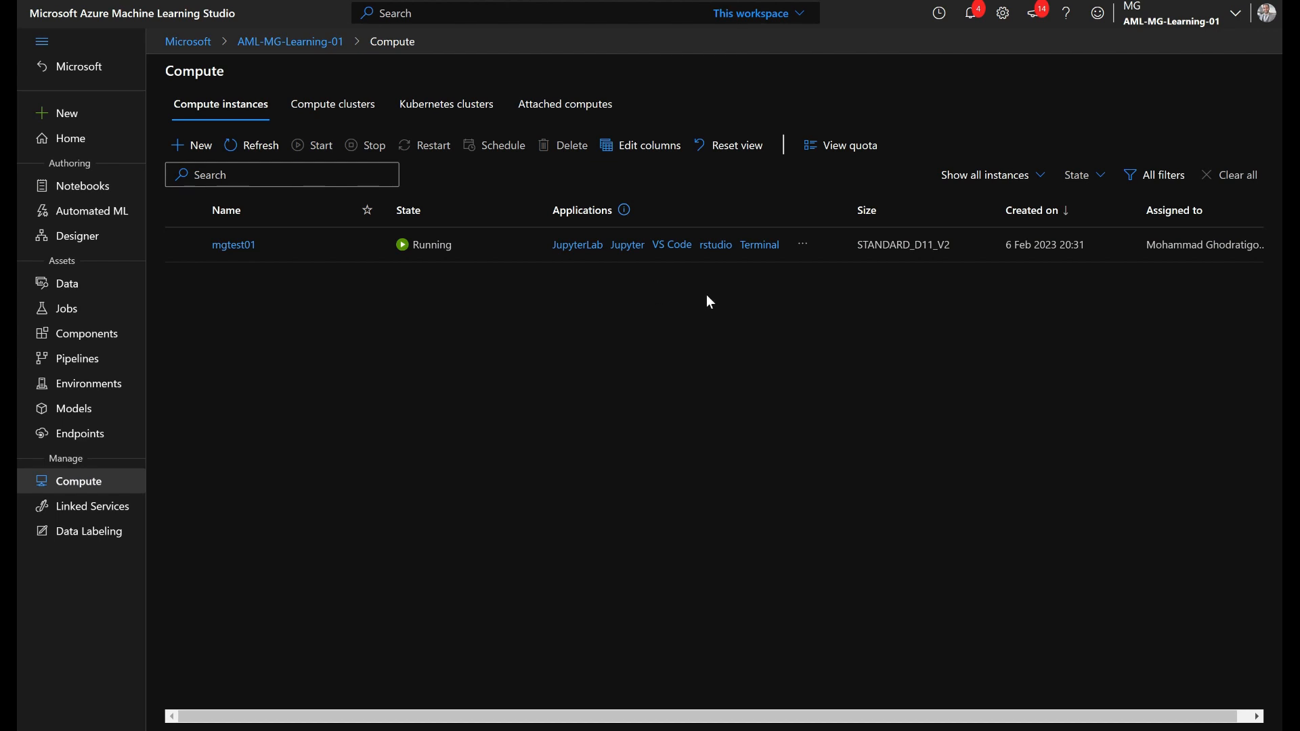